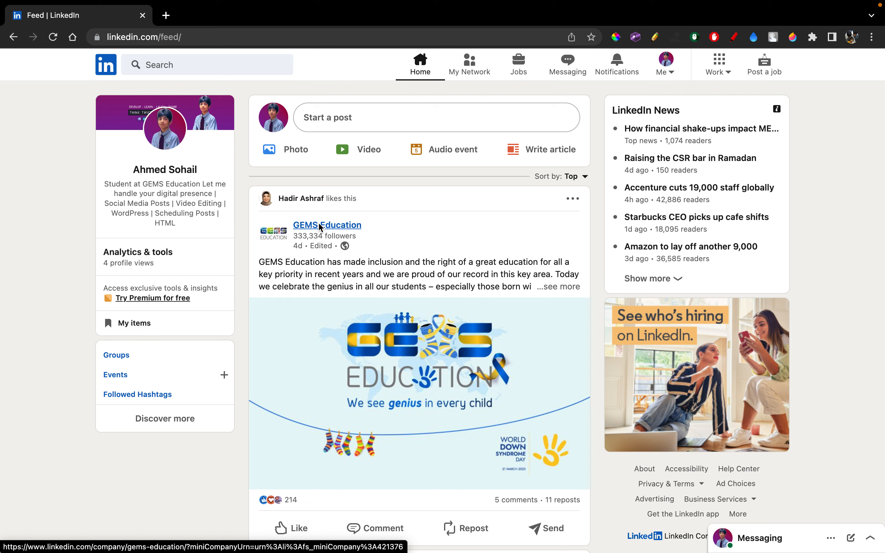
mouse_move(351, 171)
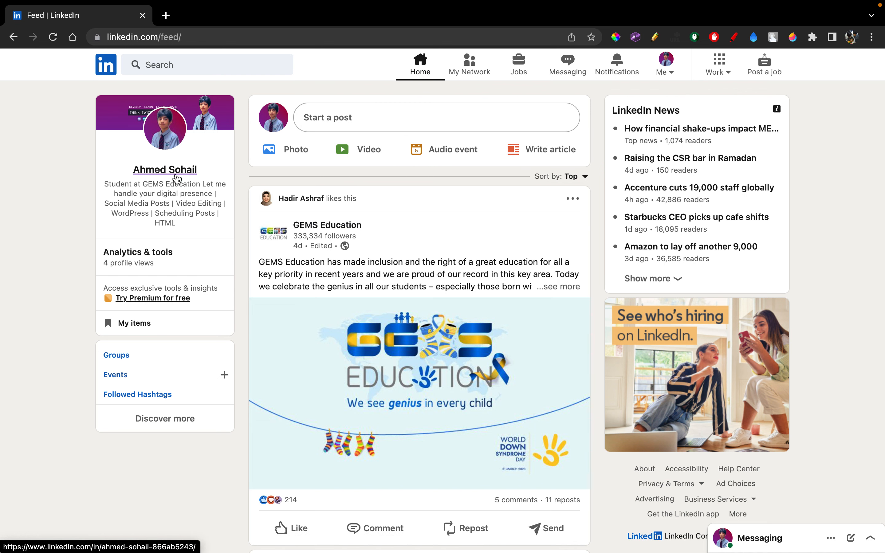
Open your own profile page from the feed's left profile card
click(165, 170)
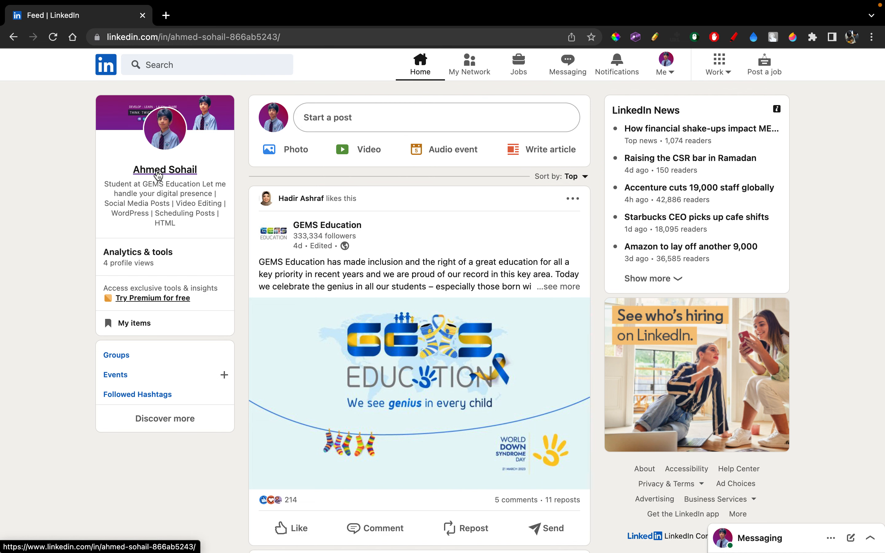
click(164, 169)
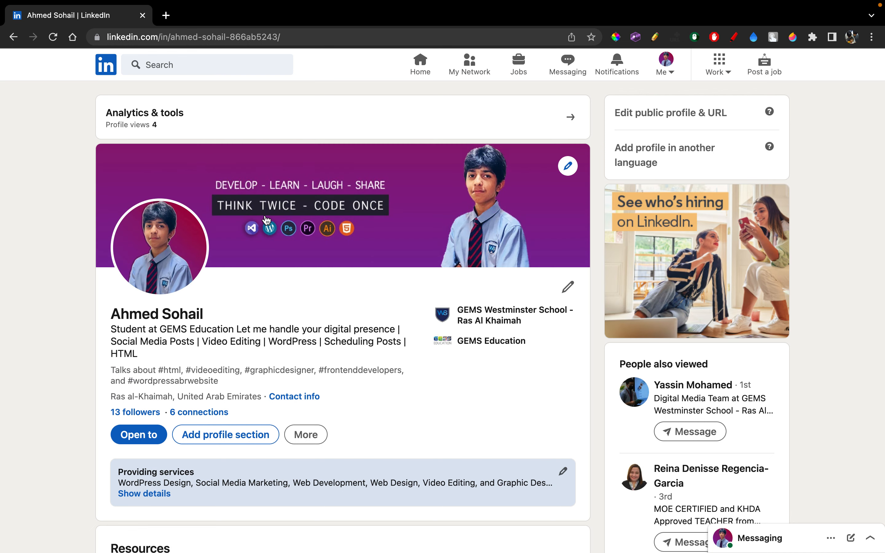
scroll(down, 3)
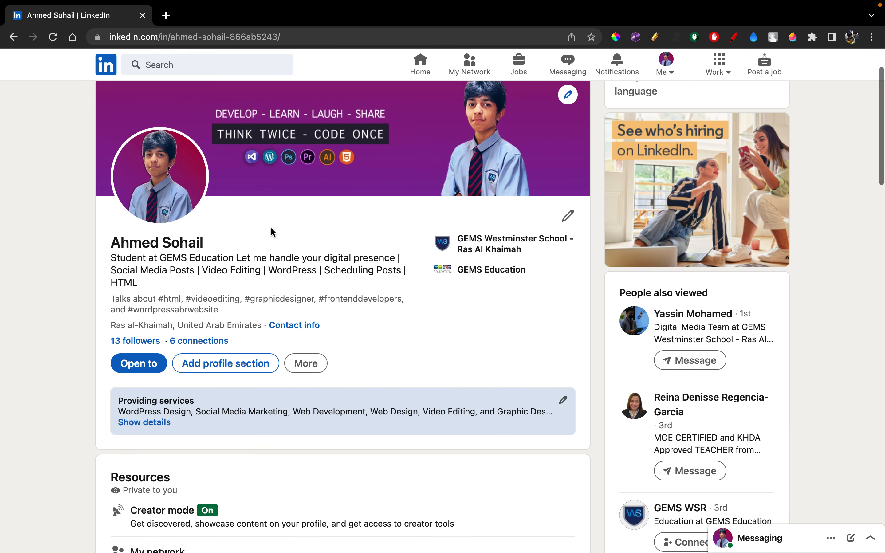
mouse_move(203, 380)
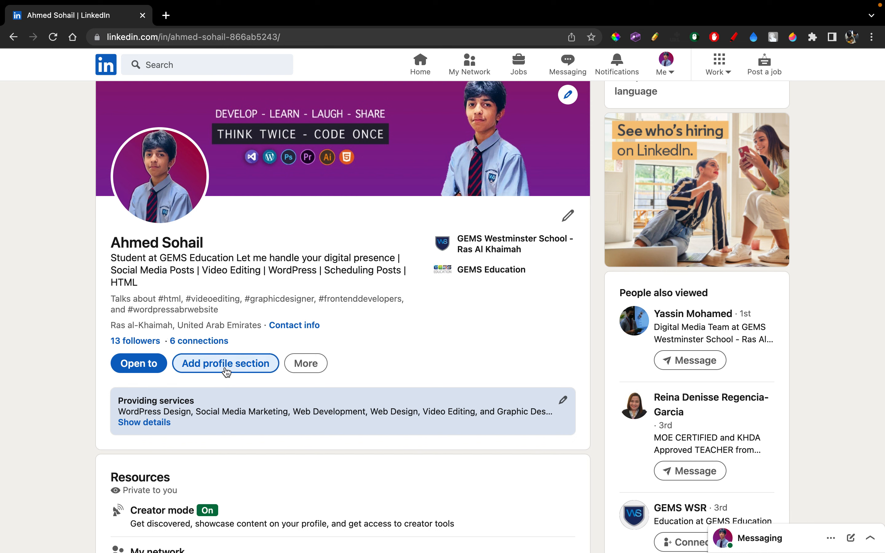
Choose Build a resume from the profile's More menu to list saved resumes
click(306, 363)
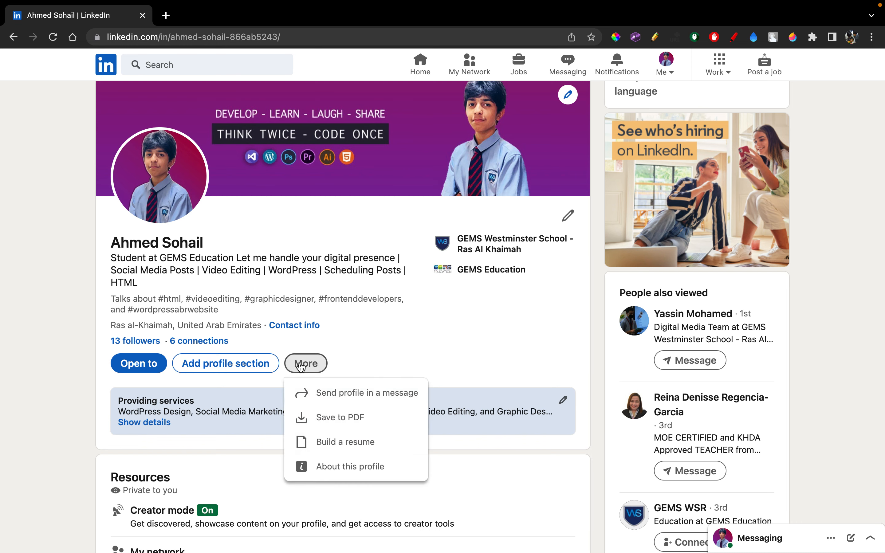
mouse_move(348, 452)
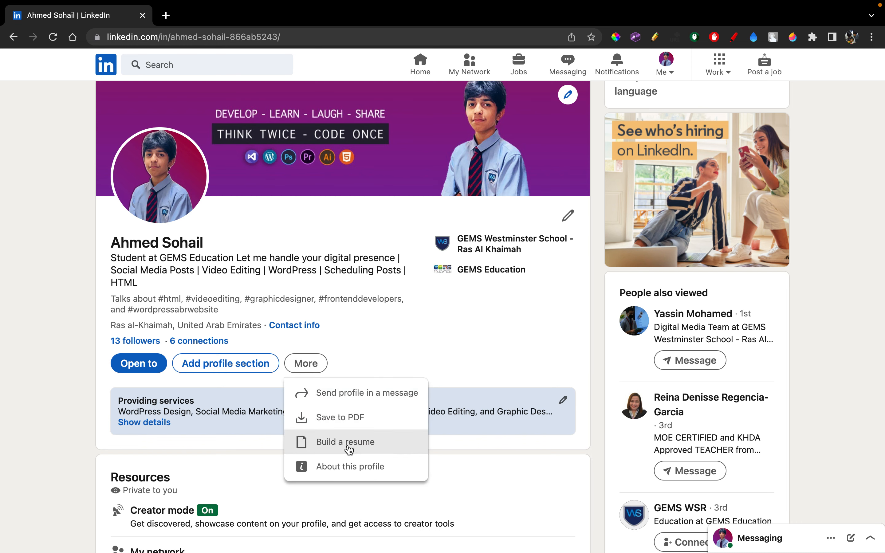
click(345, 442)
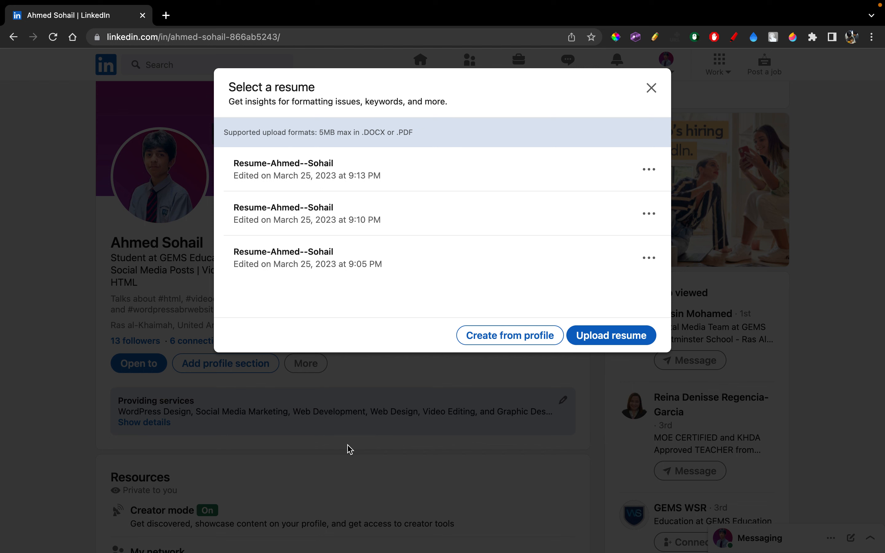
mouse_move(495, 356)
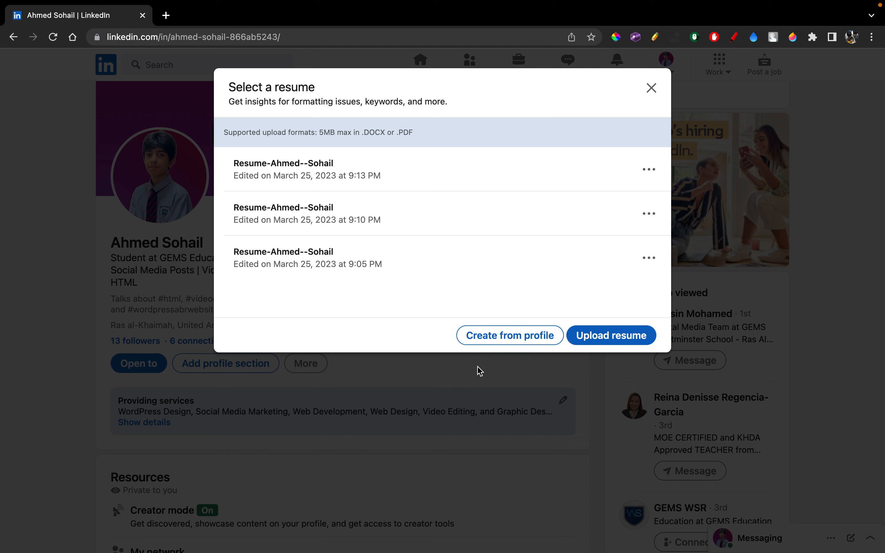
mouse_move(512, 340)
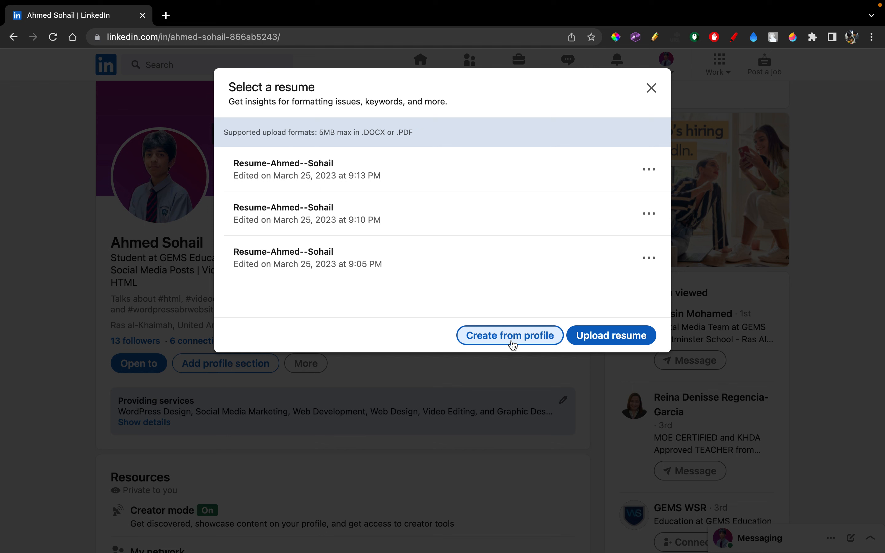
mouse_move(519, 339)
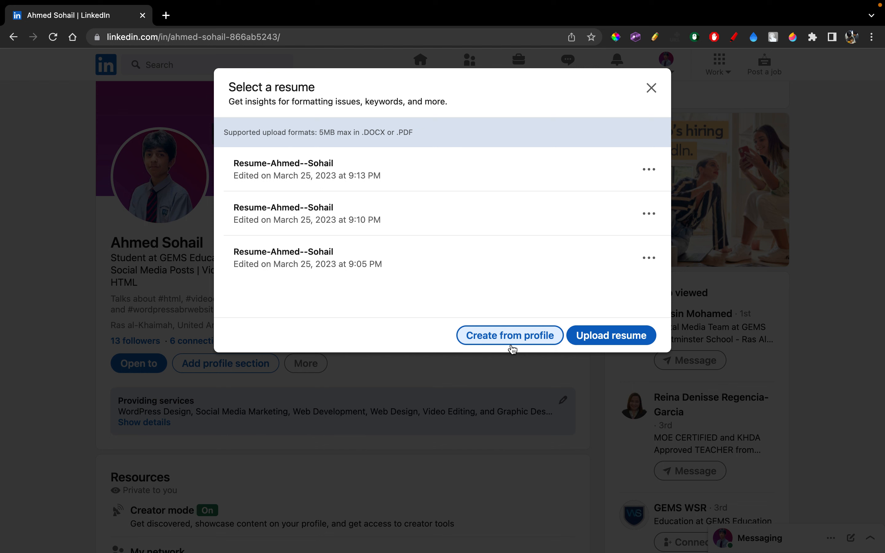
mouse_move(499, 339)
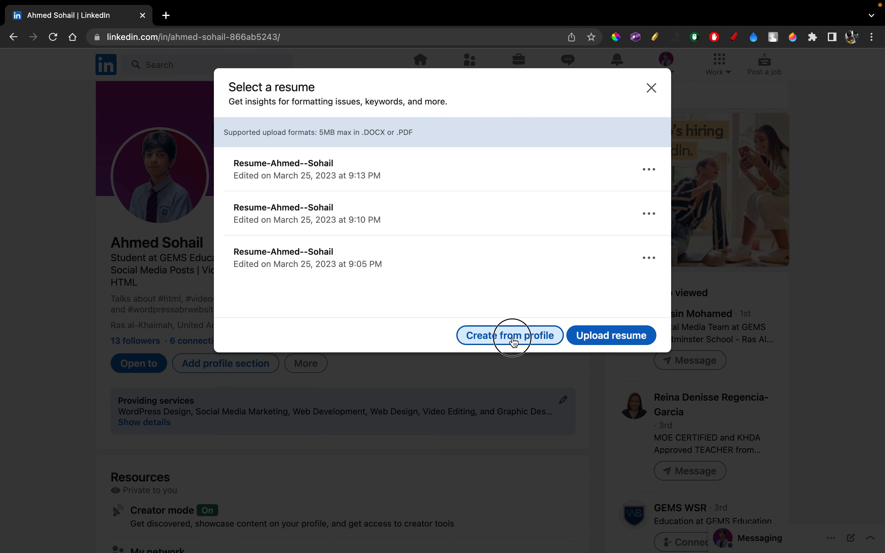
Create a resume from profile with Video Editor as the desired job title and apply it
click(510, 335)
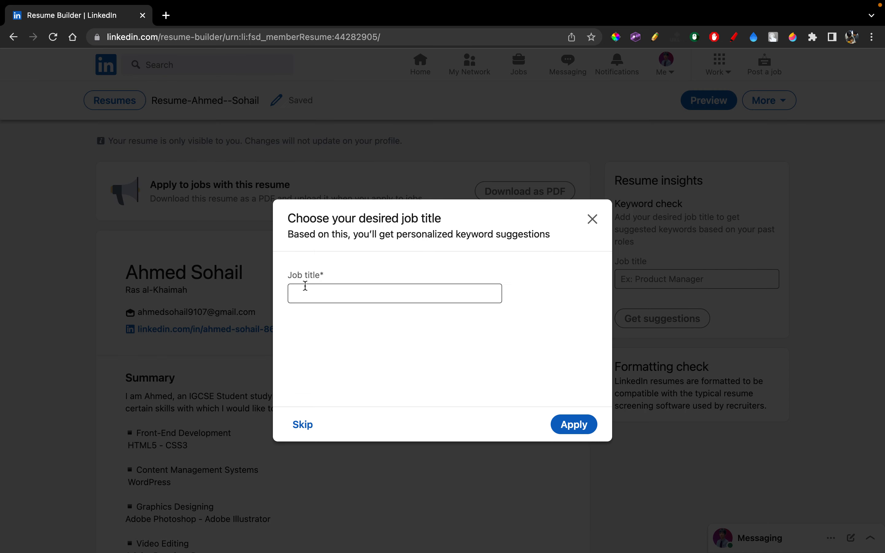
mouse_move(340, 217)
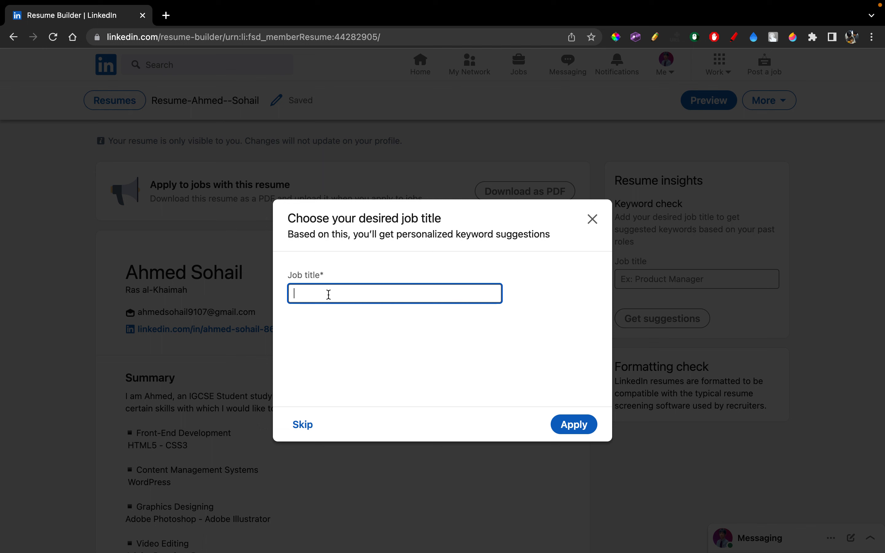
mouse_move(339, 297)
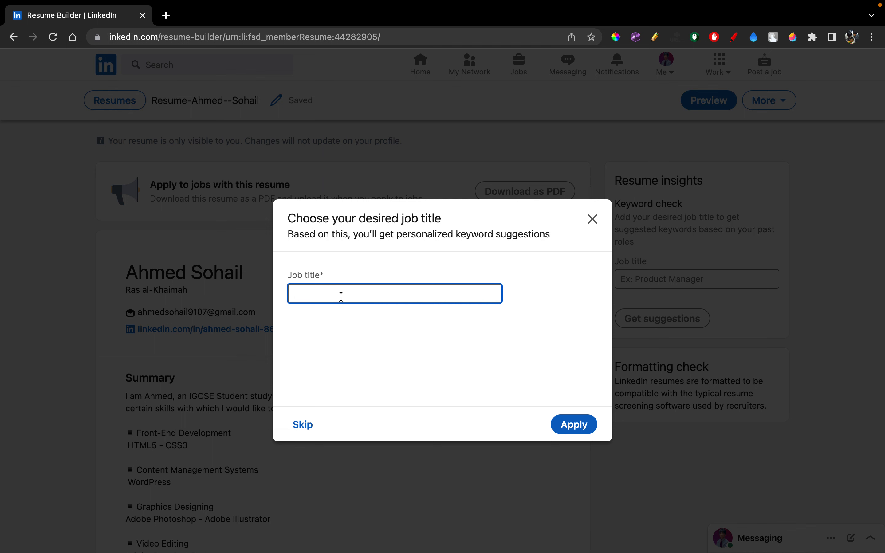
text(Vide)
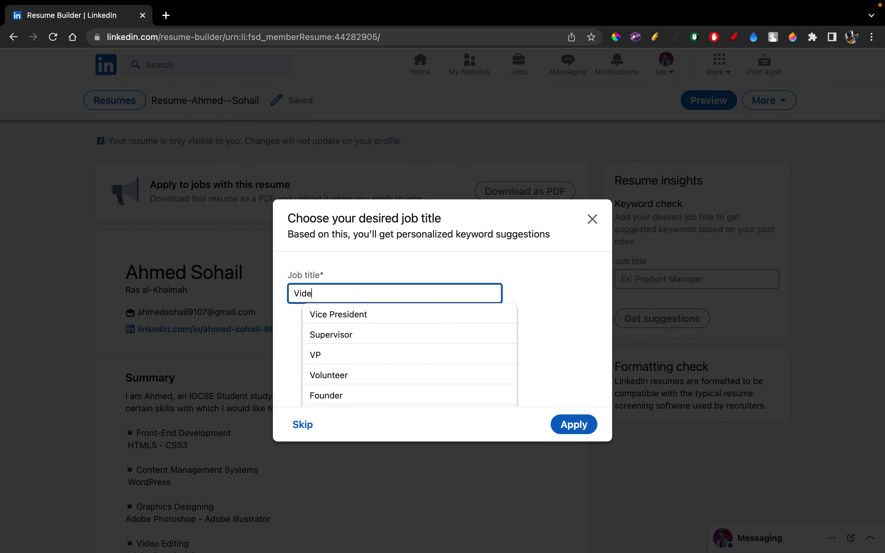
text(o)
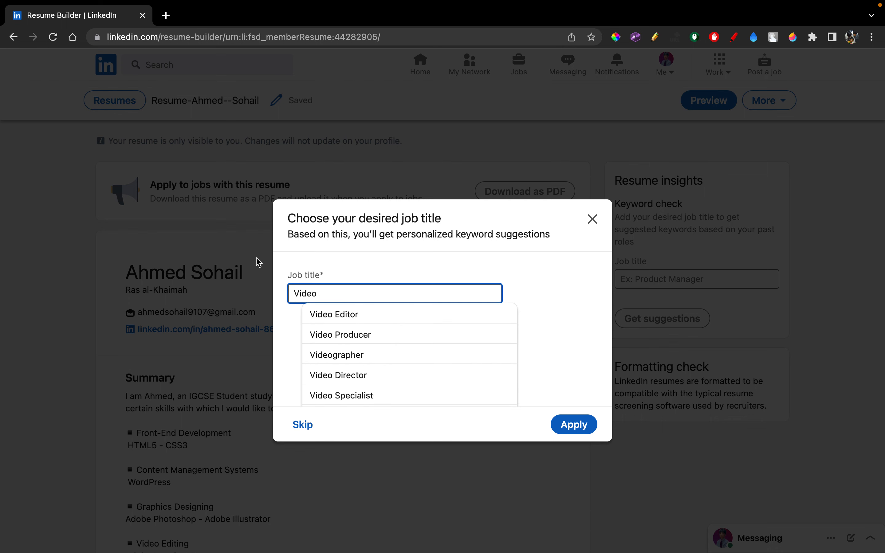
mouse_move(339, 315)
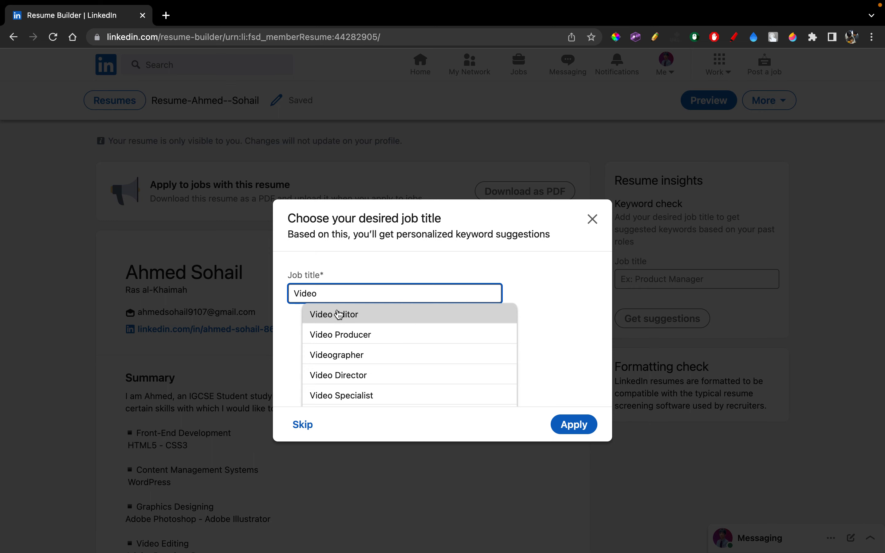
click(337, 315)
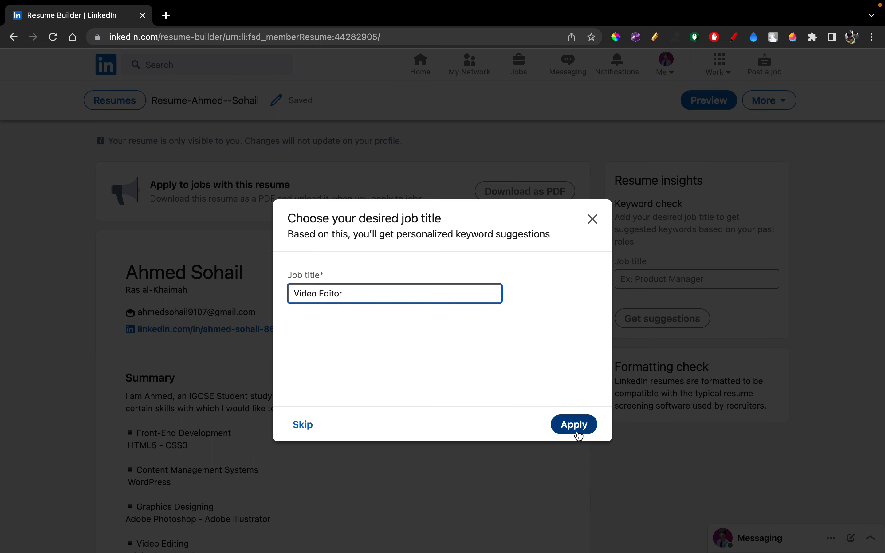
click(574, 424)
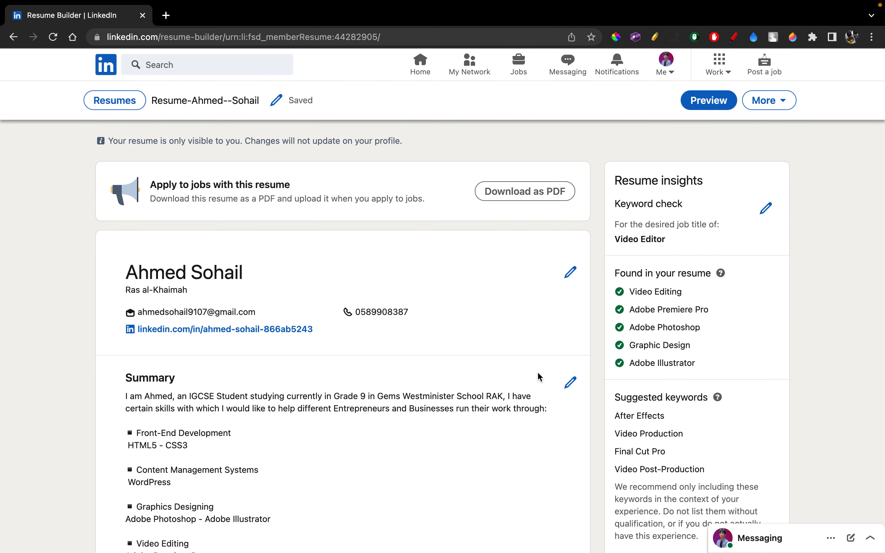
mouse_move(266, 327)
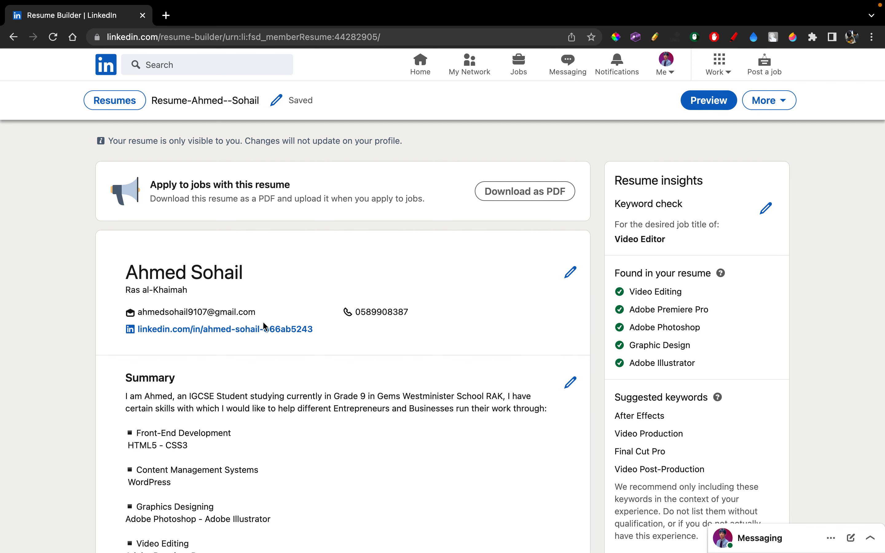
scroll(down, 3)
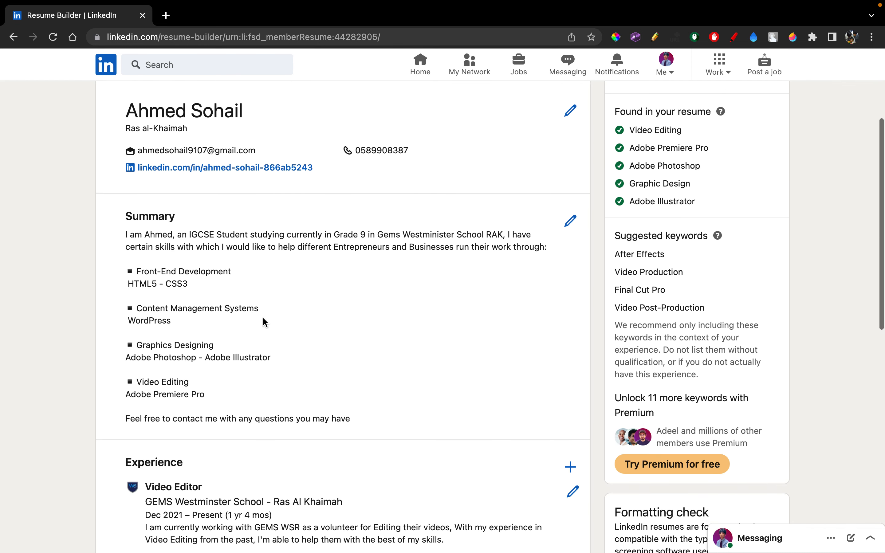
scroll(down, 3)
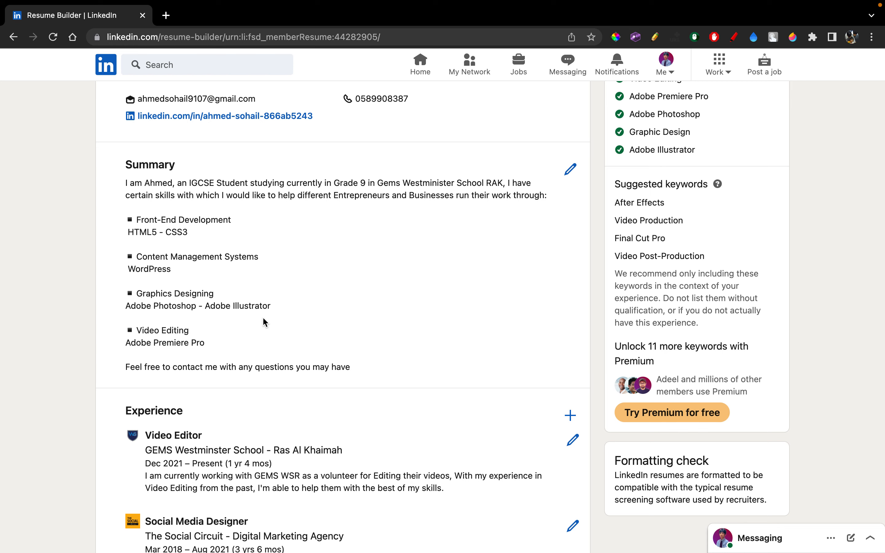
scroll(down, 3)
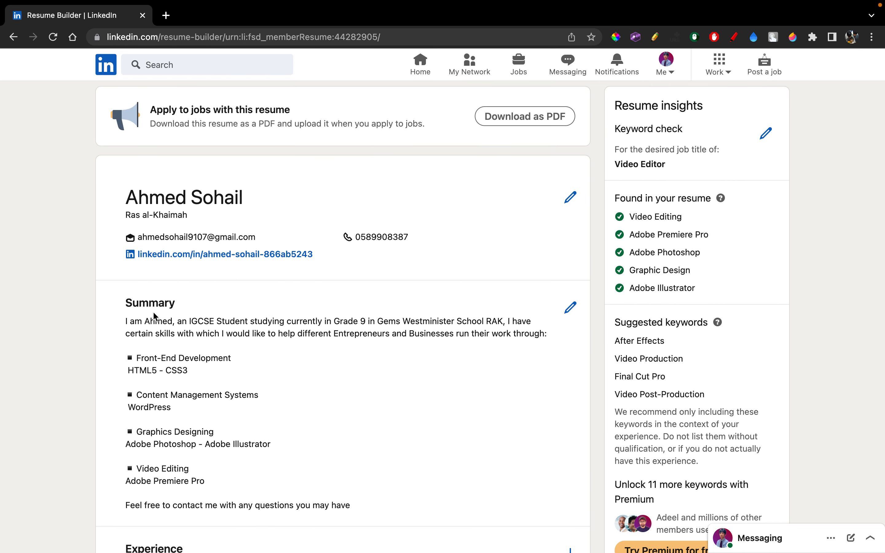
scroll(down, 3)
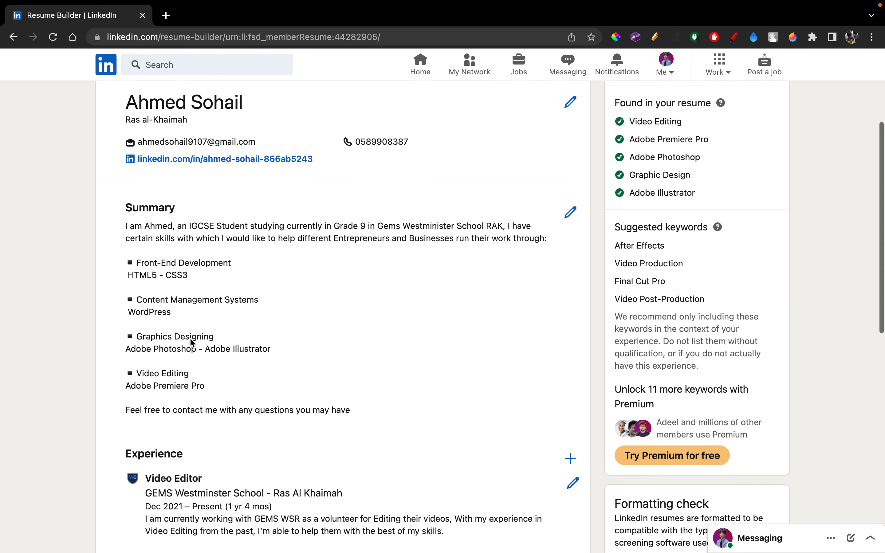
scroll(down, 3)
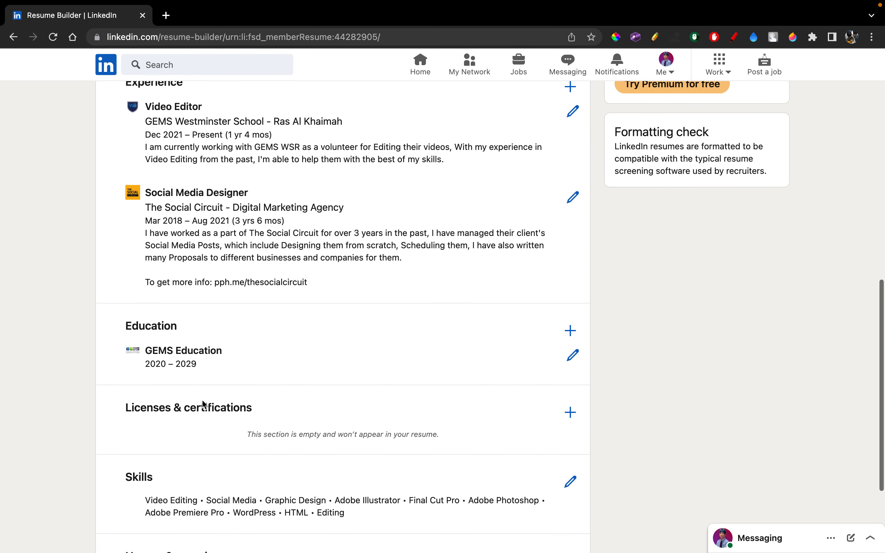
scroll(down, 3)
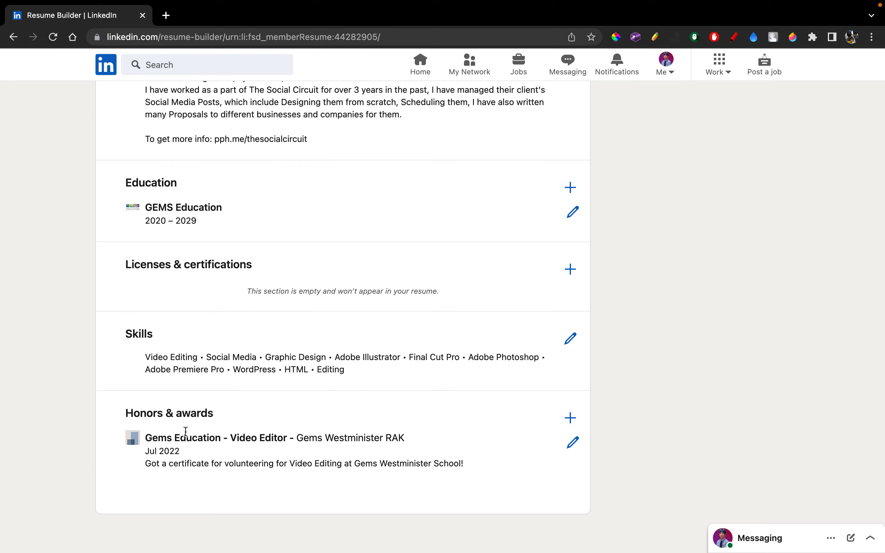
scroll(up, 3)
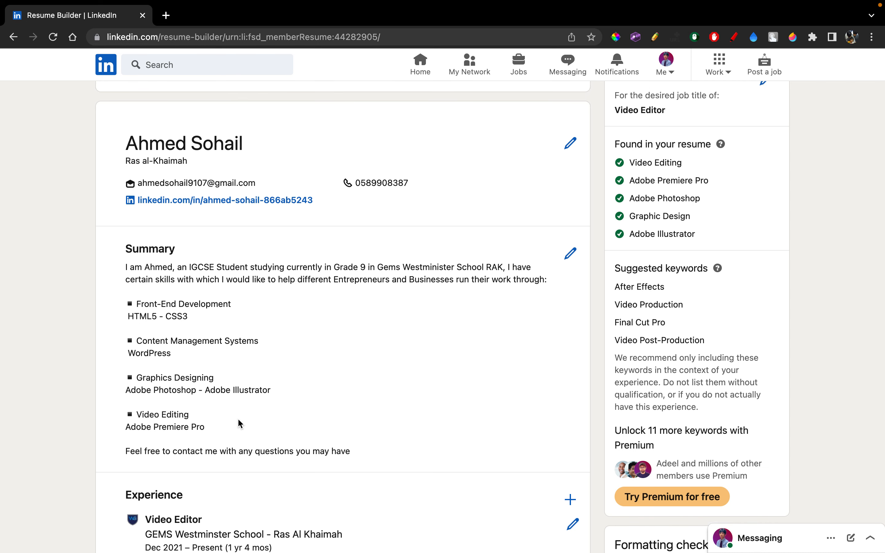
scroll(up, 3)
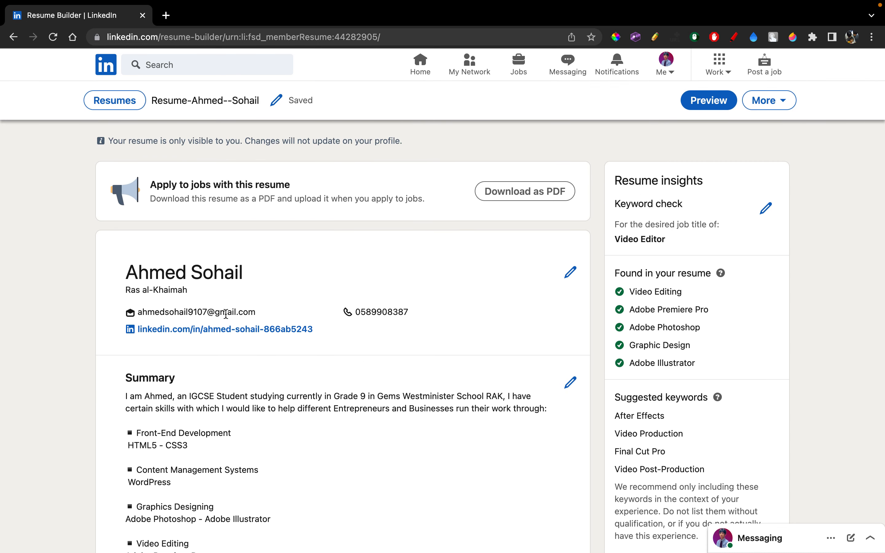
mouse_move(211, 312)
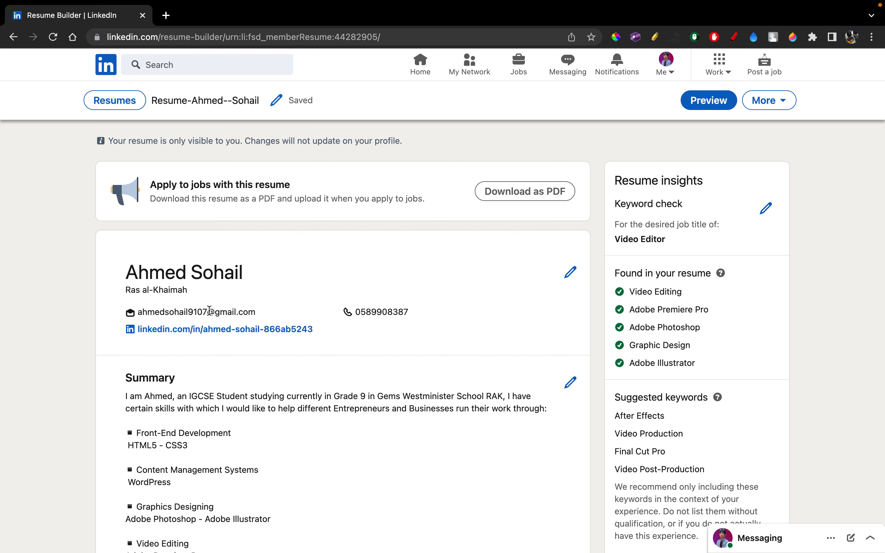
mouse_move(328, 309)
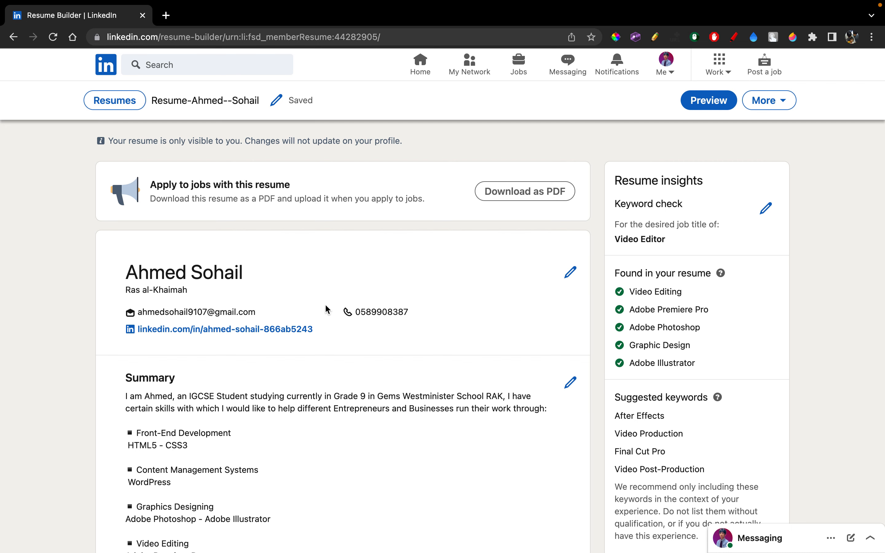
mouse_move(383, 337)
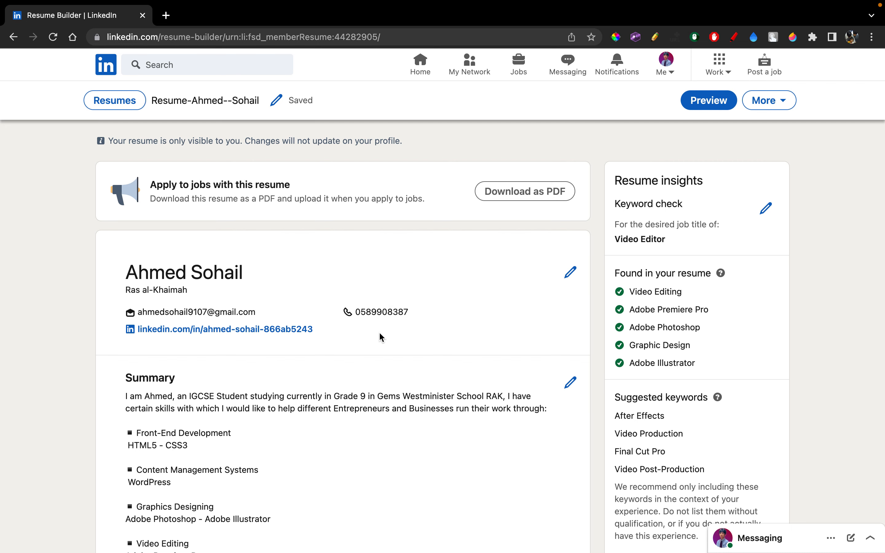
scroll(down, 3)
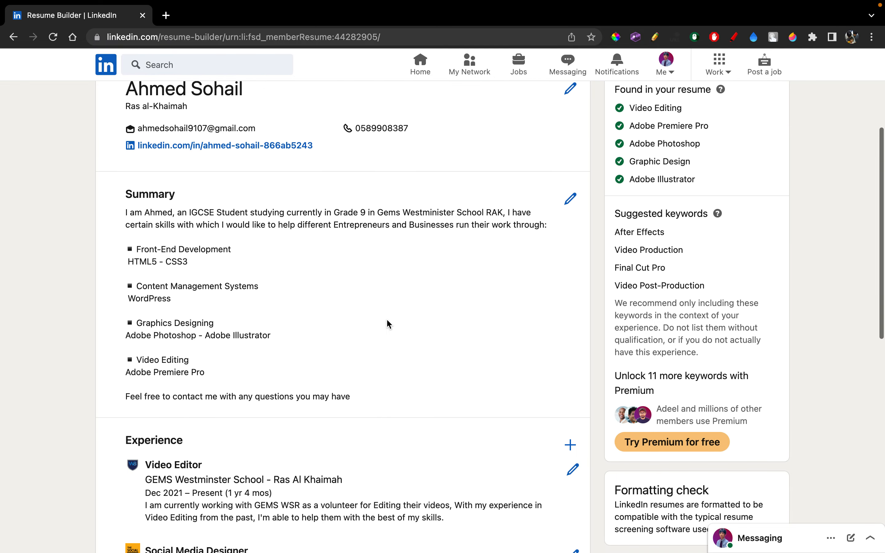
click(570, 198)
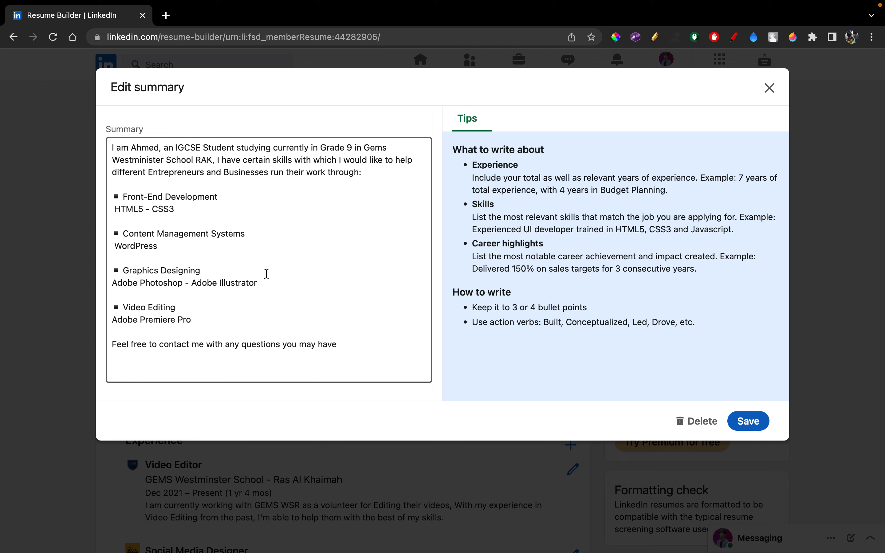
mouse_move(285, 325)
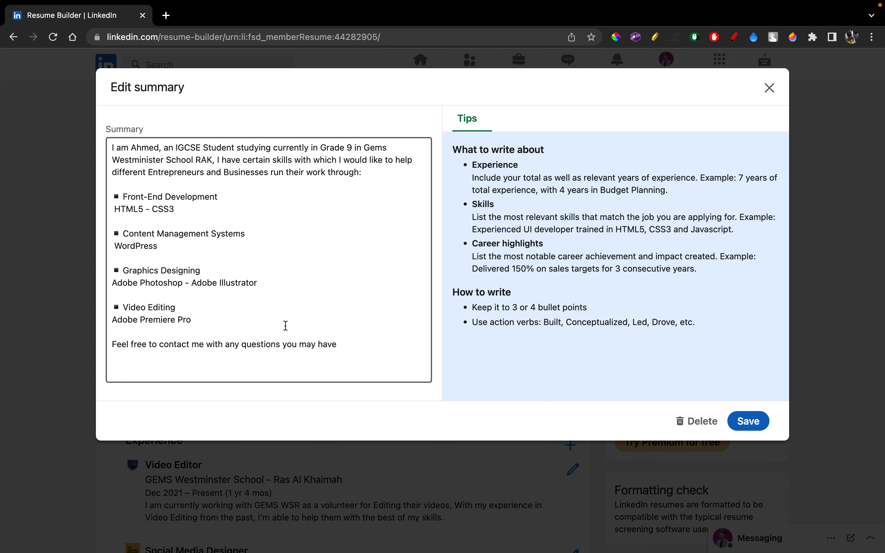
mouse_move(473, 123)
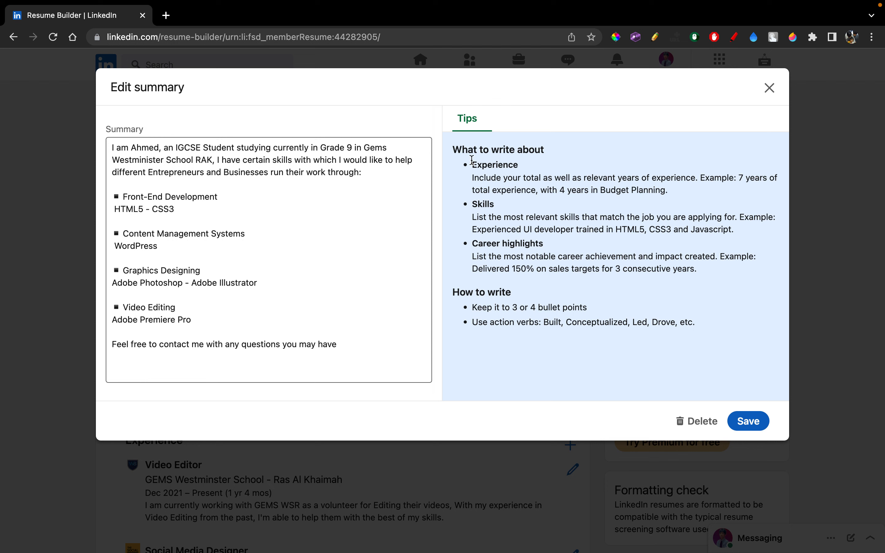
mouse_move(500, 175)
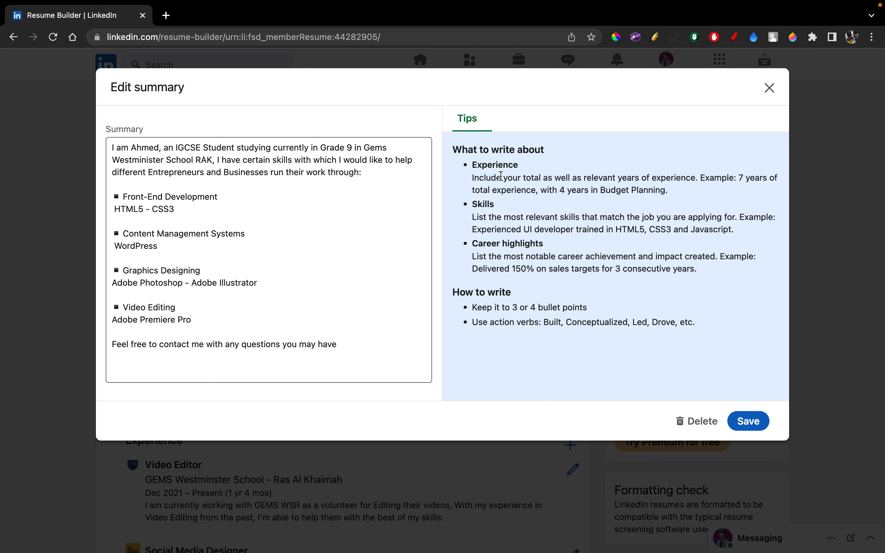
mouse_move(524, 226)
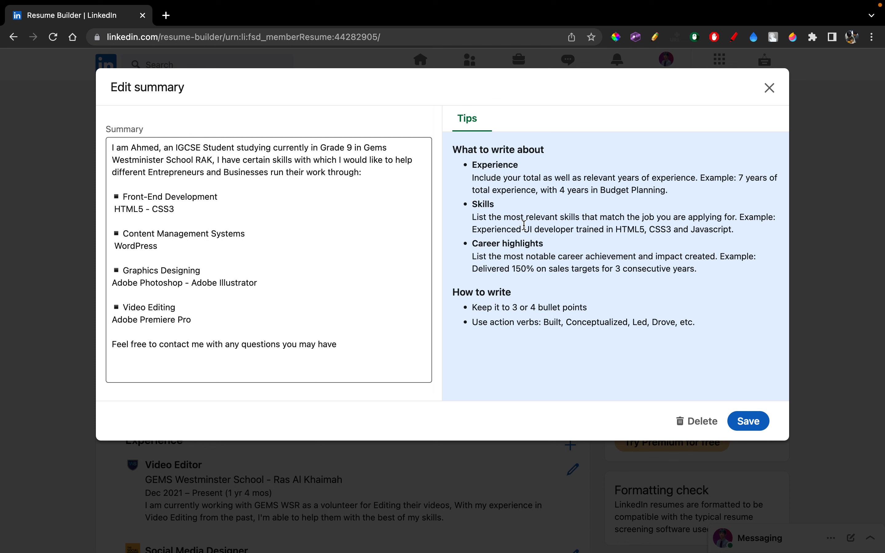
mouse_move(506, 227)
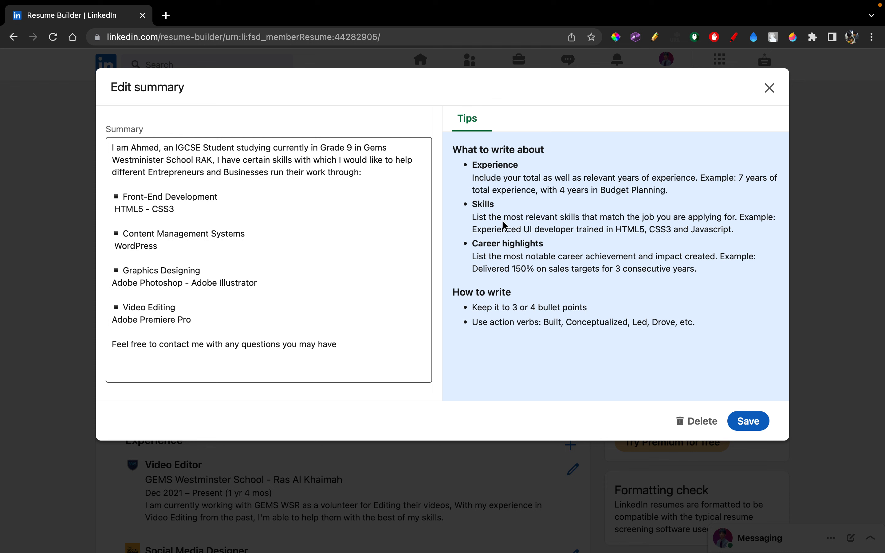
mouse_move(481, 204)
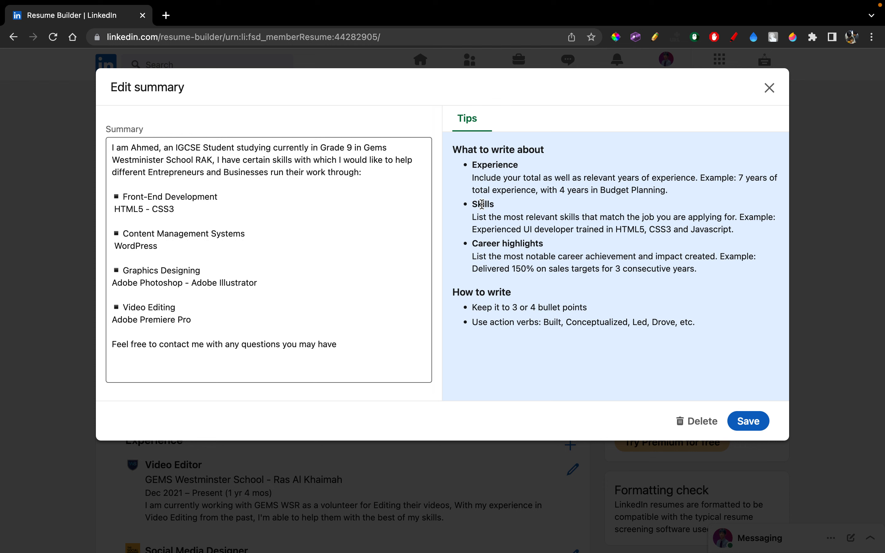
mouse_move(500, 254)
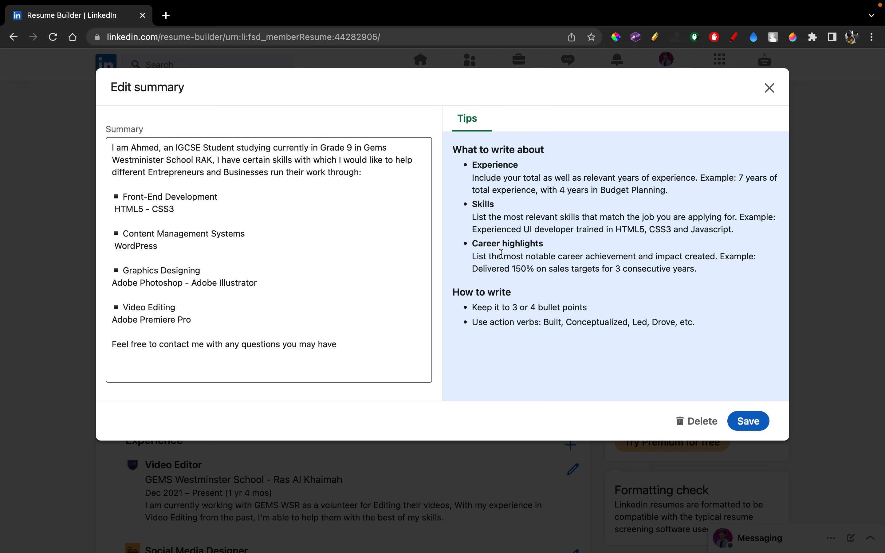
mouse_move(483, 165)
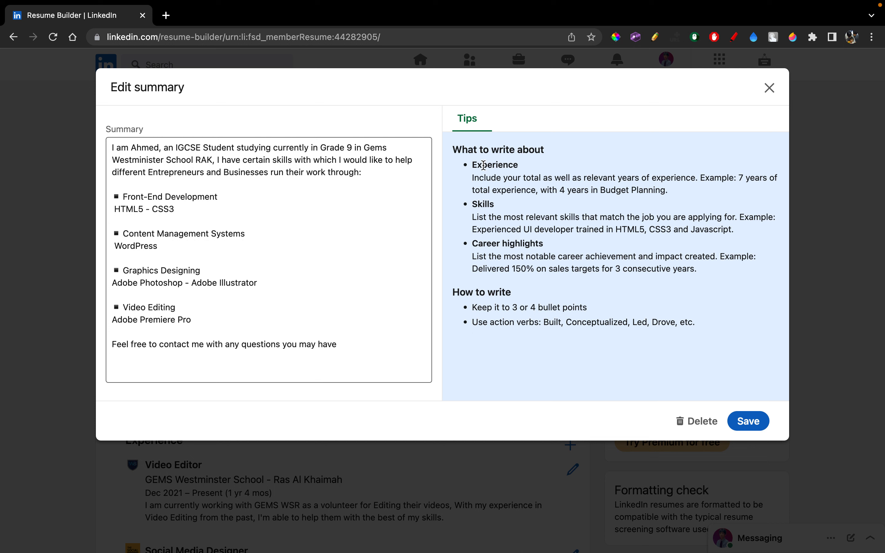
mouse_move(503, 190)
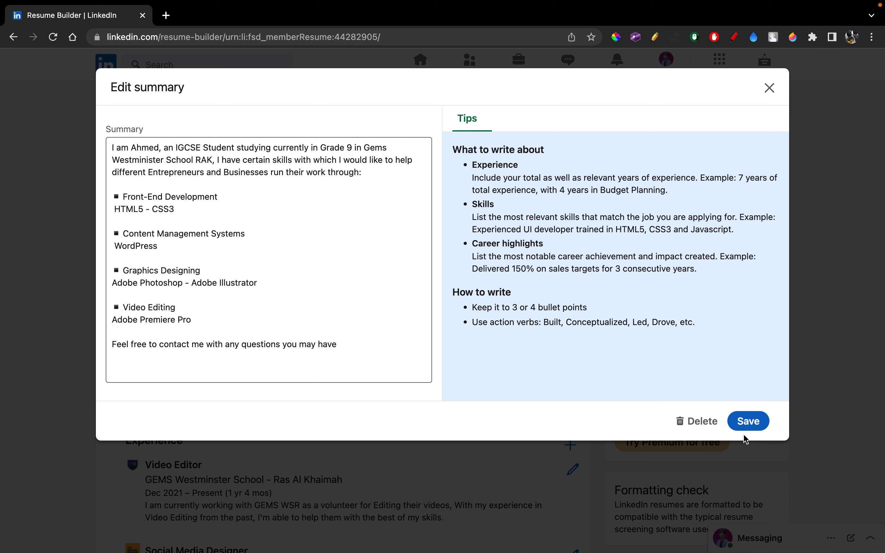
mouse_move(702, 435)
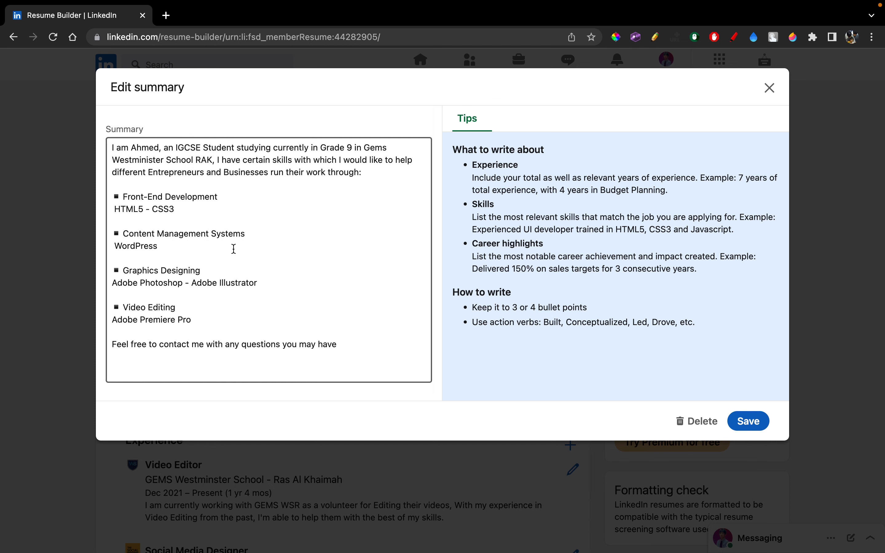
click(748, 421)
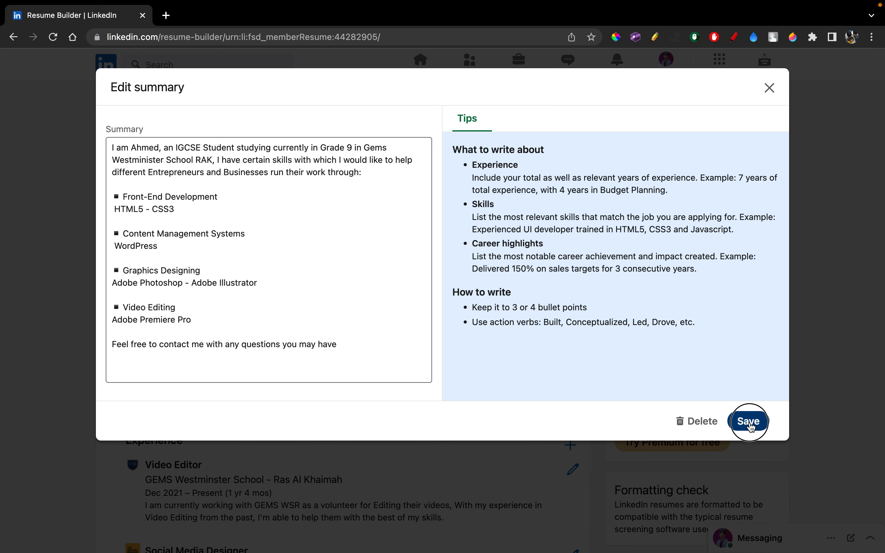
click(748, 421)
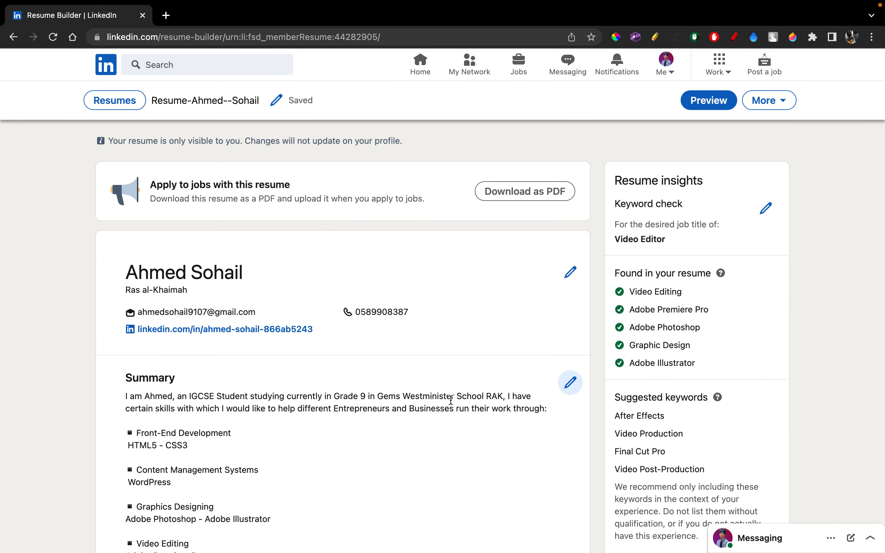
Start adding a new experience entry in the resume's Experience section
scroll(down, 3)
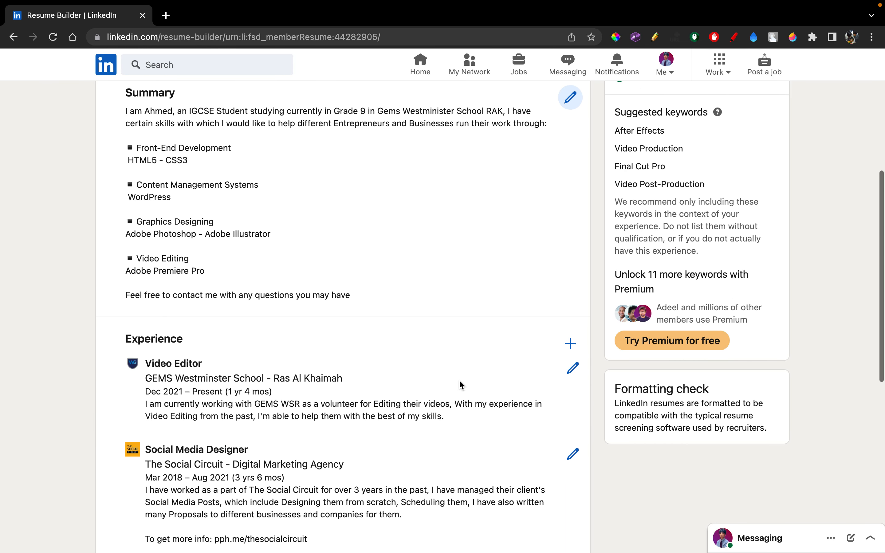
scroll(down, 3)
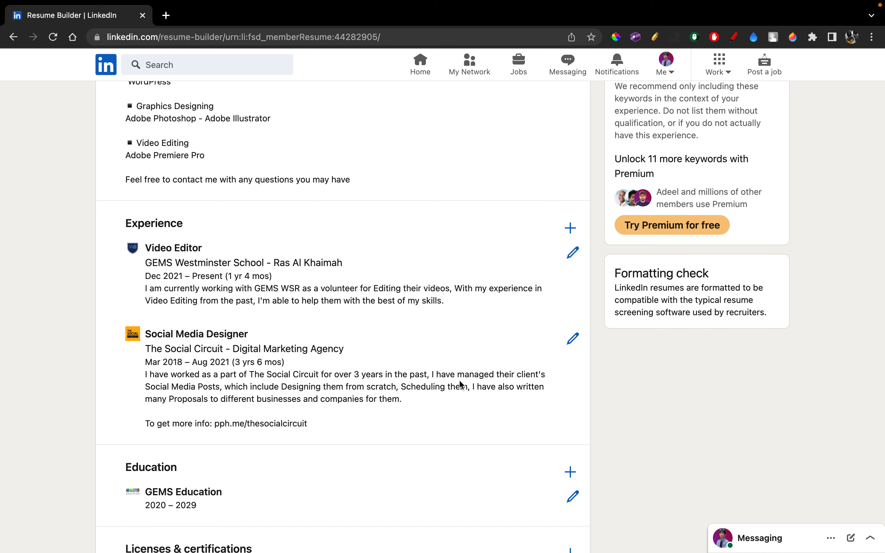
mouse_move(338, 166)
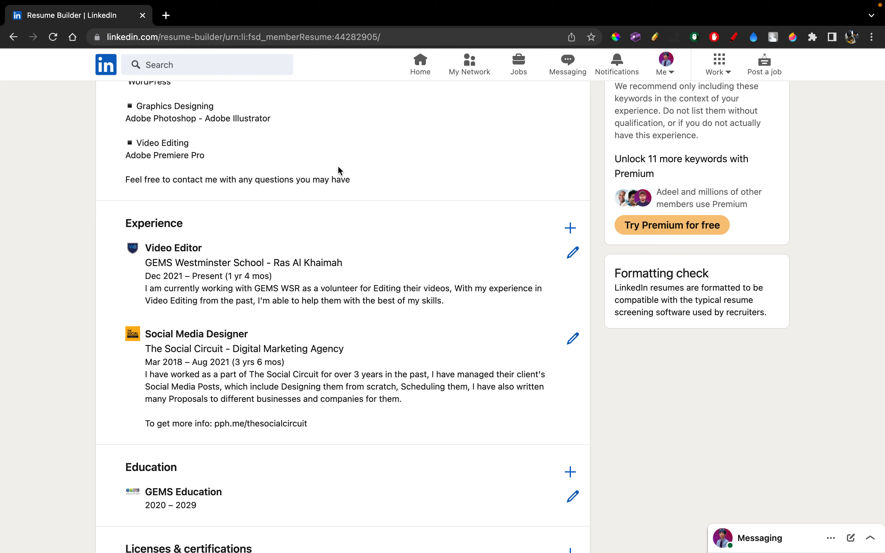
mouse_move(187, 285)
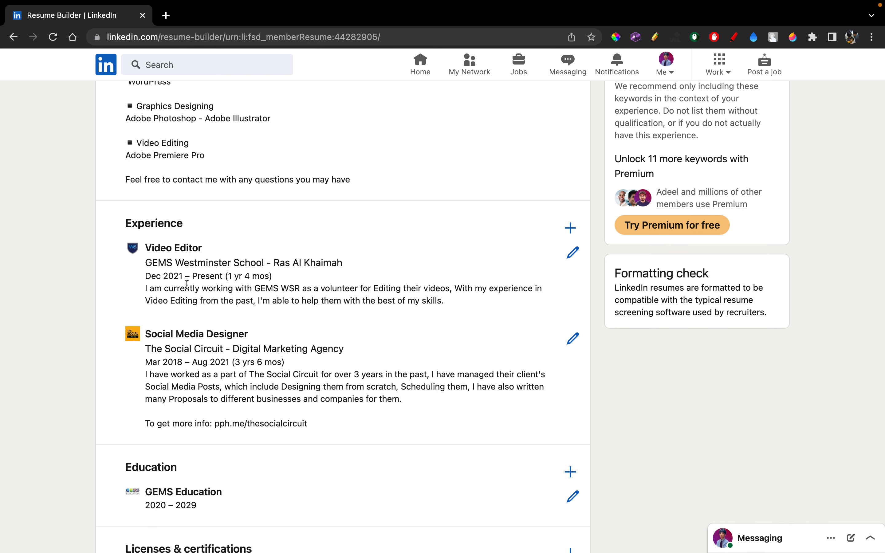
click(571, 228)
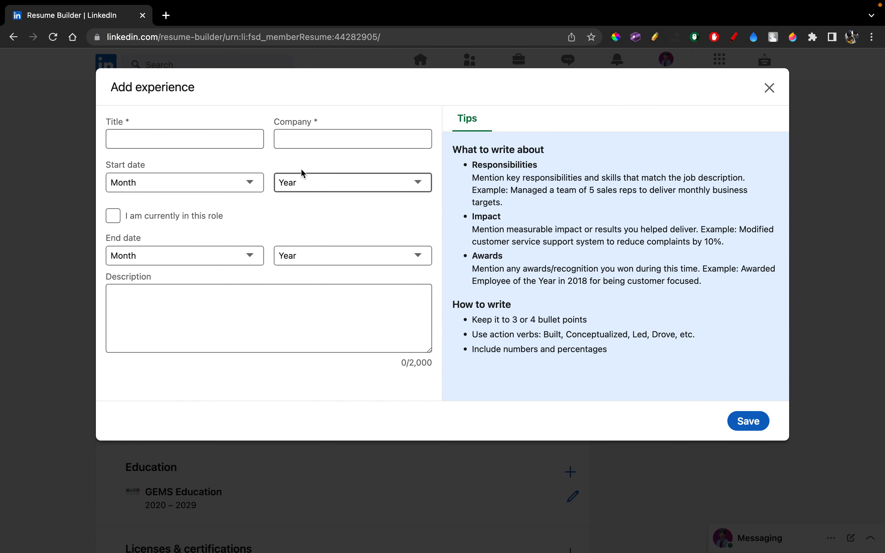
Close the Add experience form without saving, leaving the two existing entries
click(371, 139)
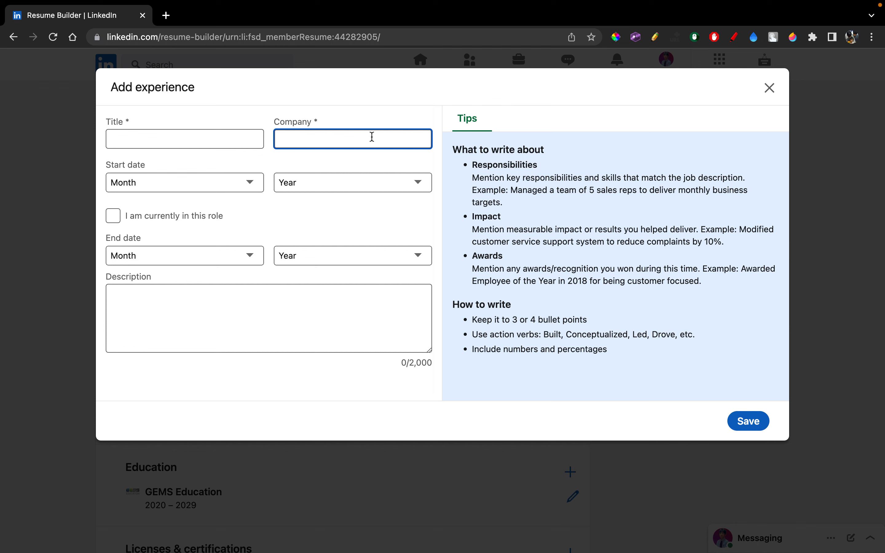
mouse_move(221, 178)
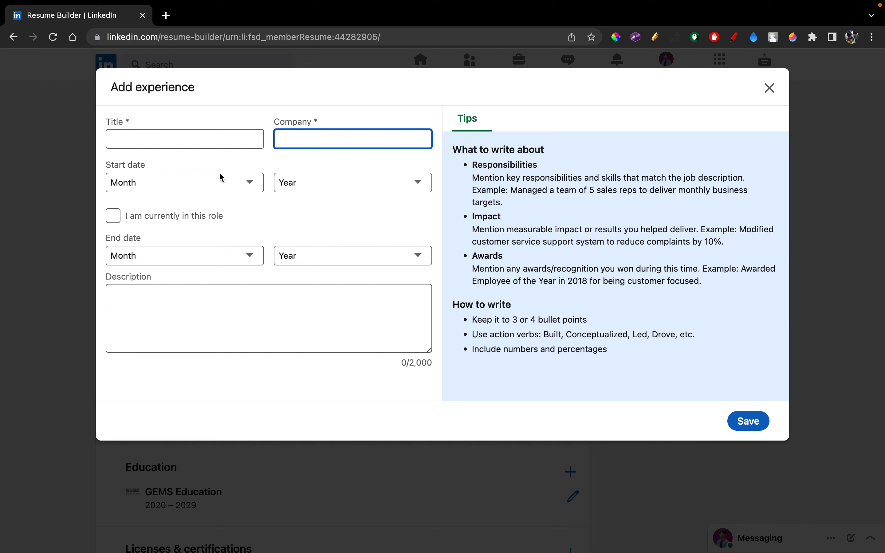
click(185, 183)
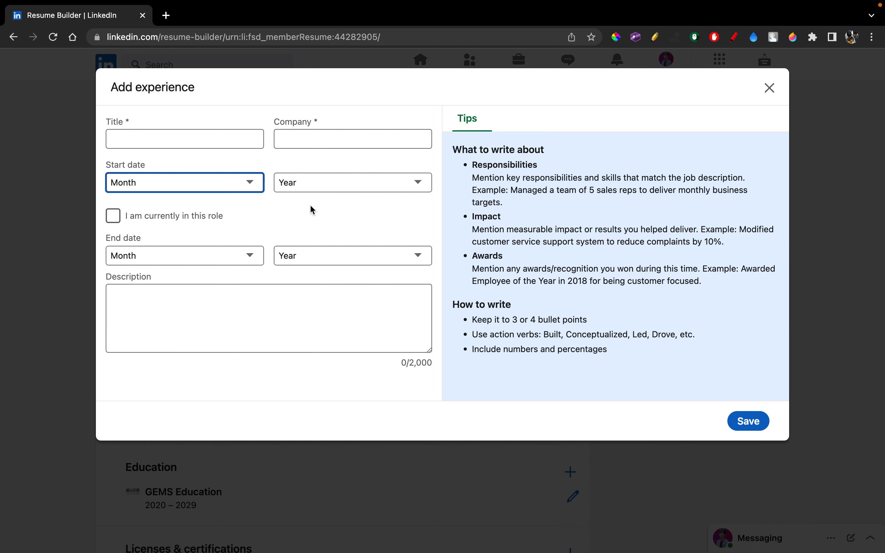
click(268, 320)
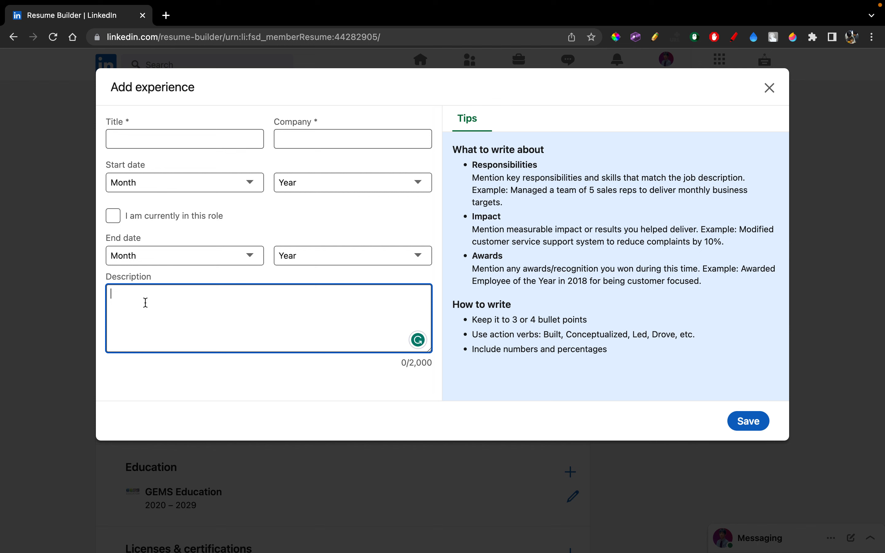
mouse_move(464, 141)
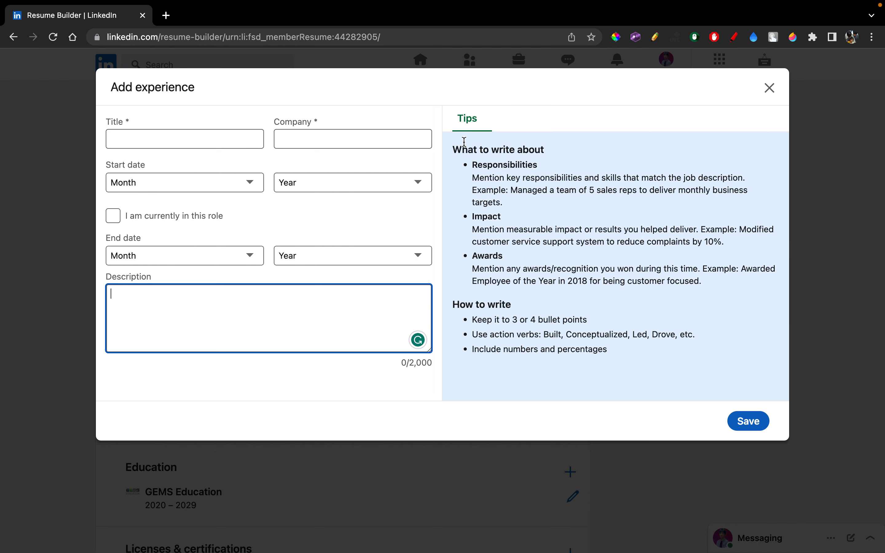
mouse_move(487, 153)
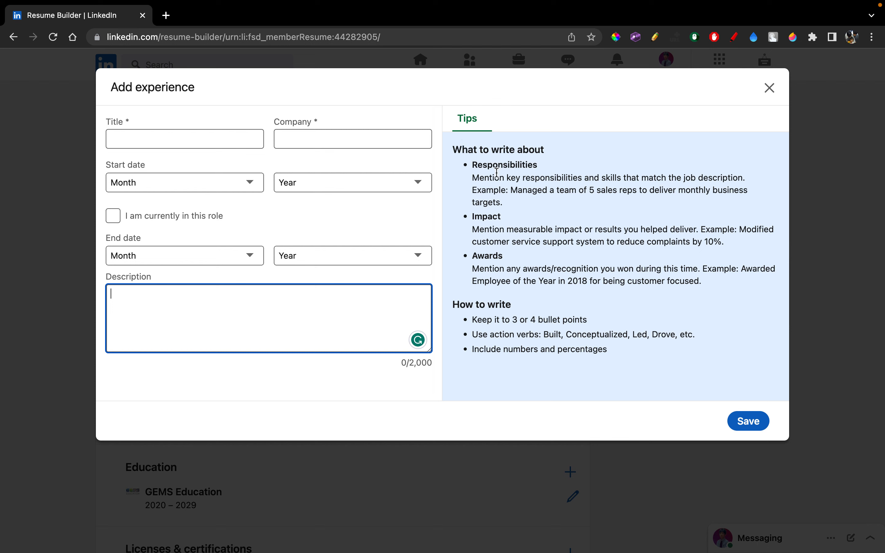
mouse_move(480, 227)
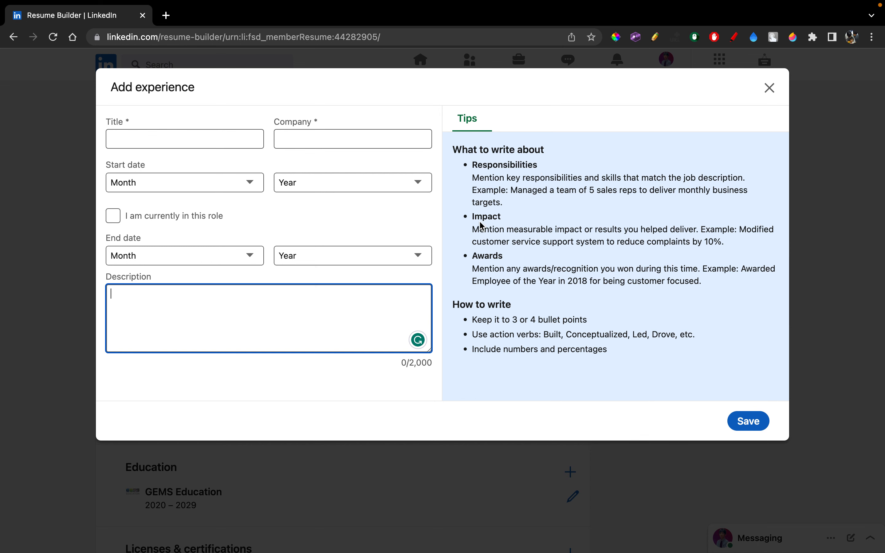
mouse_move(481, 254)
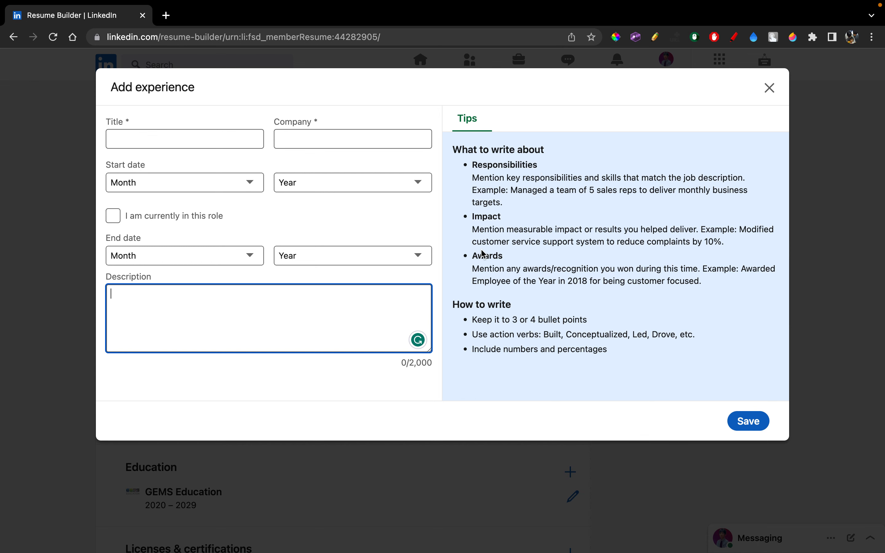
click(769, 88)
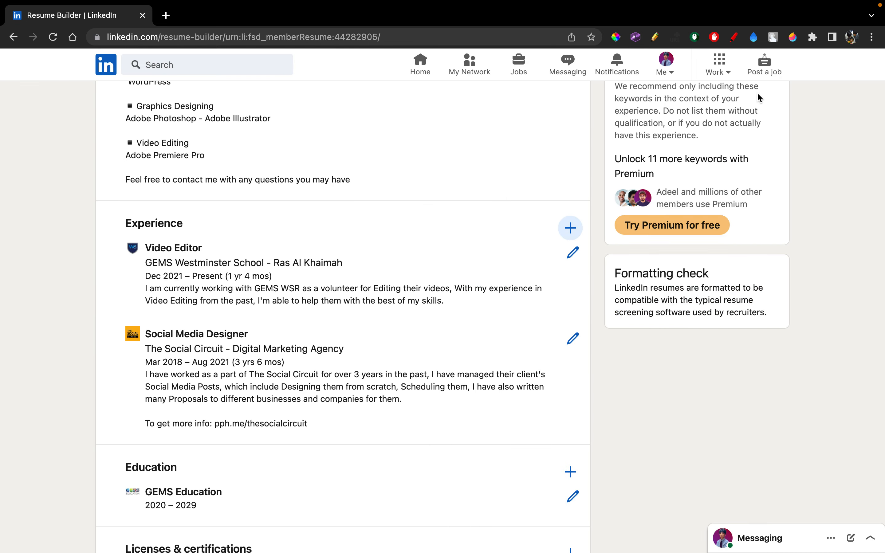
scroll(down, 3)
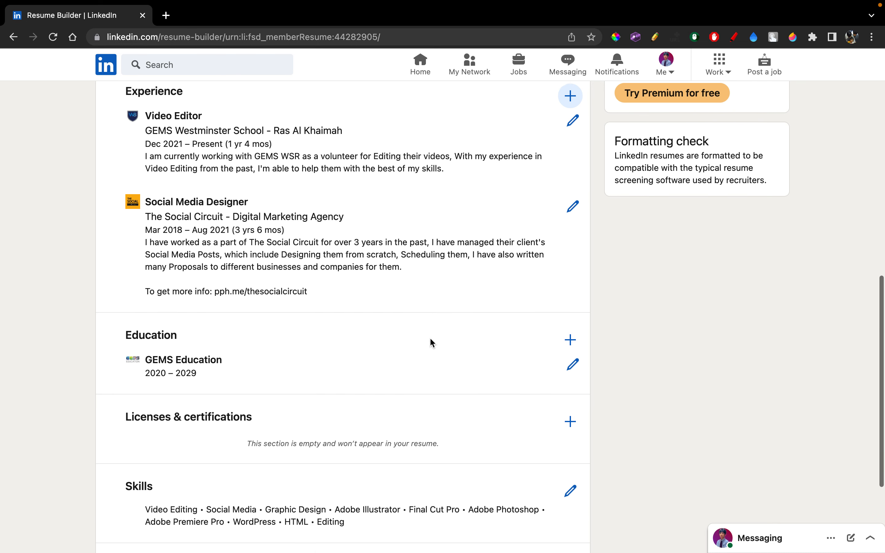
scroll(down, 3)
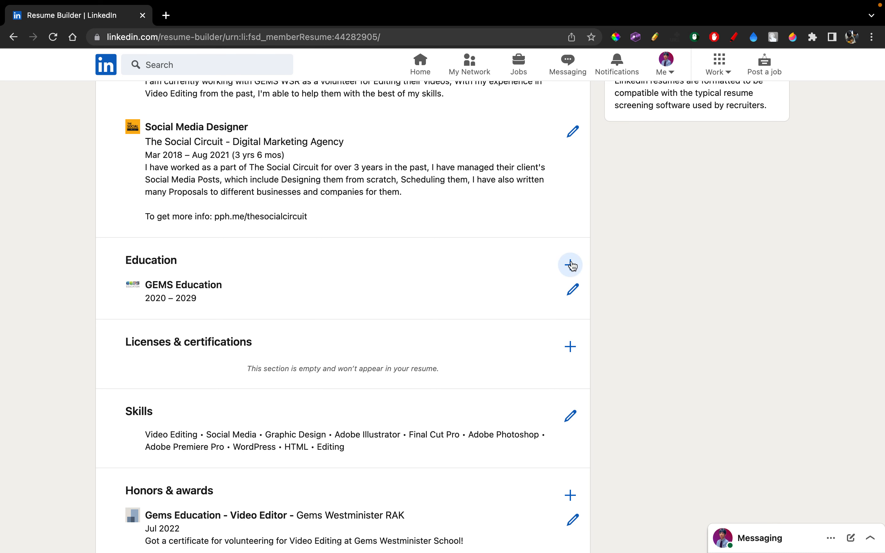
click(570, 265)
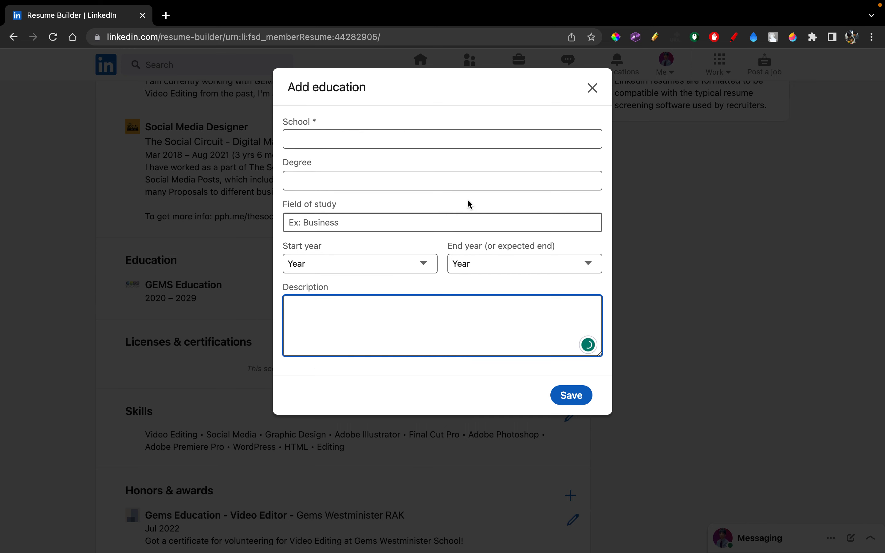
mouse_move(563, 128)
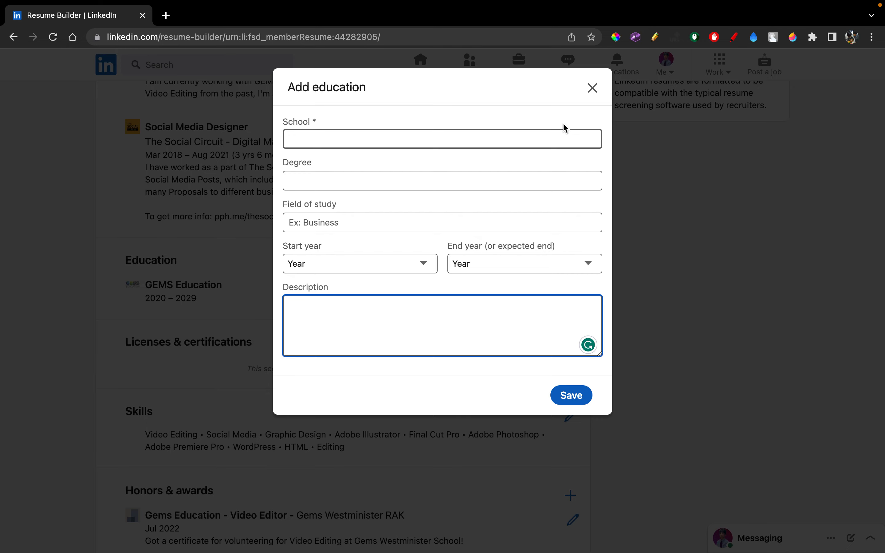
click(593, 88)
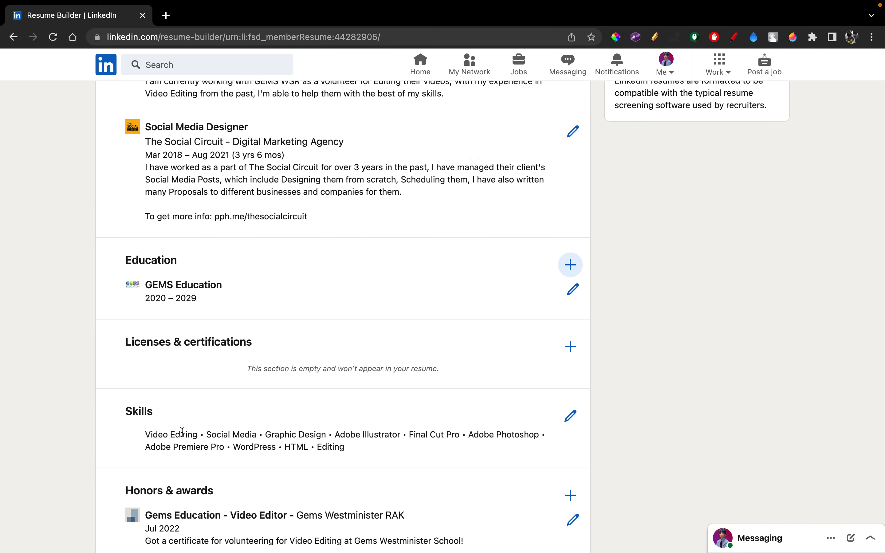
scroll(down, 3)
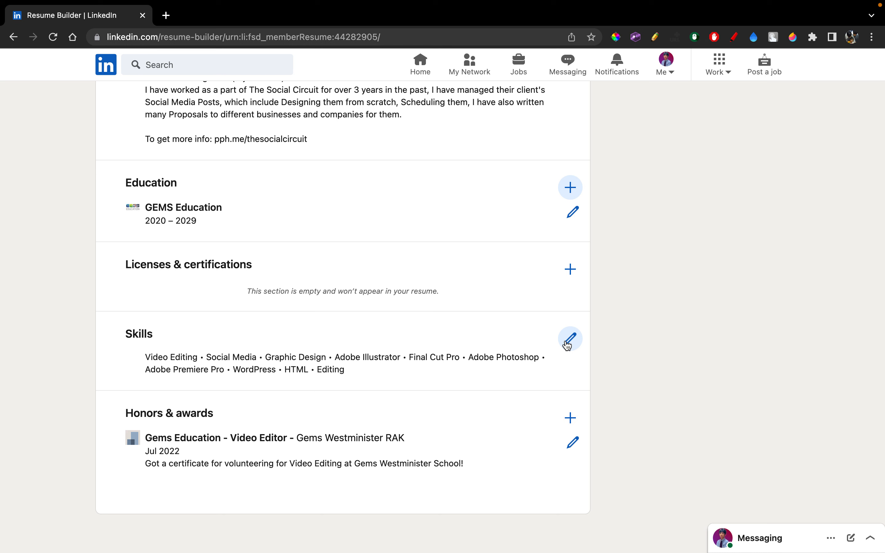
mouse_move(572, 344)
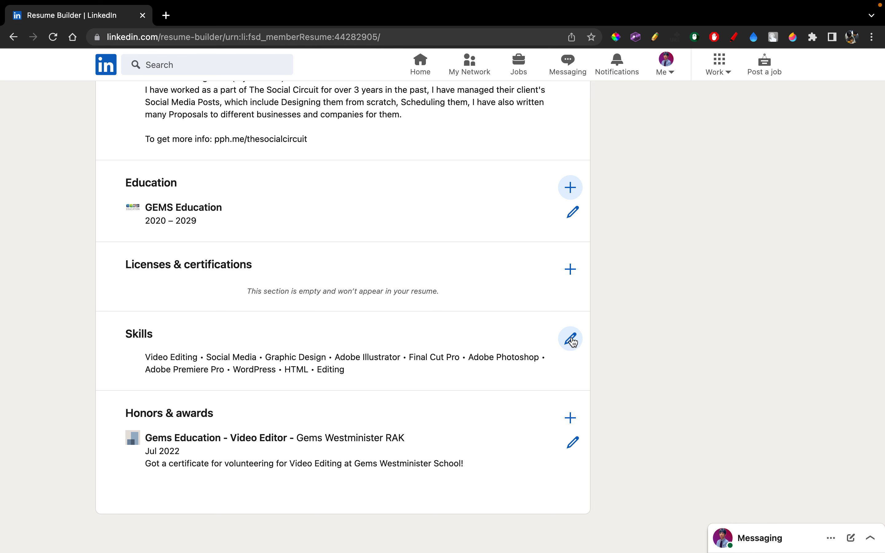
click(570, 339)
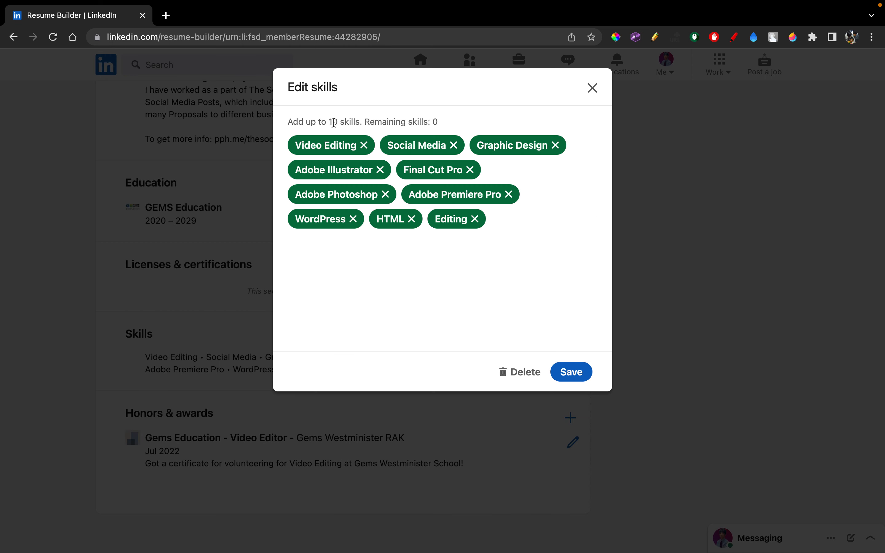
mouse_move(338, 137)
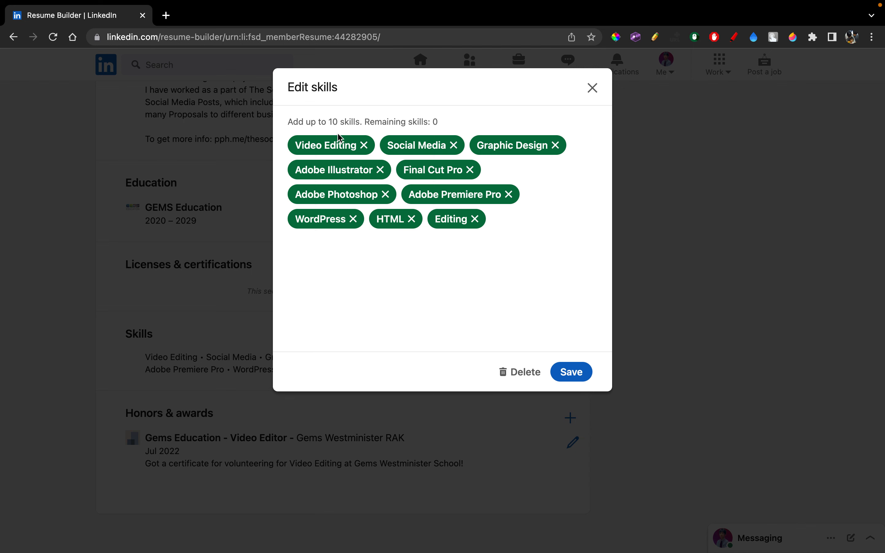
mouse_move(518, 251)
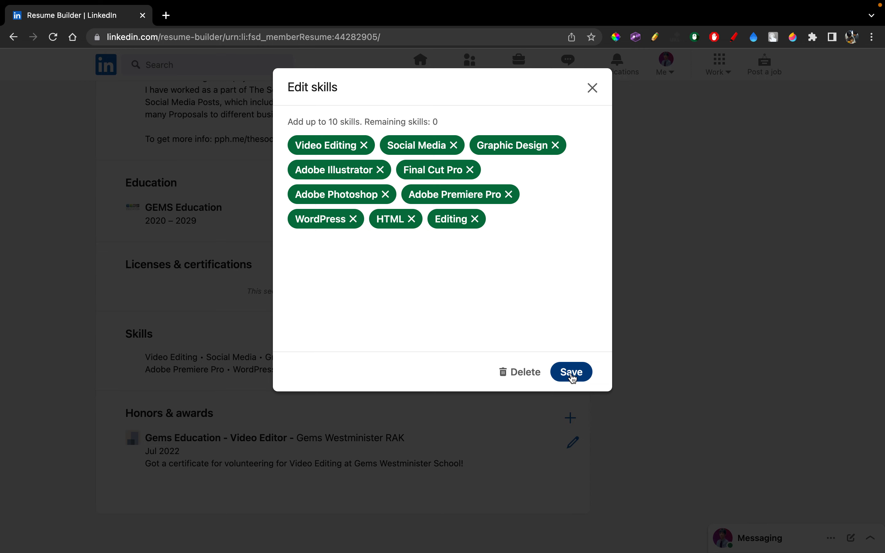
click(571, 371)
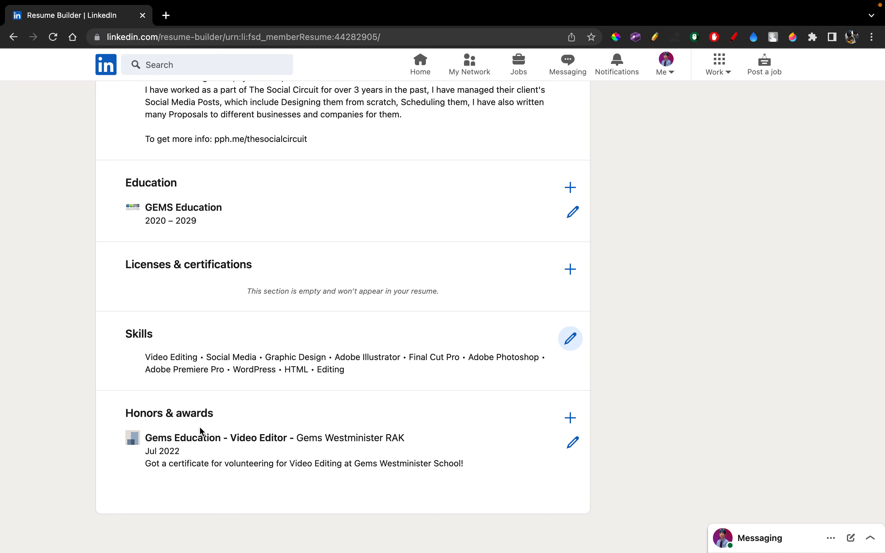
mouse_move(371, 469)
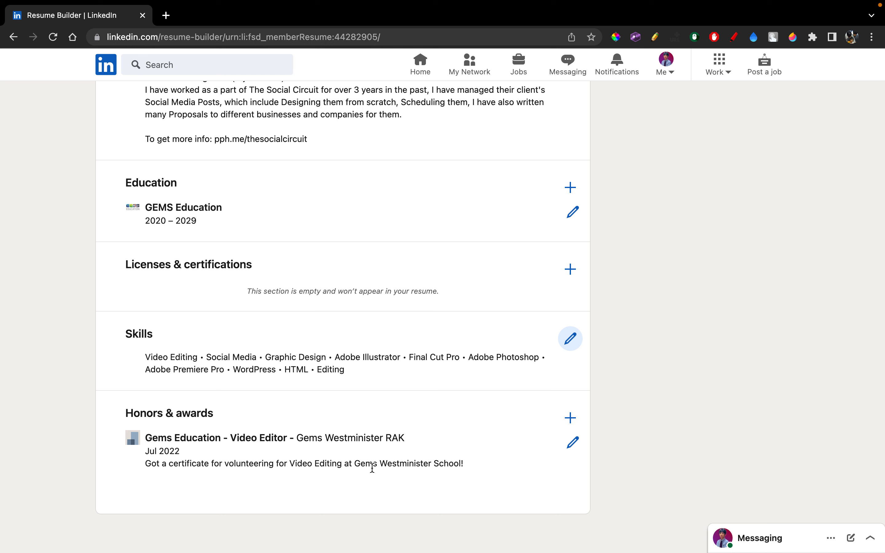
Preview the two-page resume, viewing page 2 and returning to page 1
scroll(up, 3)
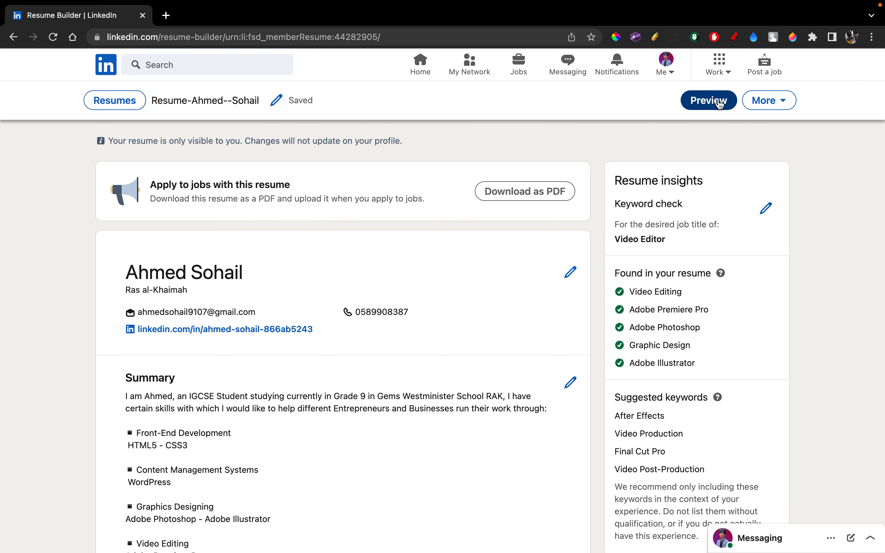
click(709, 101)
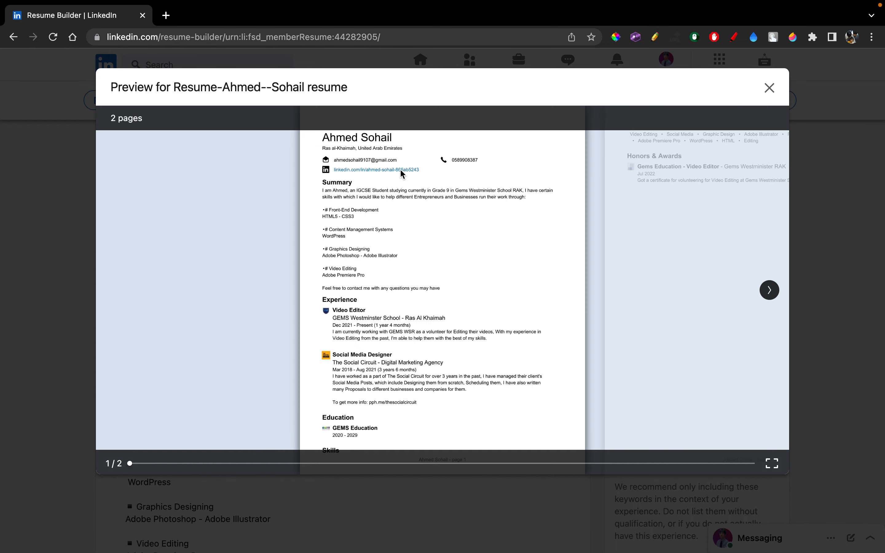
mouse_move(349, 335)
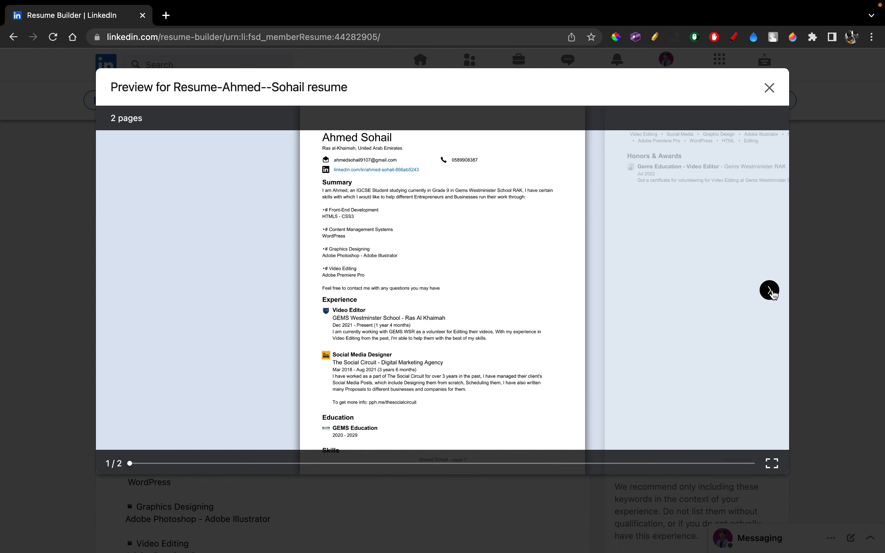
click(769, 290)
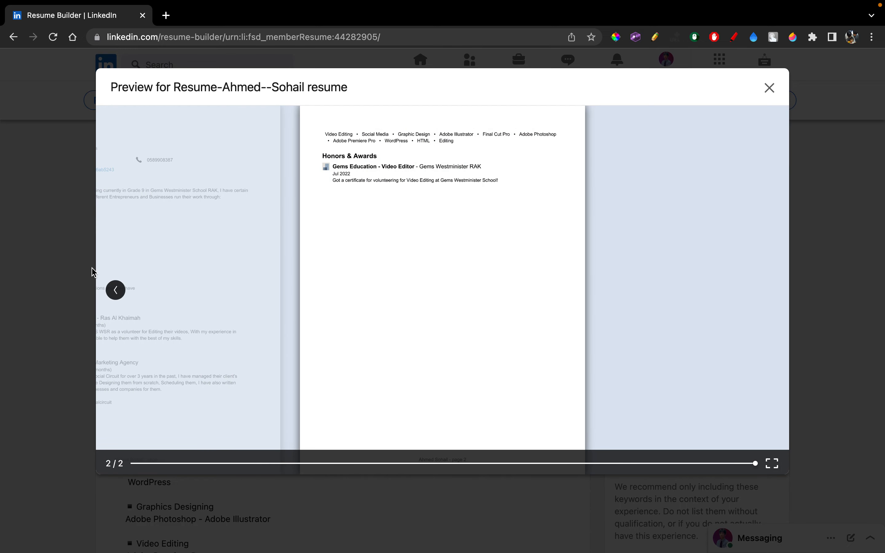
click(115, 290)
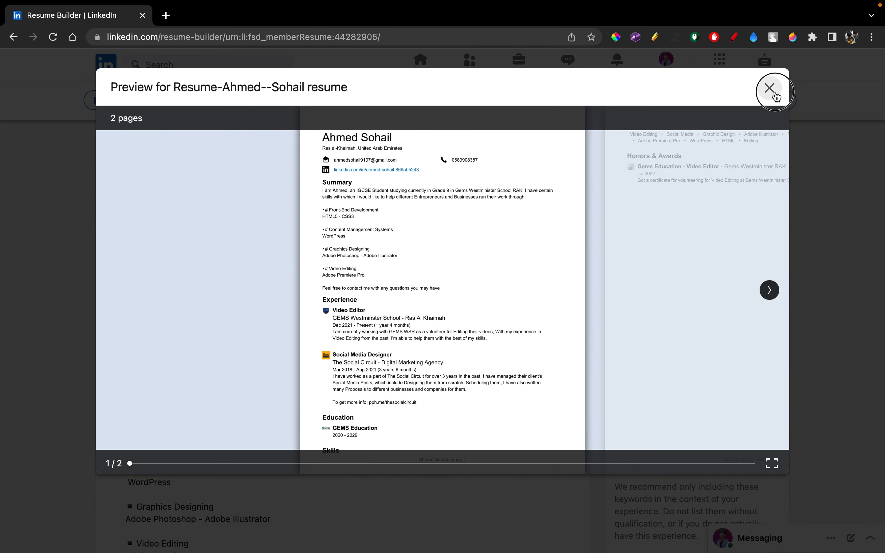
Close the resume preview and return to the saved resume page
click(769, 89)
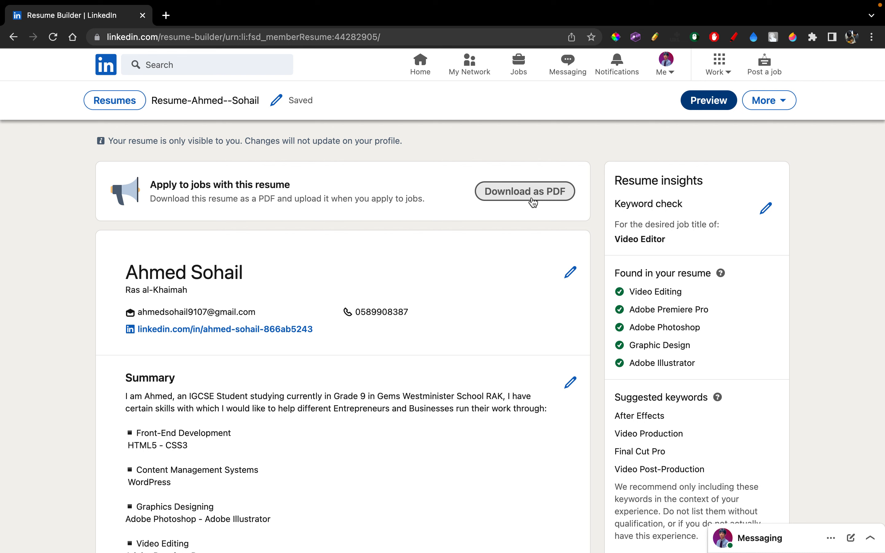
mouse_move(525, 207)
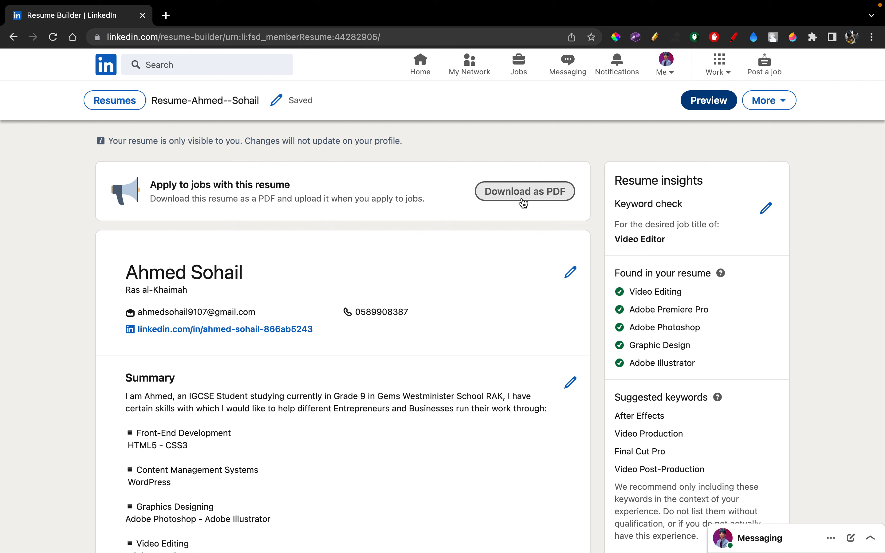
mouse_move(234, 130)
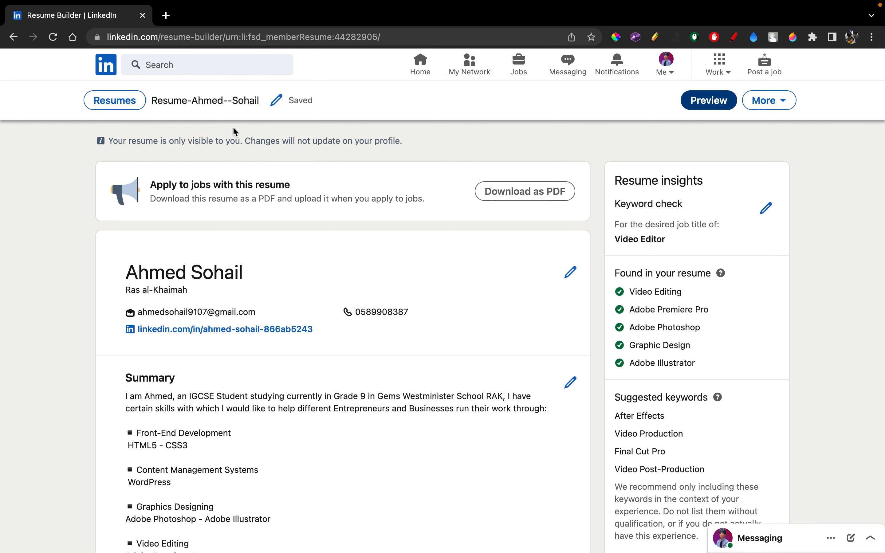
mouse_move(103, 68)
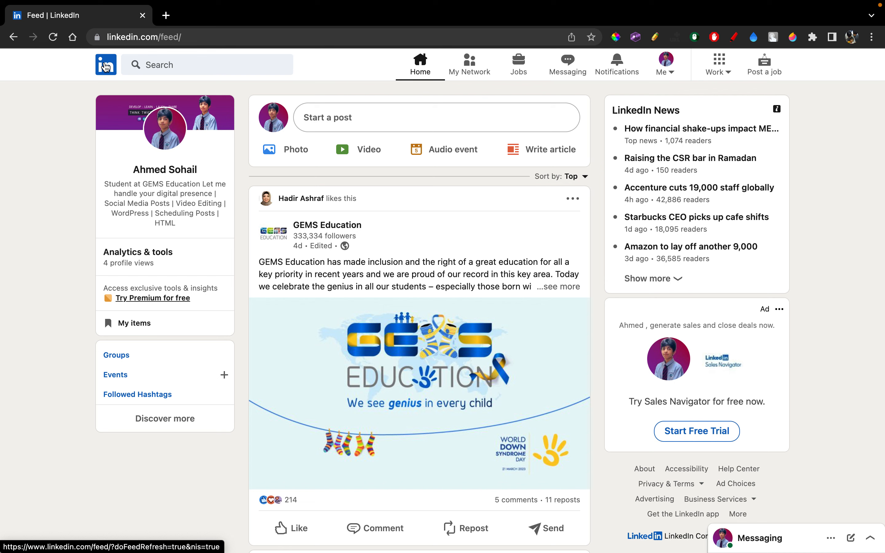
mouse_move(153, 166)
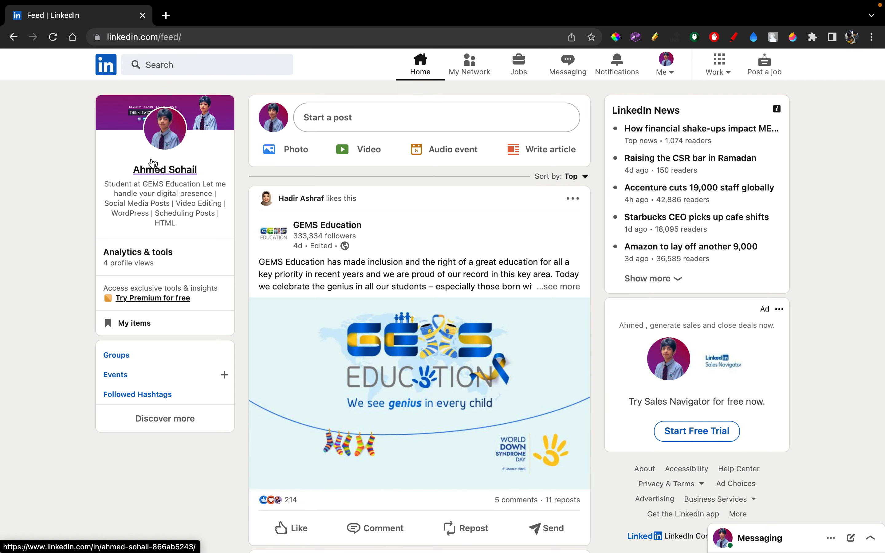
From your profile, reach Build a resume and begin uploading a resume file
click(165, 170)
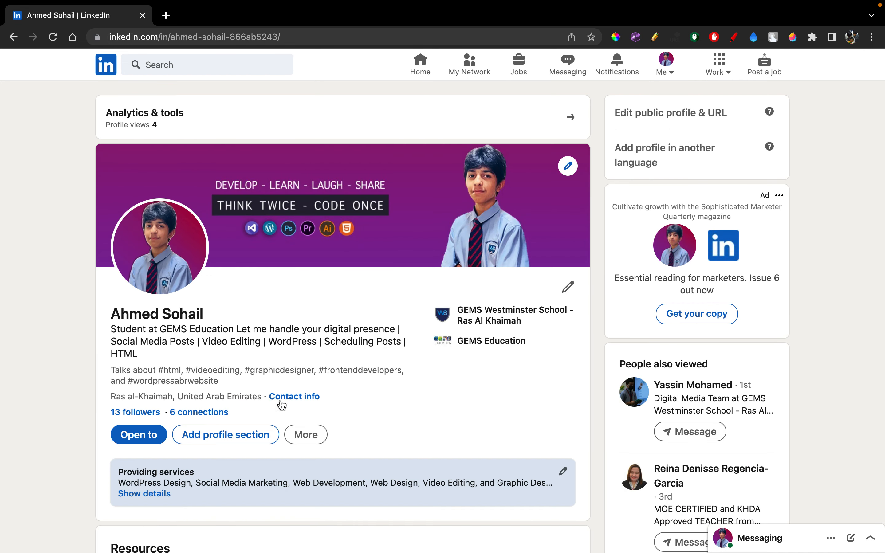
click(306, 434)
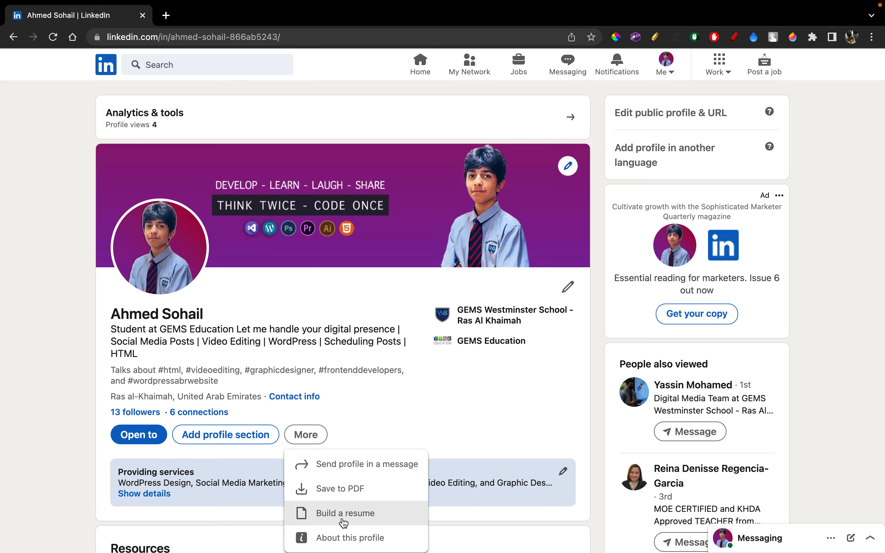
click(346, 514)
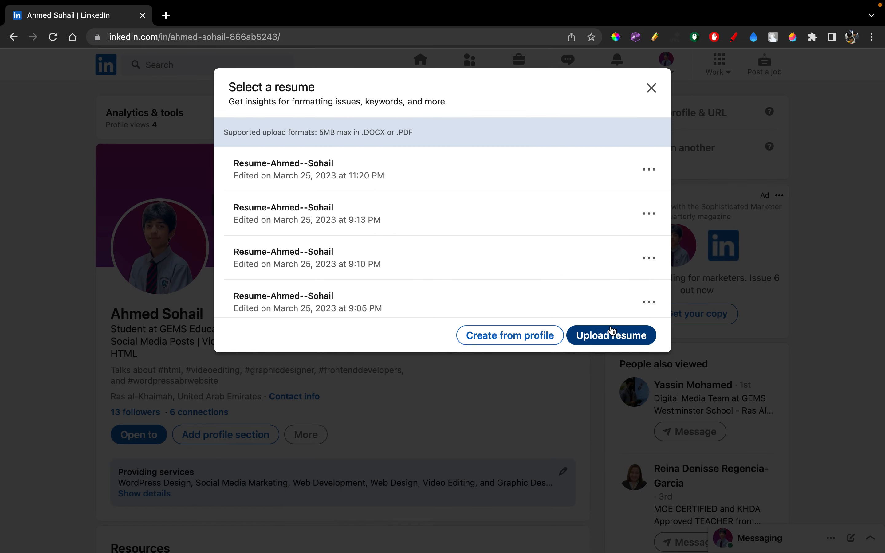
click(652, 88)
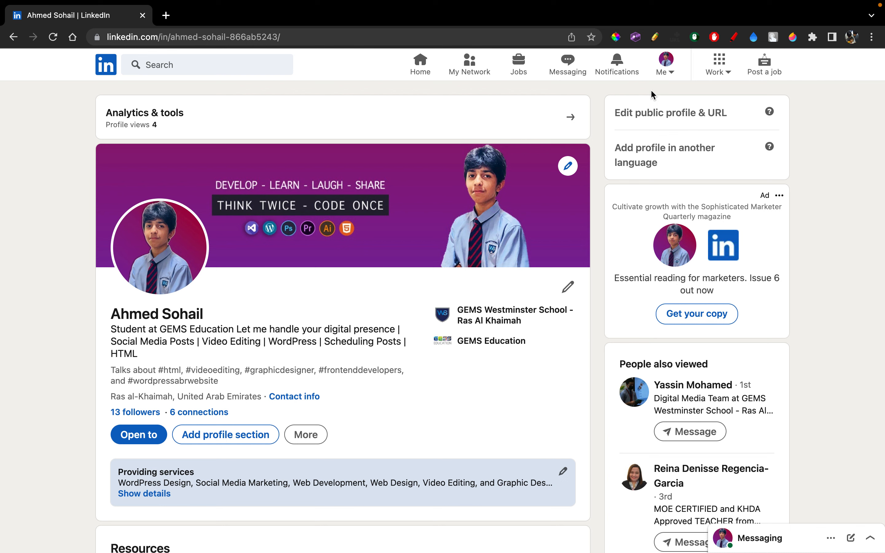
mouse_move(595, 19)
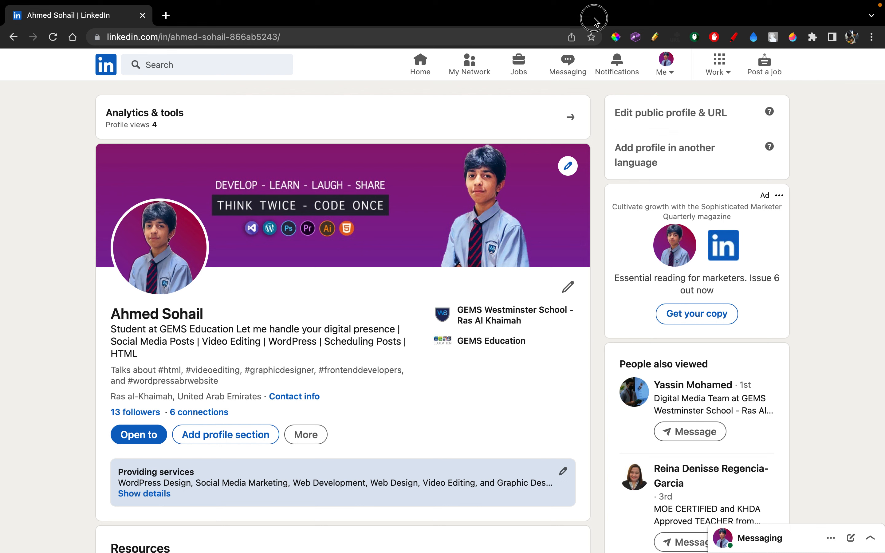
Open canva.com in a new tab and dismiss the event promotion popup
key(ctrl+a)
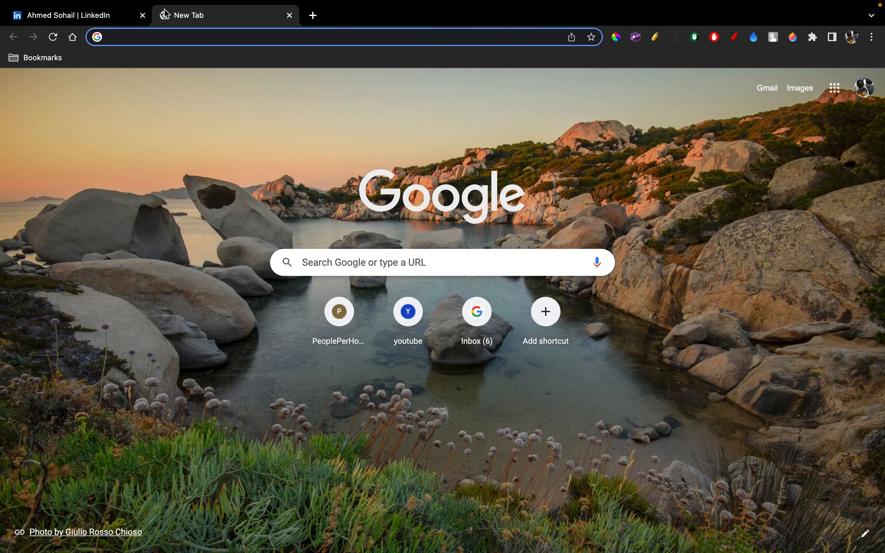
text(canva.com)
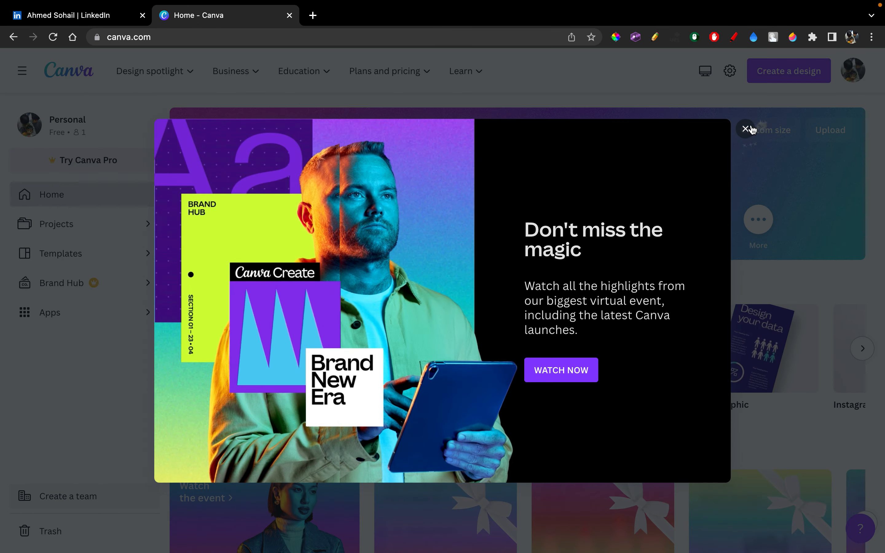
click(744, 129)
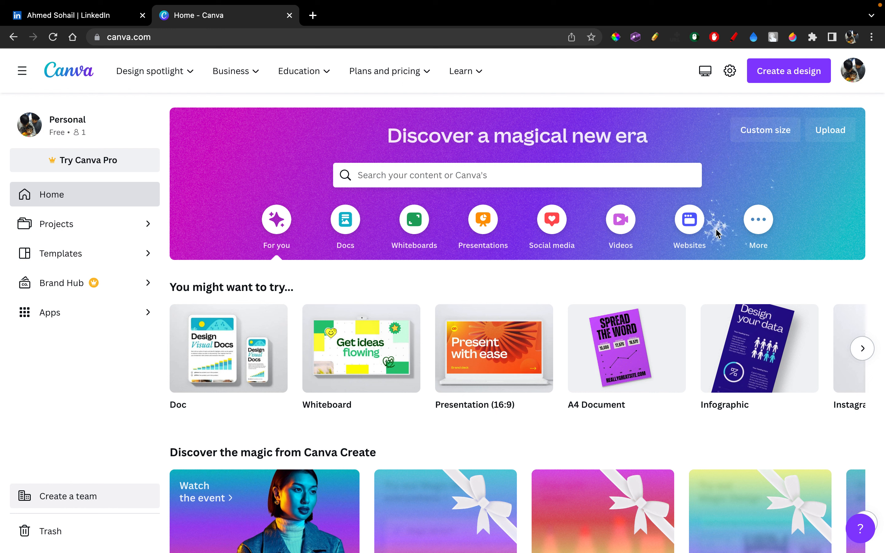
click(345, 220)
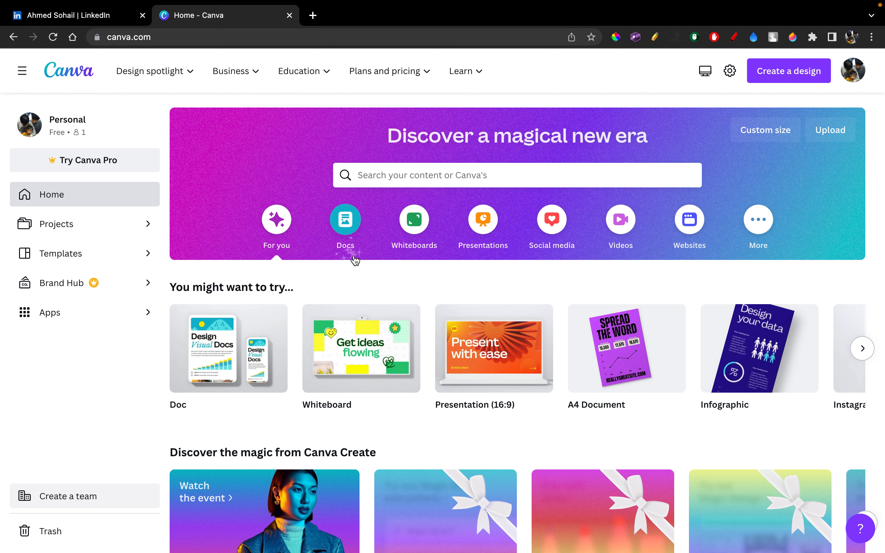
mouse_move(474, 293)
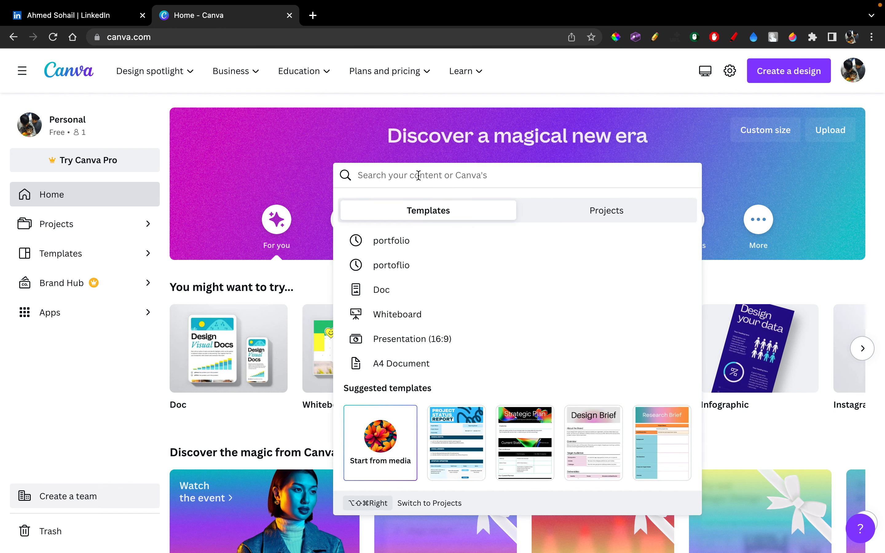
Search Canva templates for "resume" and browse the 11,959 results
text(r)
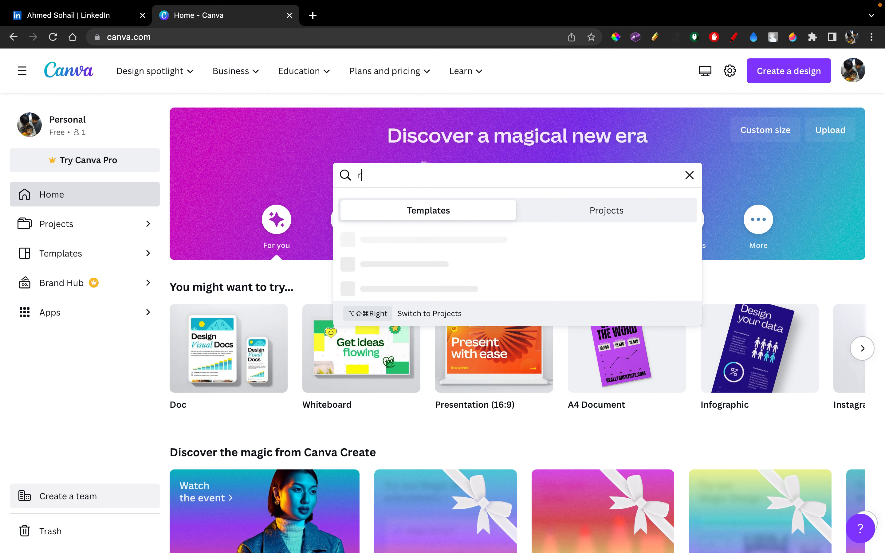
text(esume)
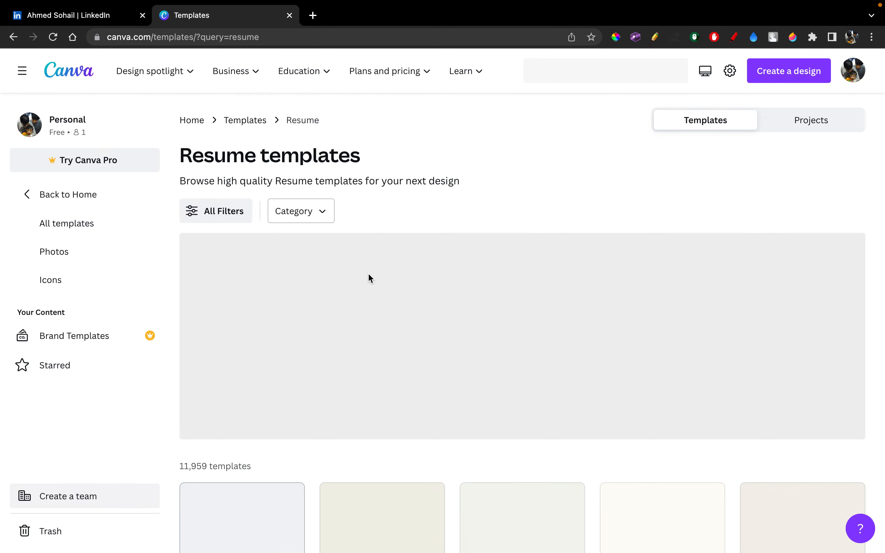
scroll(down, 3)
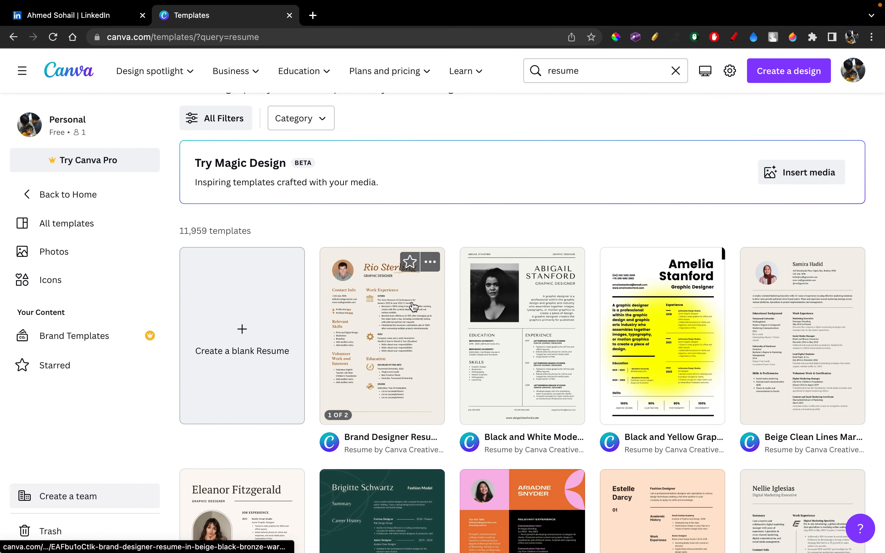
scroll(down, 3)
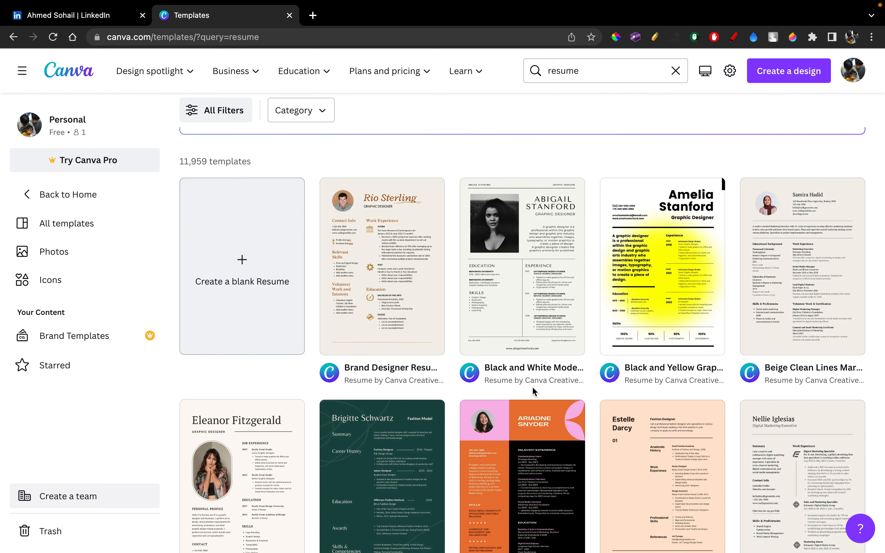
scroll(down, 3)
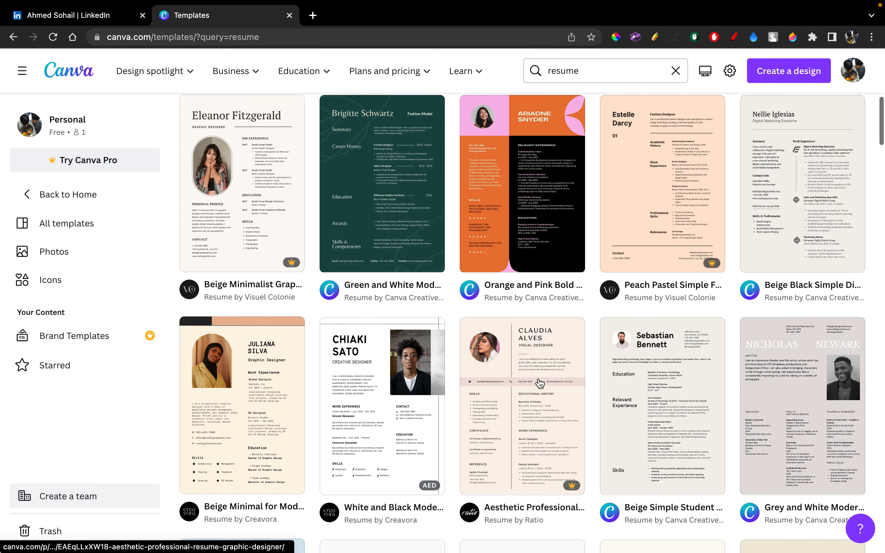
scroll(down, 3)
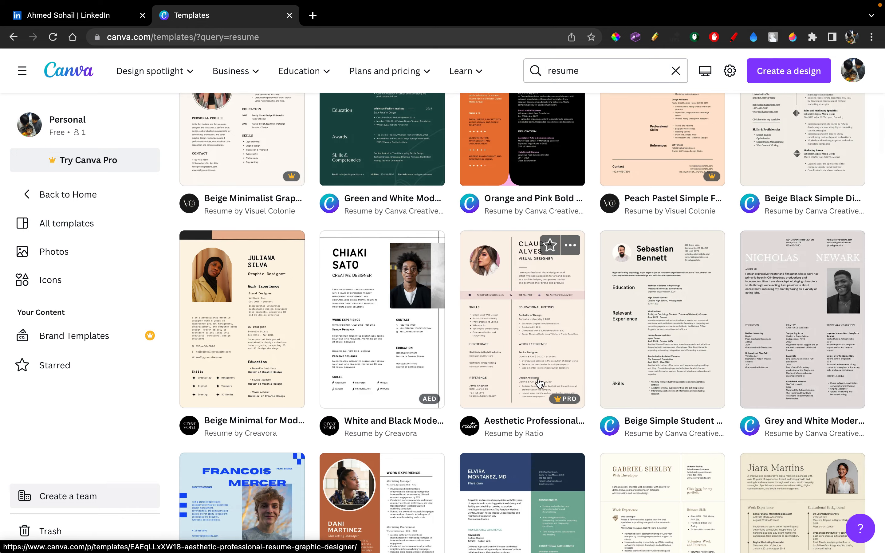
scroll(down, 3)
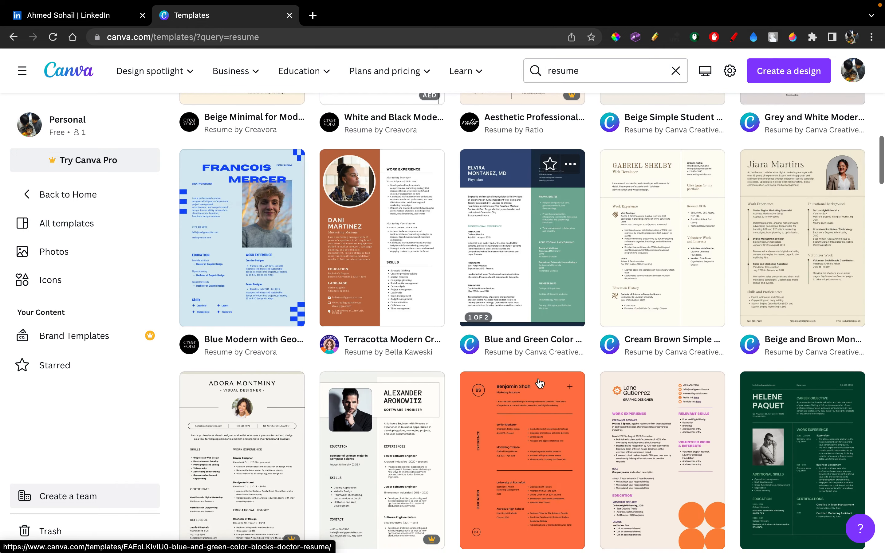
scroll(down, 3)
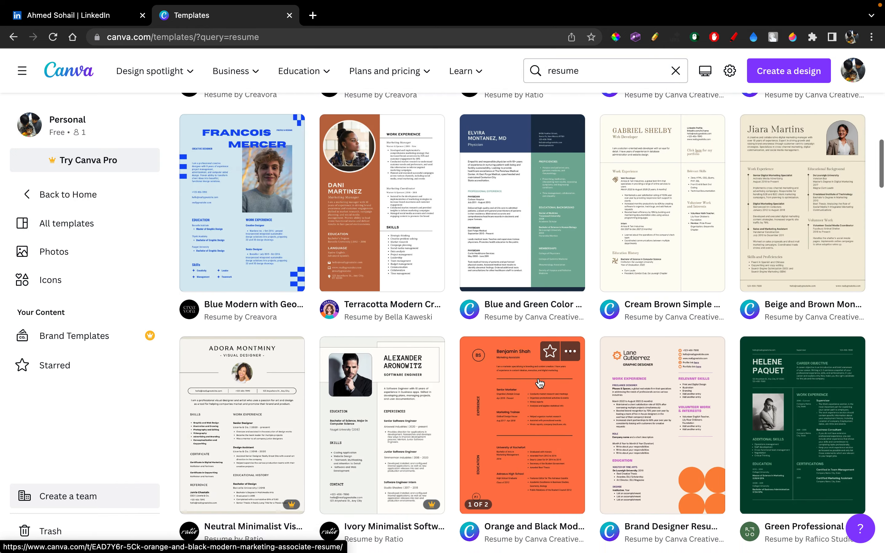
scroll(down, 3)
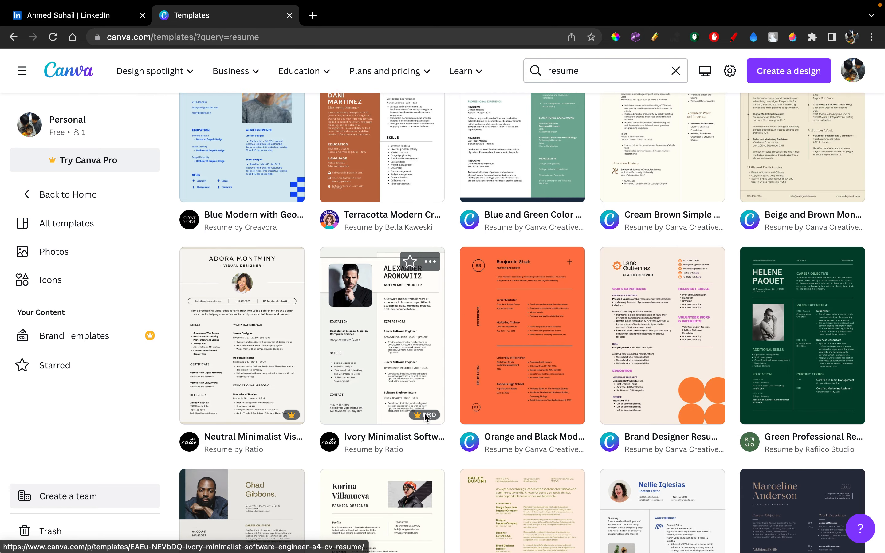
scroll(down, 3)
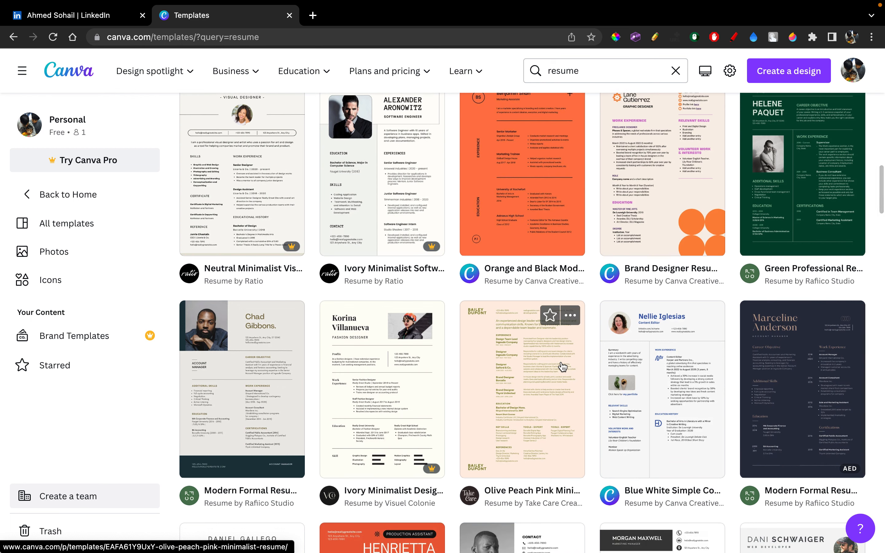
scroll(down, 3)
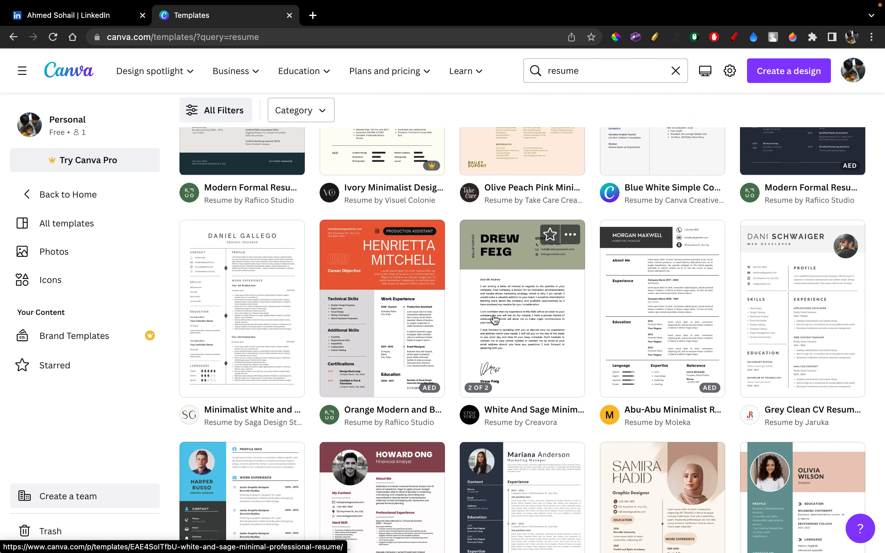
Customize the White And Sage Minimal Professional Resume template as a new editable design
click(522, 319)
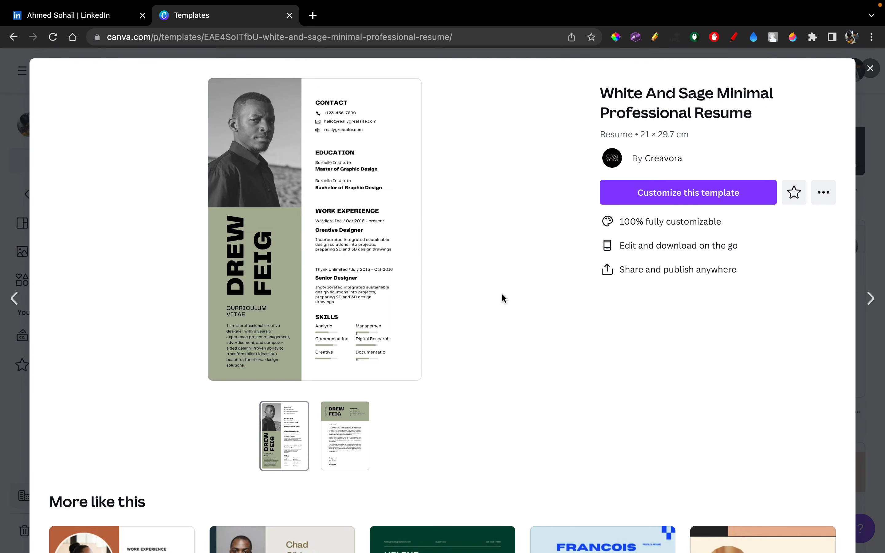
click(689, 192)
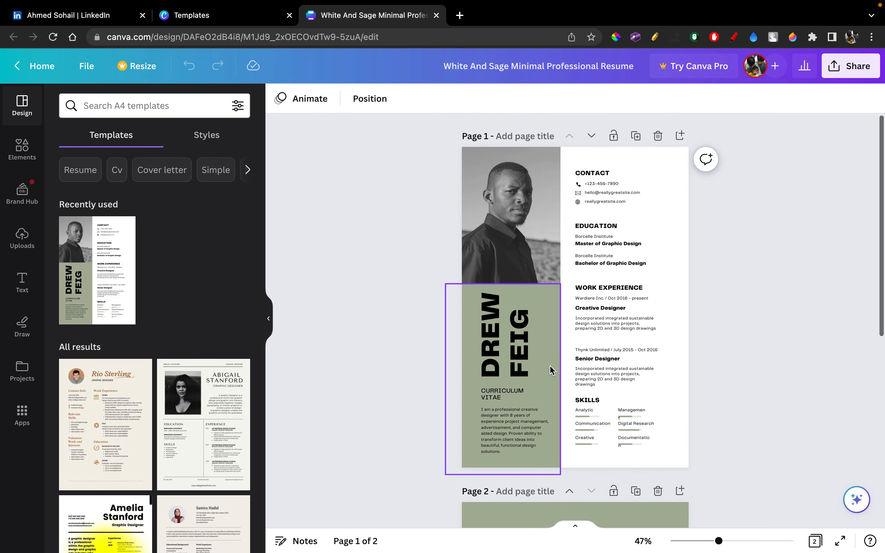
Delete the page-2 cover letter and review the photo, education and work-experience lines
scroll(down, 3)
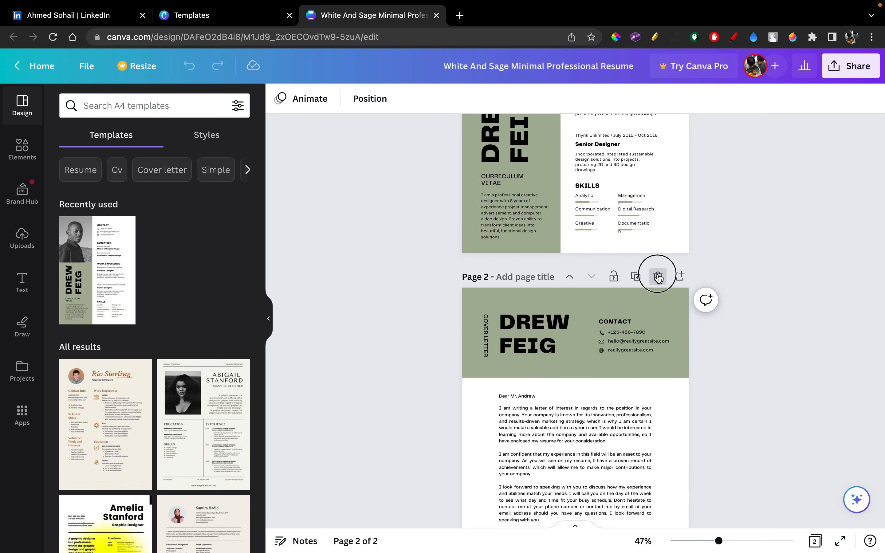
click(657, 276)
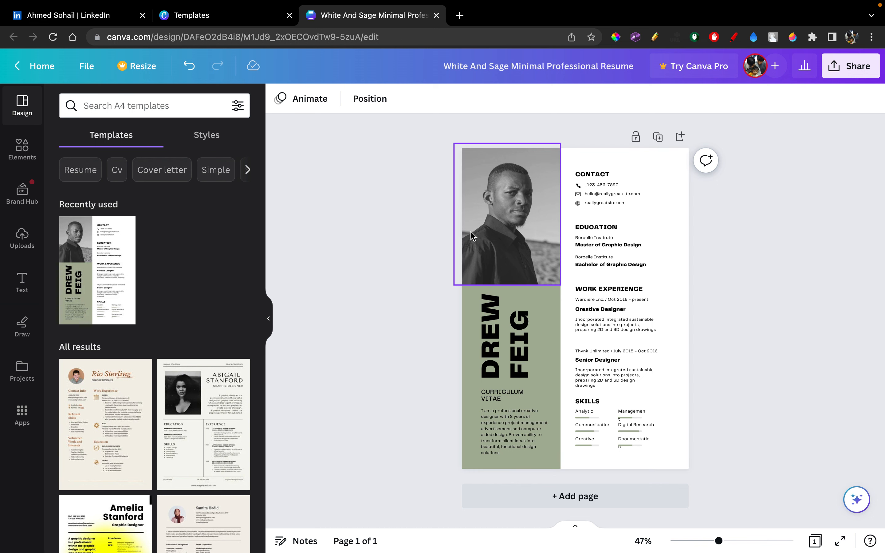
mouse_move(498, 192)
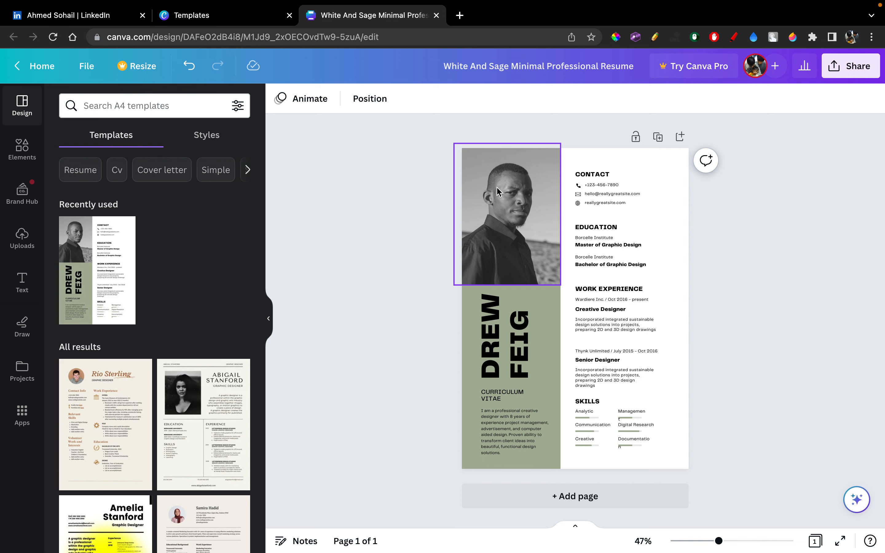
click(612, 194)
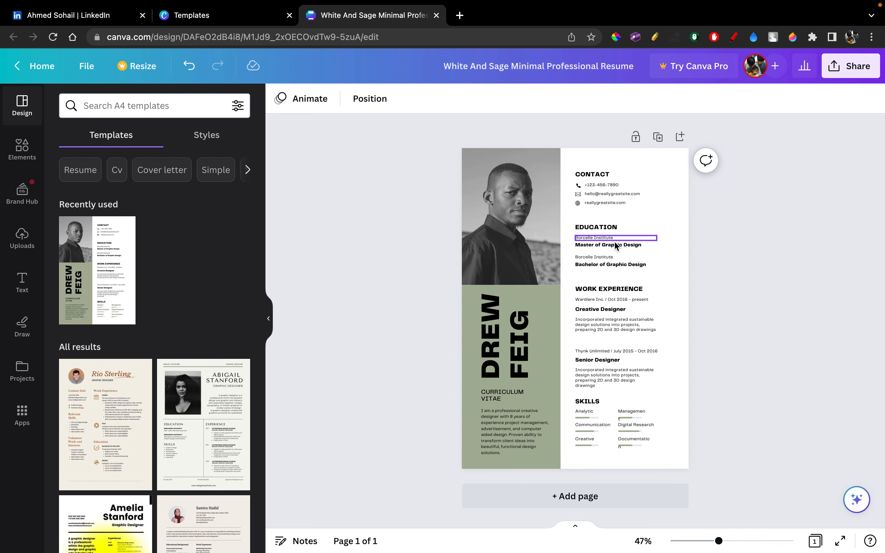
click(611, 265)
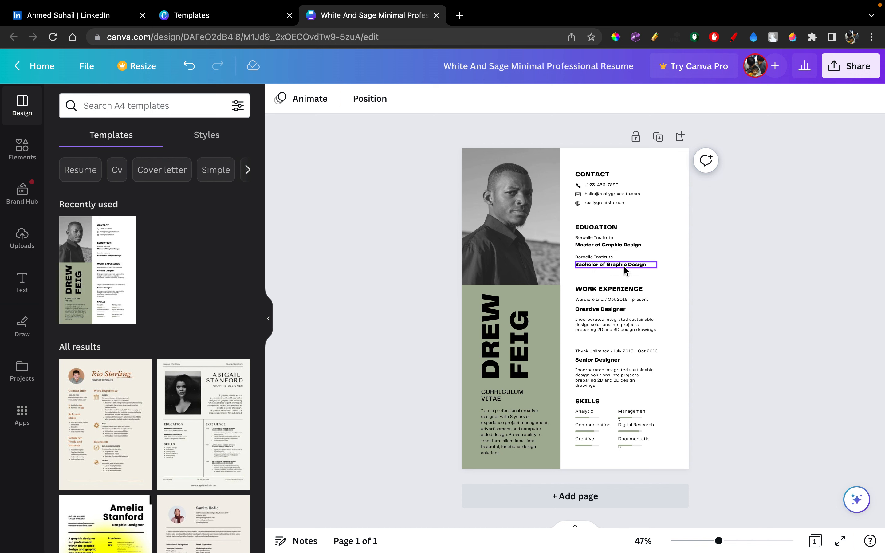
click(609, 291)
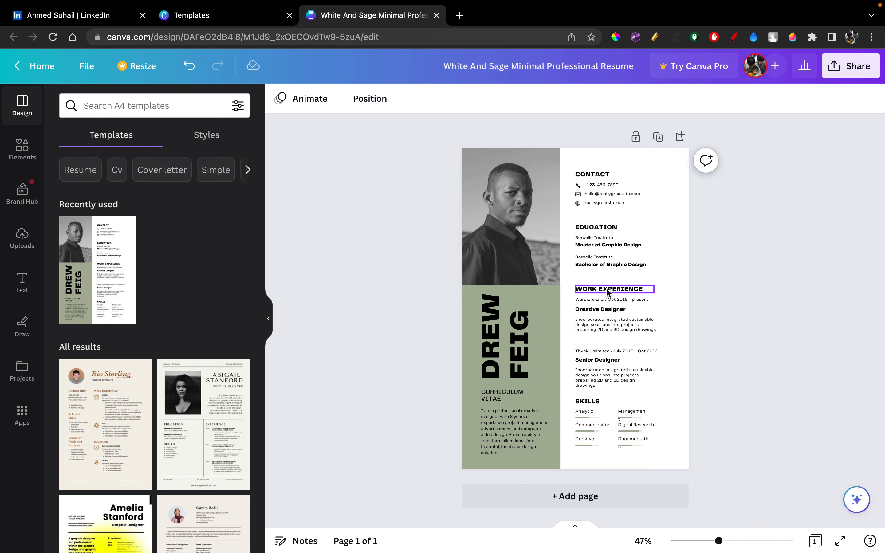
click(611, 300)
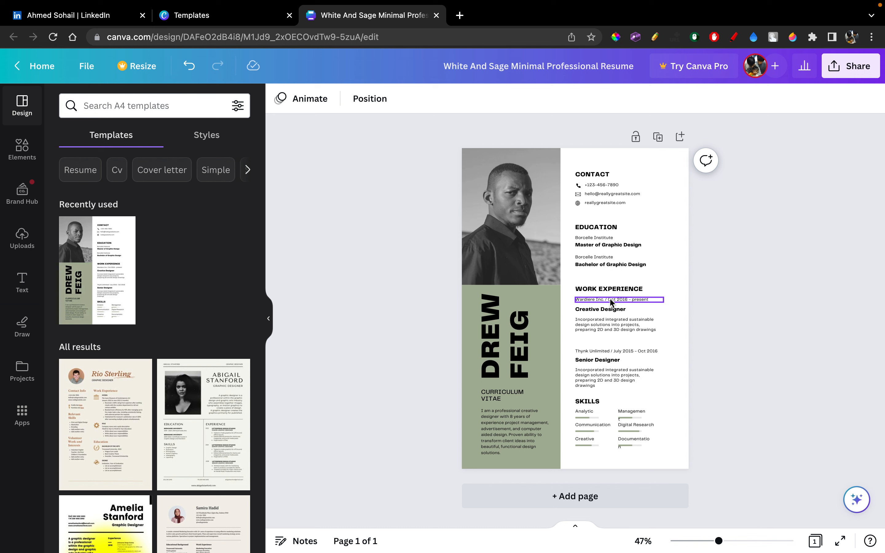
click(569, 311)
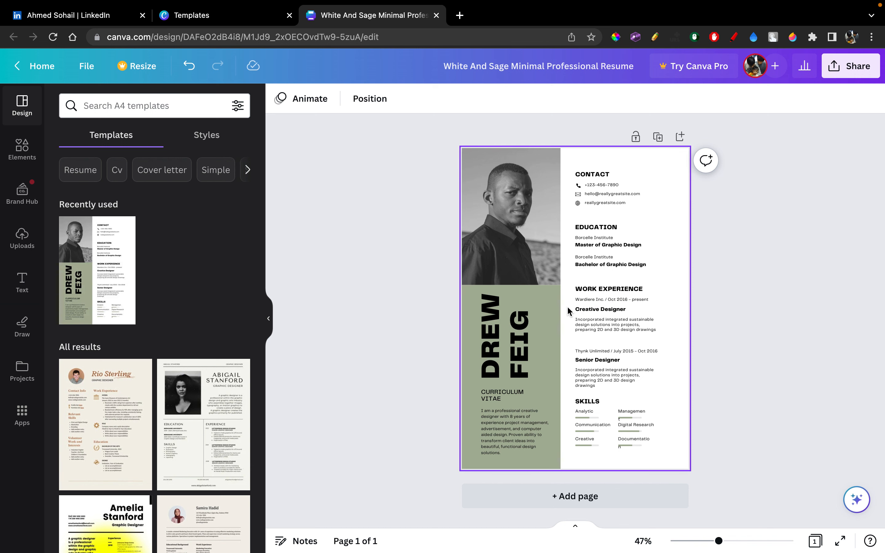
Inspect the job titles, about-me paragraph, skill labels and name panel, then bring up Share
click(600, 309)
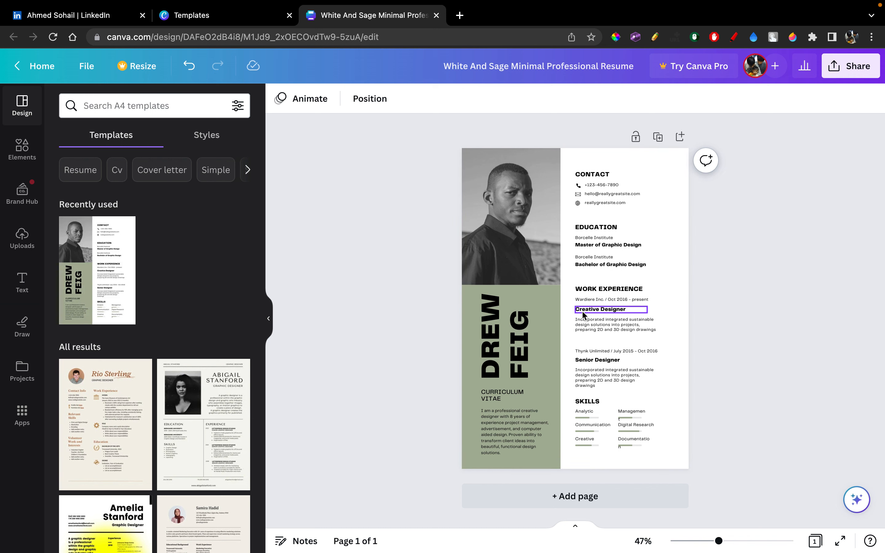
click(612, 300)
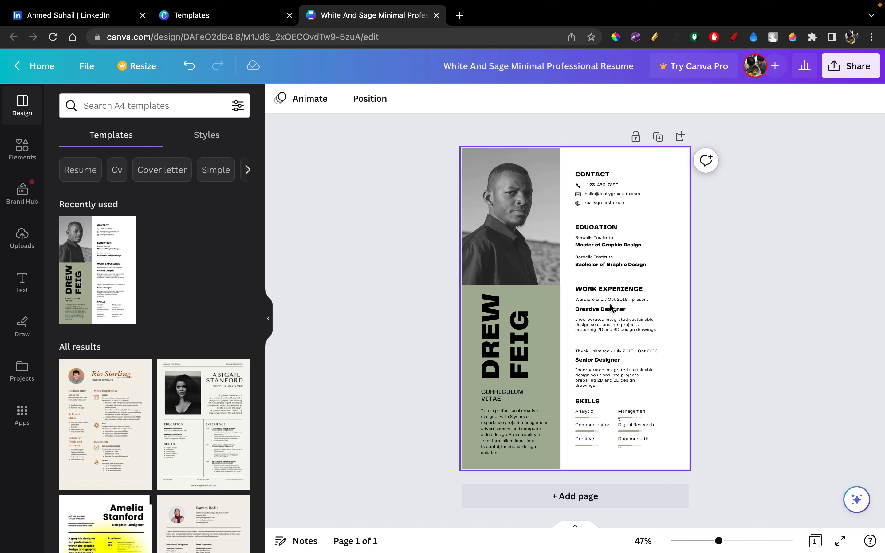
click(499, 425)
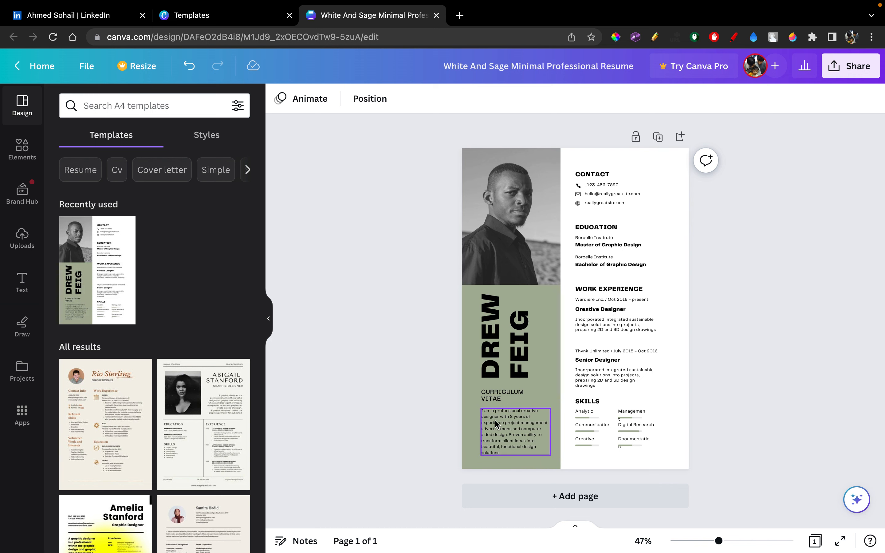
mouse_move(504, 426)
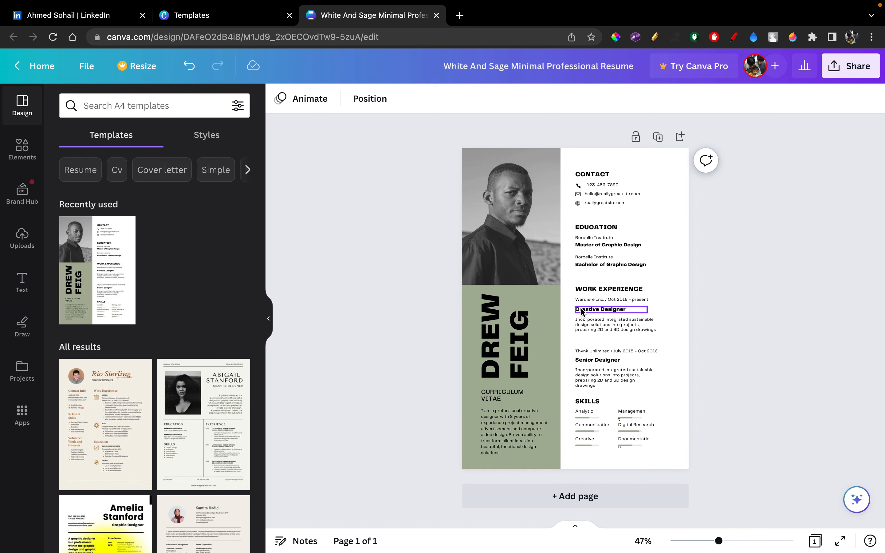
click(597, 398)
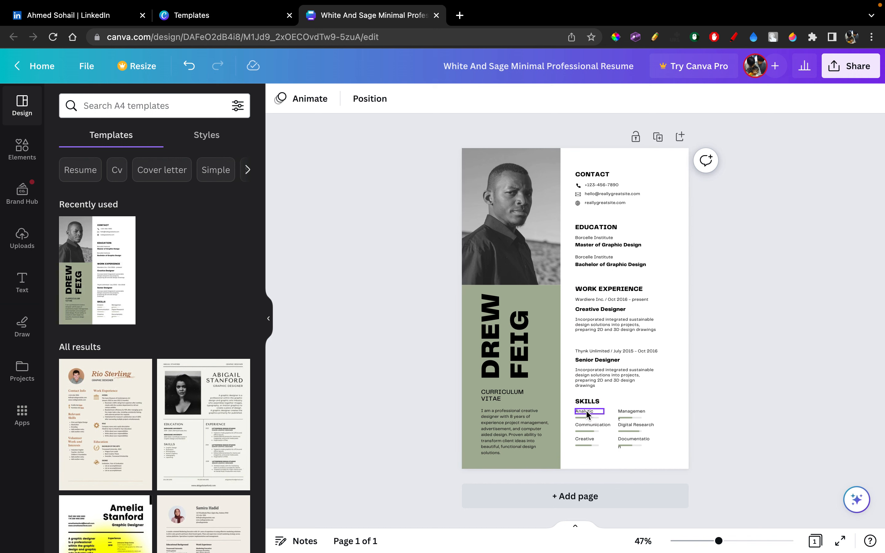
click(635, 442)
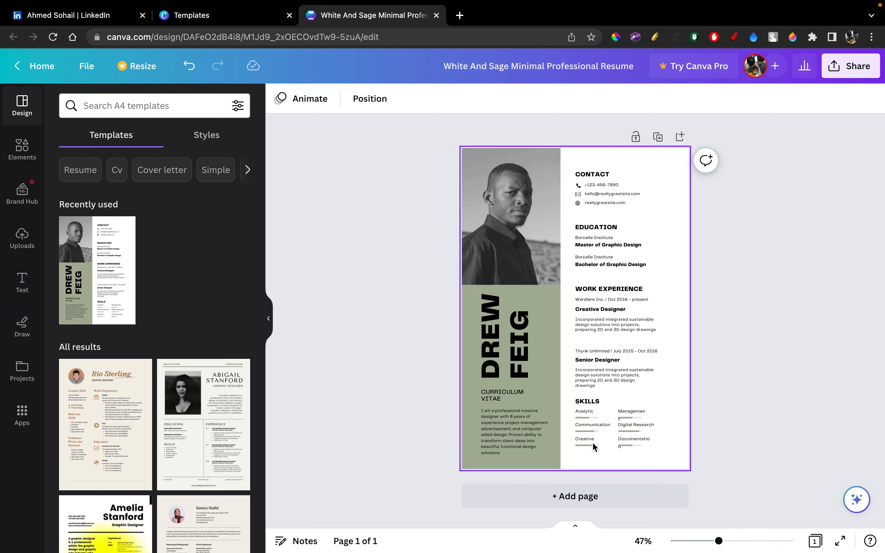
mouse_move(634, 463)
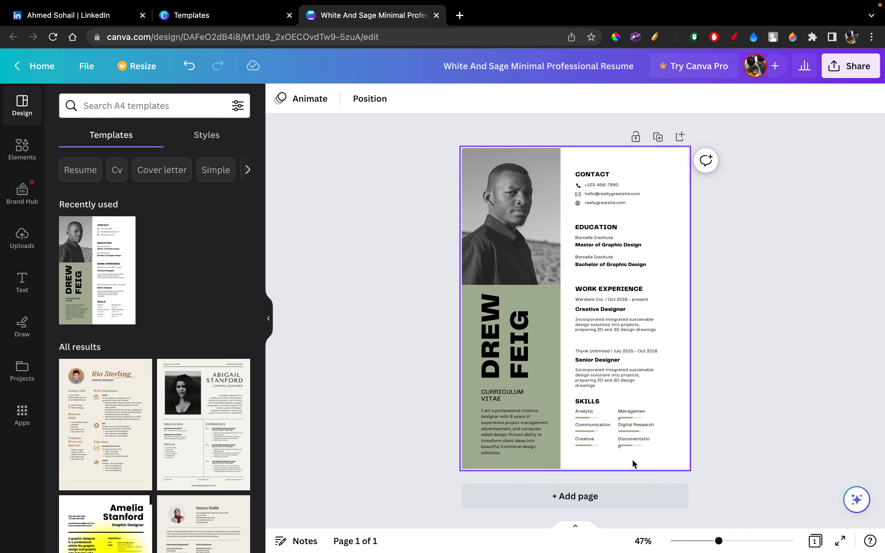
mouse_move(630, 457)
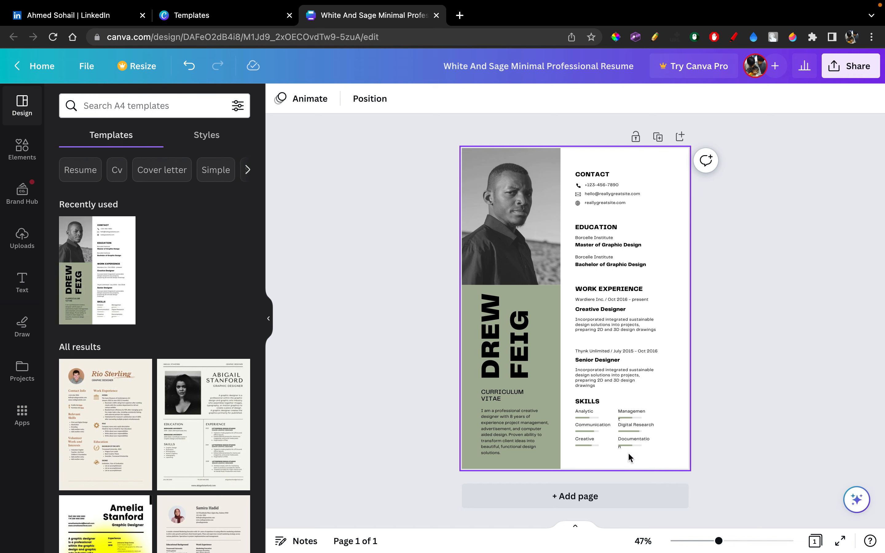
click(632, 413)
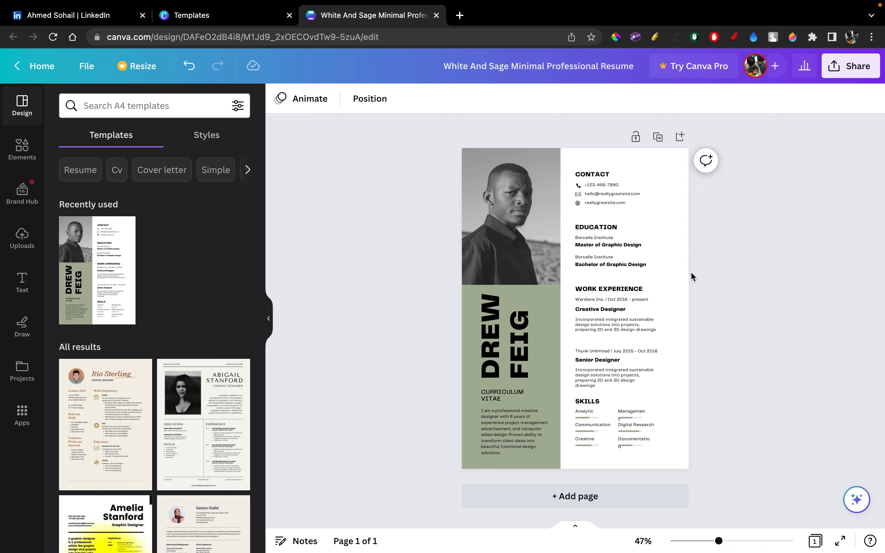
click(511, 216)
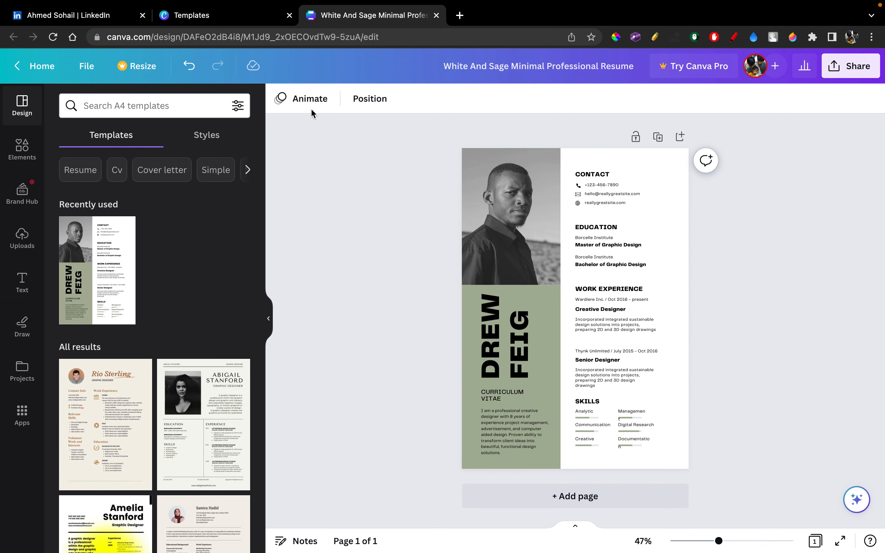
mouse_move(21, 323)
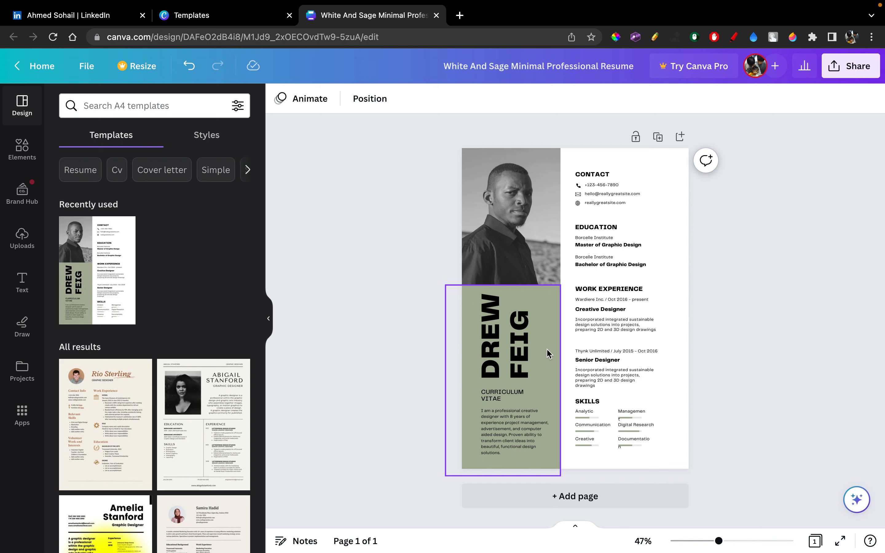
click(803, 124)
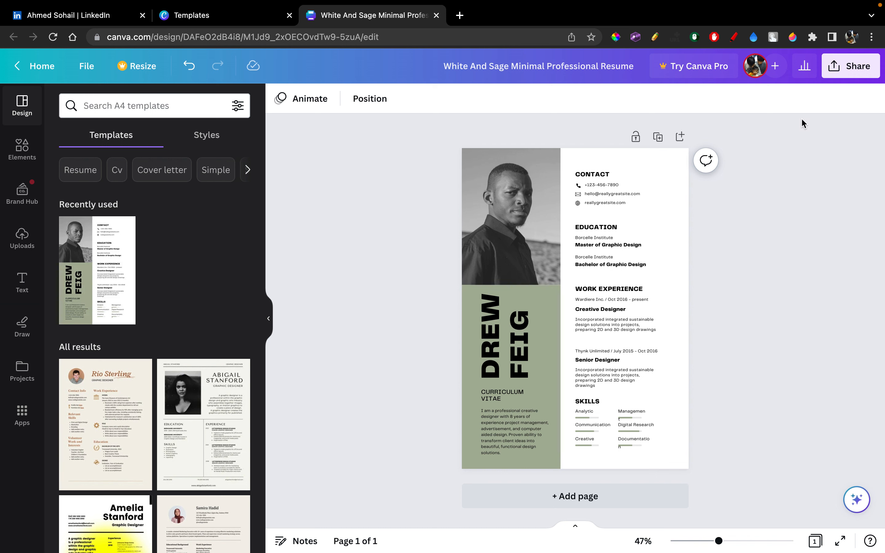
mouse_move(743, 179)
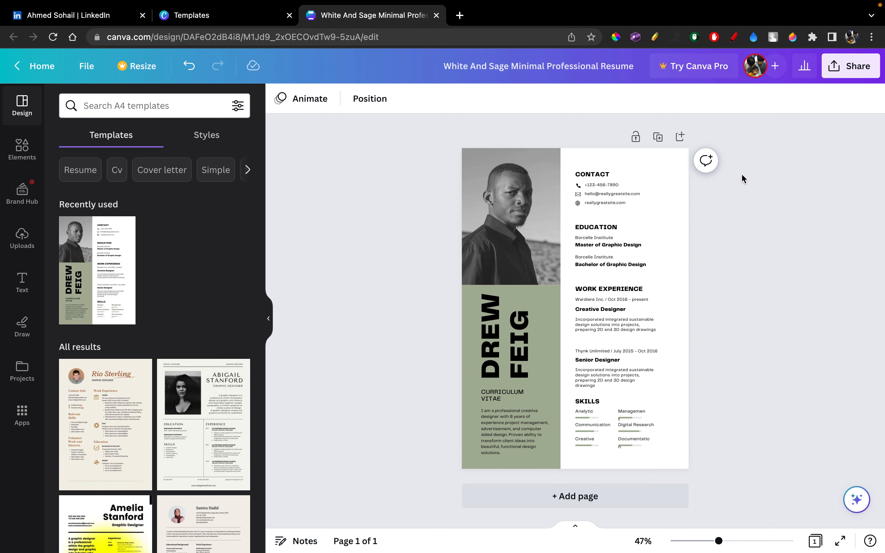
mouse_move(805, 67)
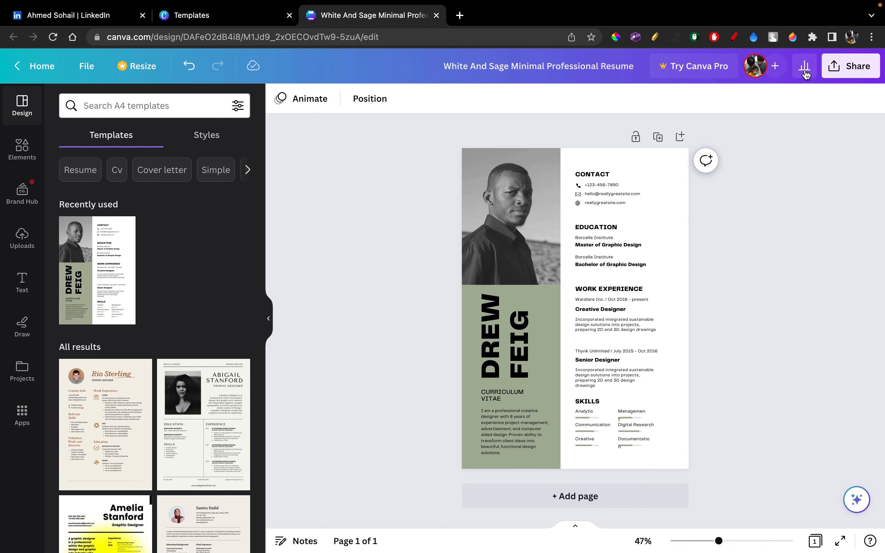
click(850, 65)
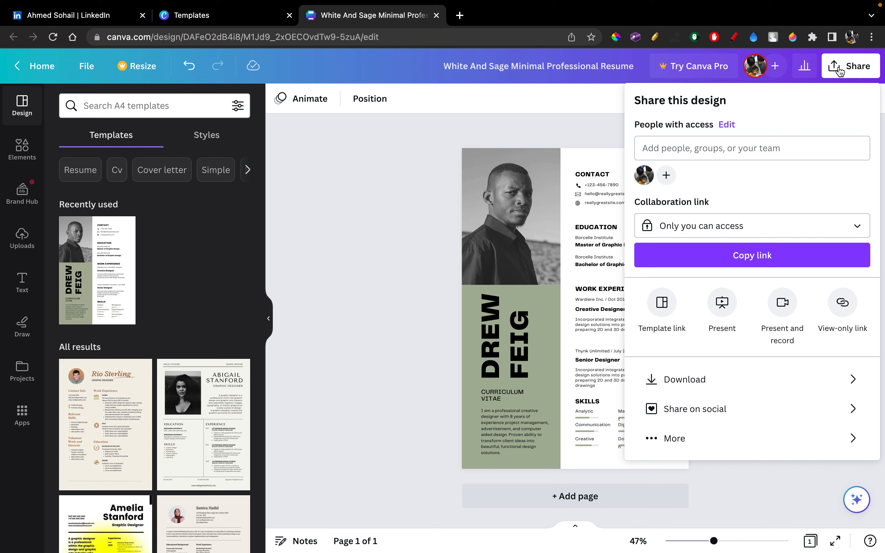
Download the resume as a PDF Standard file and return to the LinkedIn profile
click(684, 380)
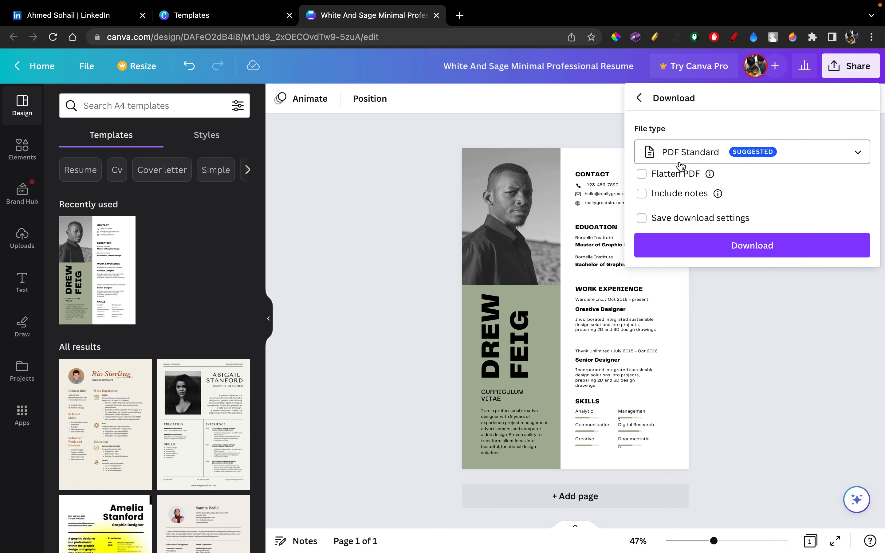
mouse_move(664, 161)
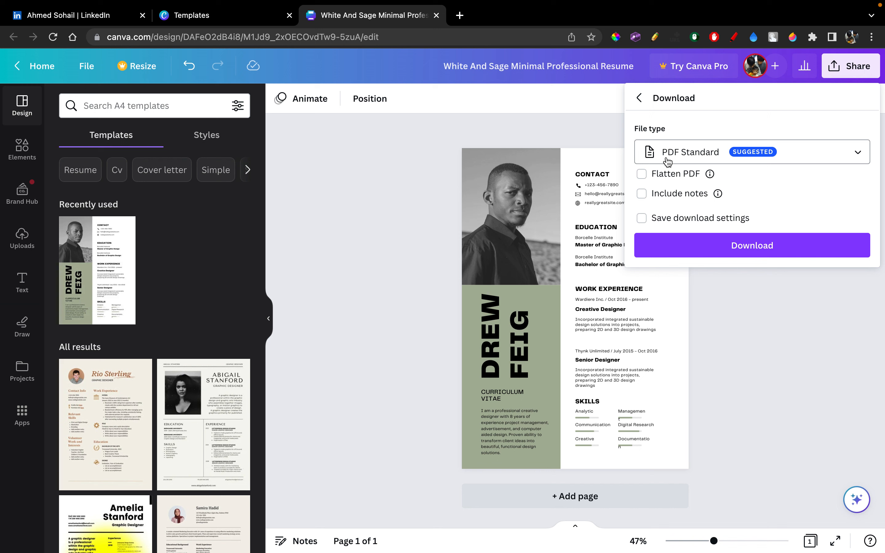
mouse_move(754, 234)
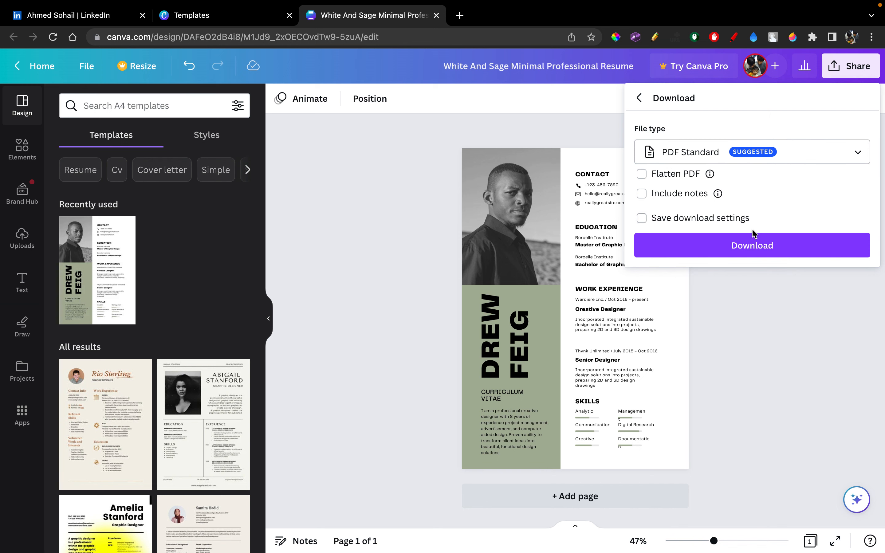
click(753, 246)
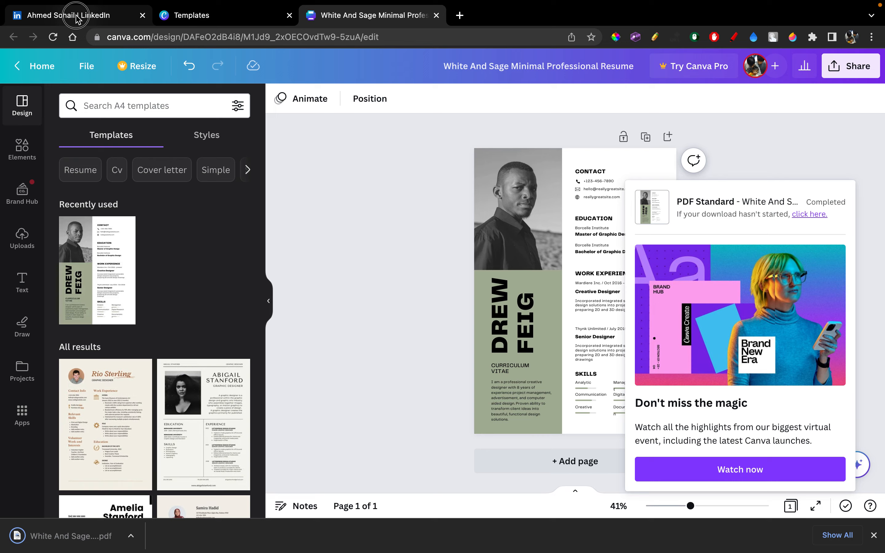
click(77, 16)
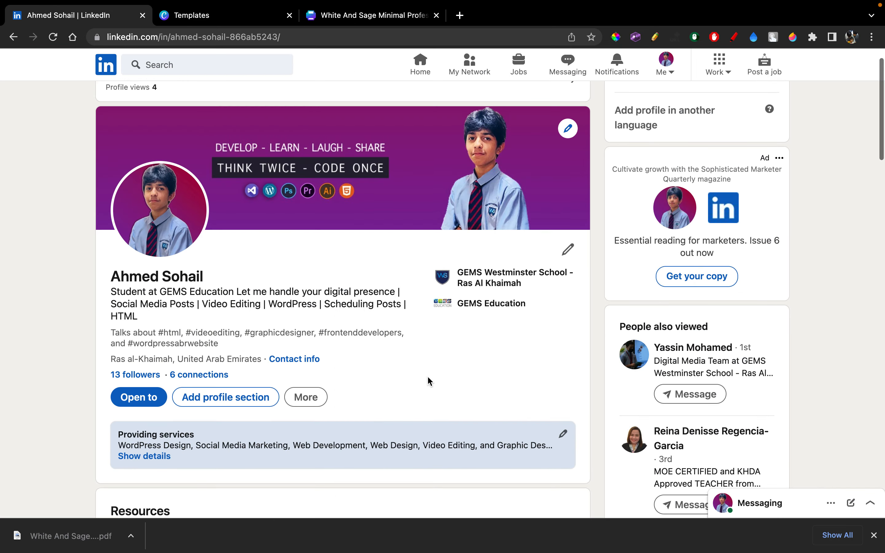
Use More > Build a resume to upload the Canva PDF from Downloads into resume insights
click(306, 397)
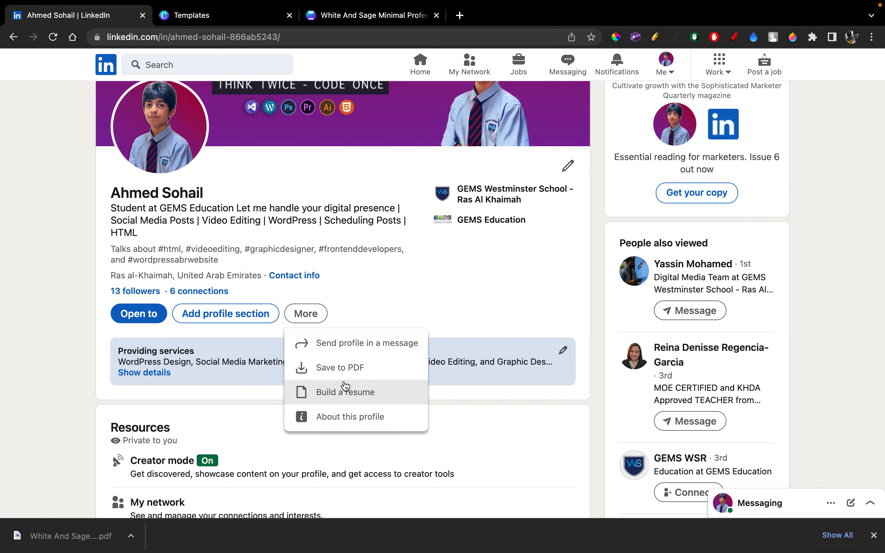
click(345, 392)
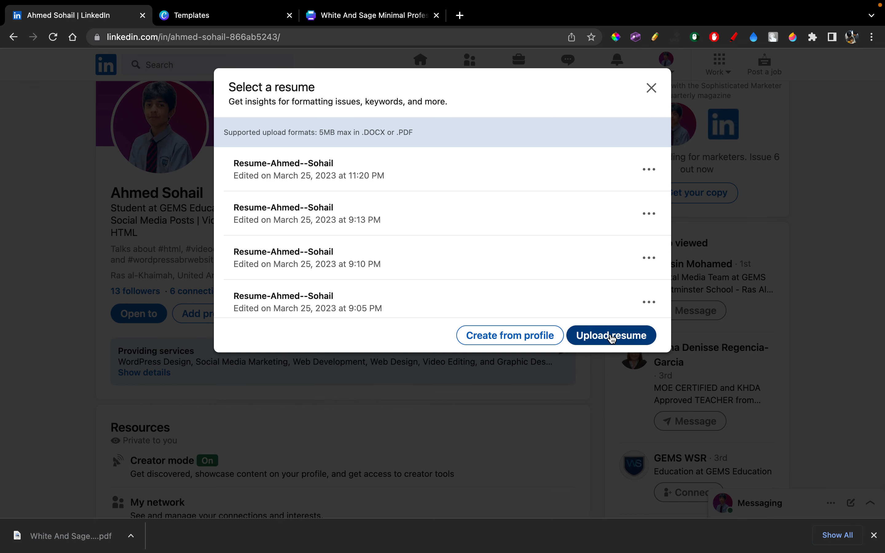
click(611, 335)
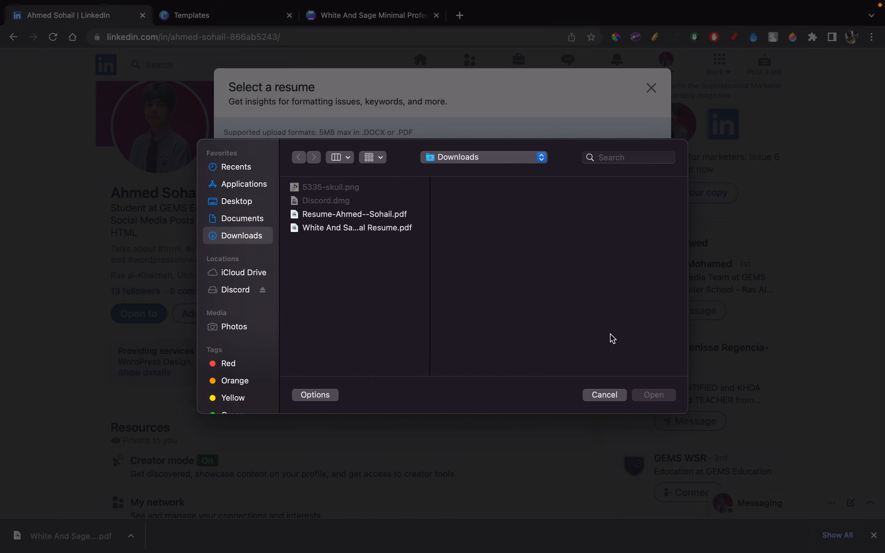
mouse_move(345, 223)
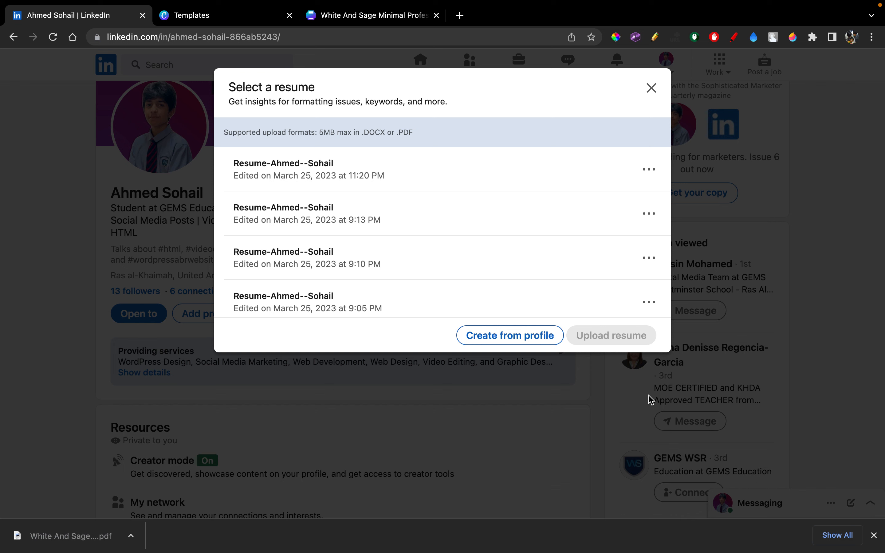
click(611, 335)
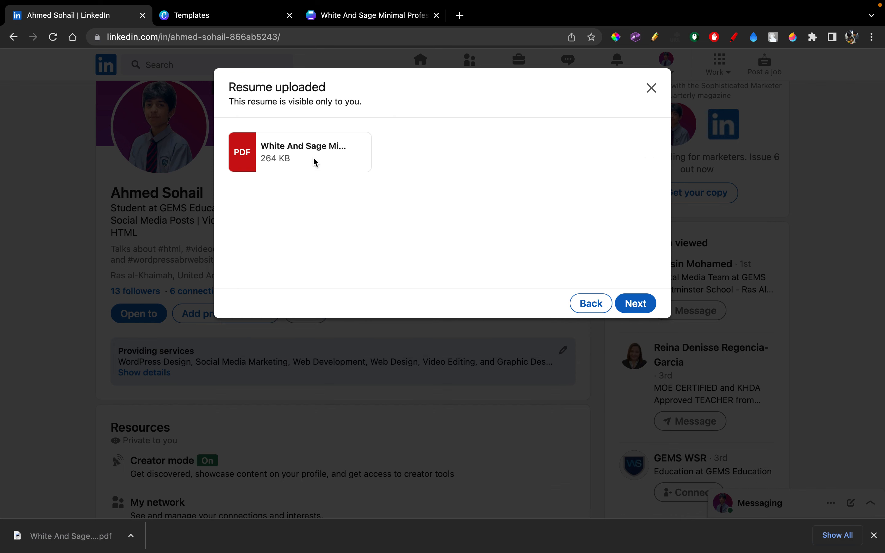
mouse_move(616, 288)
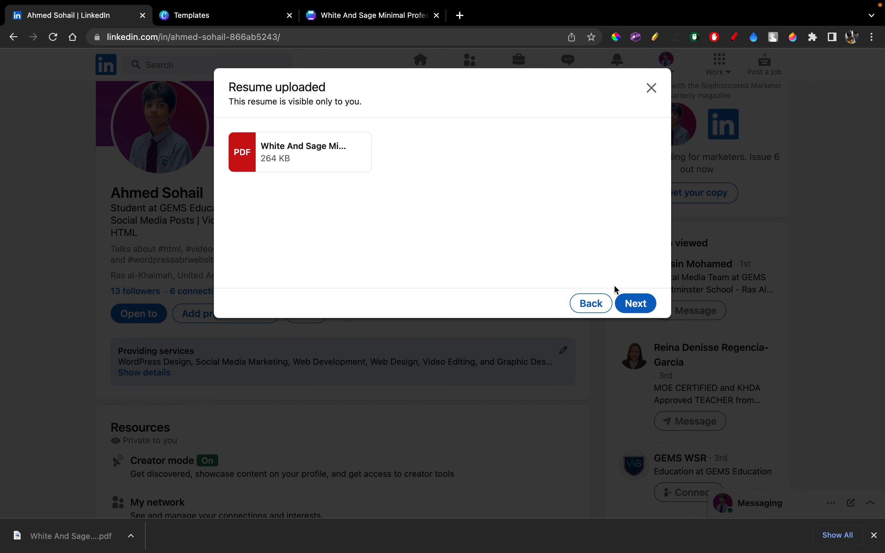
click(636, 303)
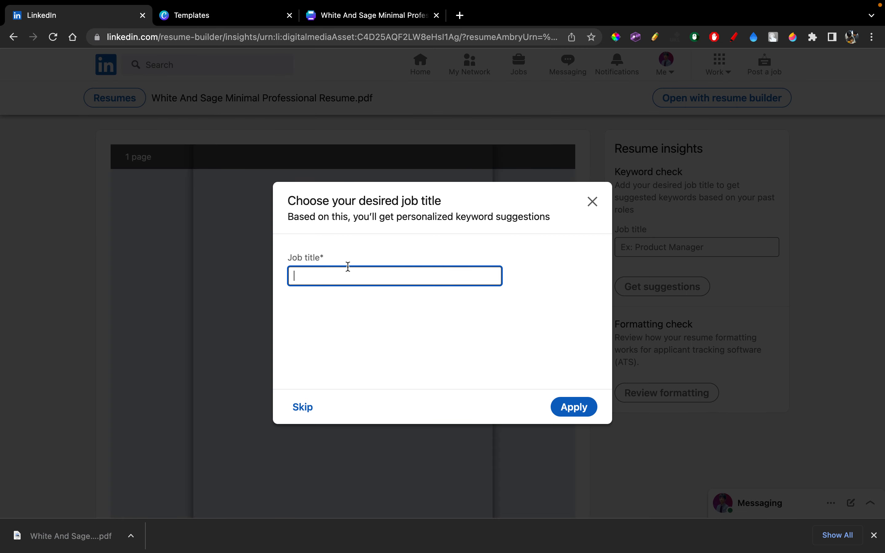
Apply 'Video Editor' as the desired job title and review the keyword insights
text(`Vi)
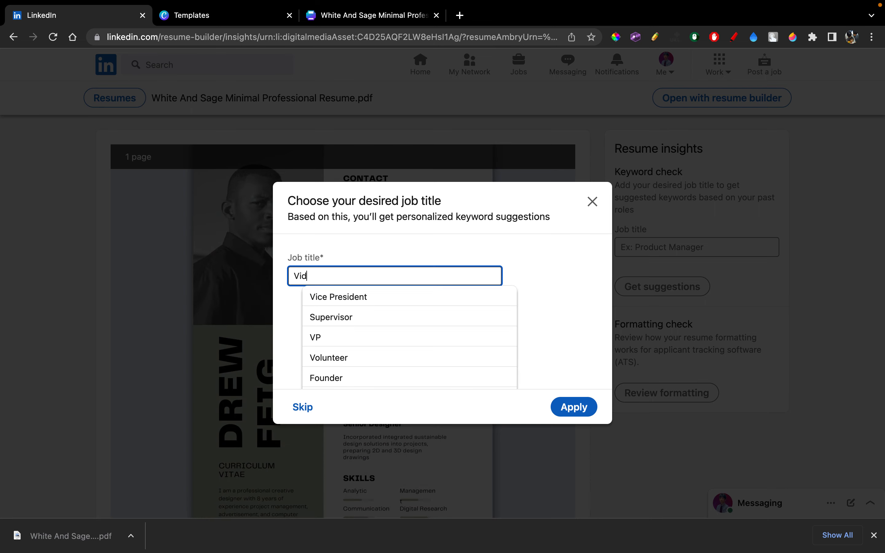
text(Video Editor)
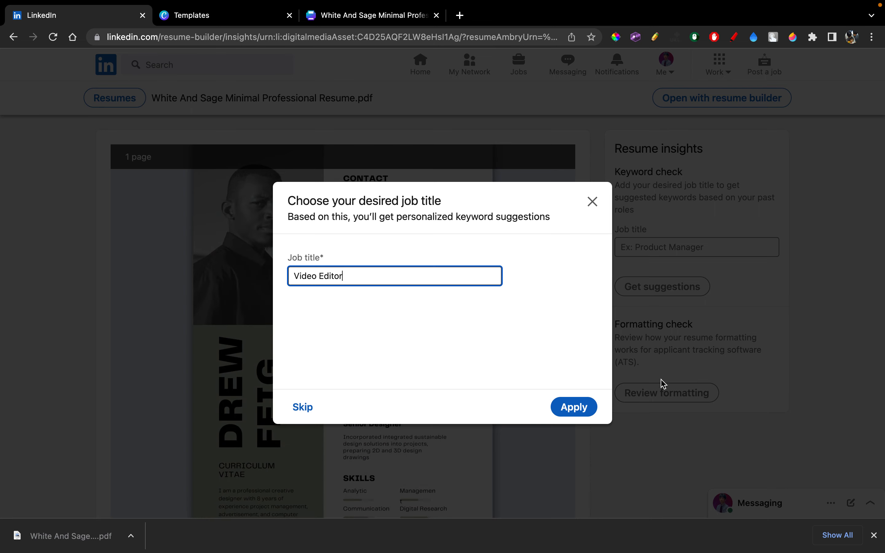
click(574, 406)
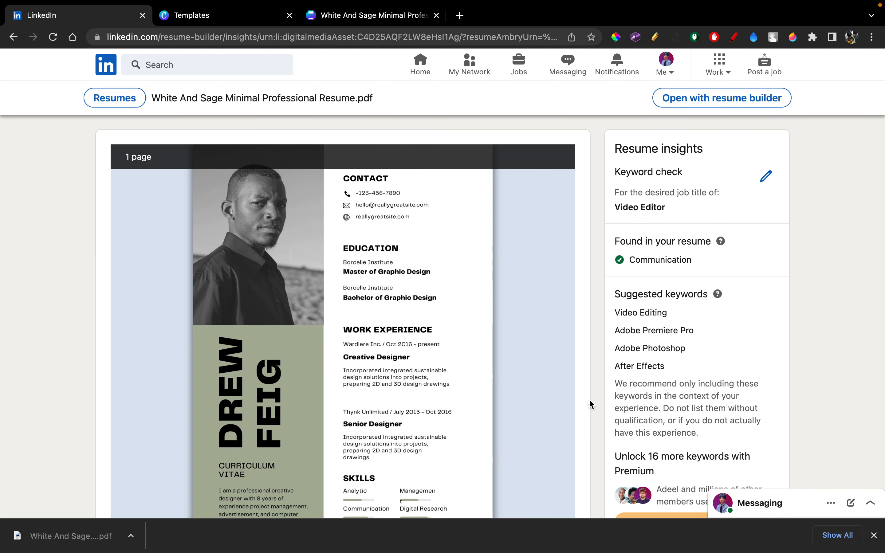
scroll(down, 3)
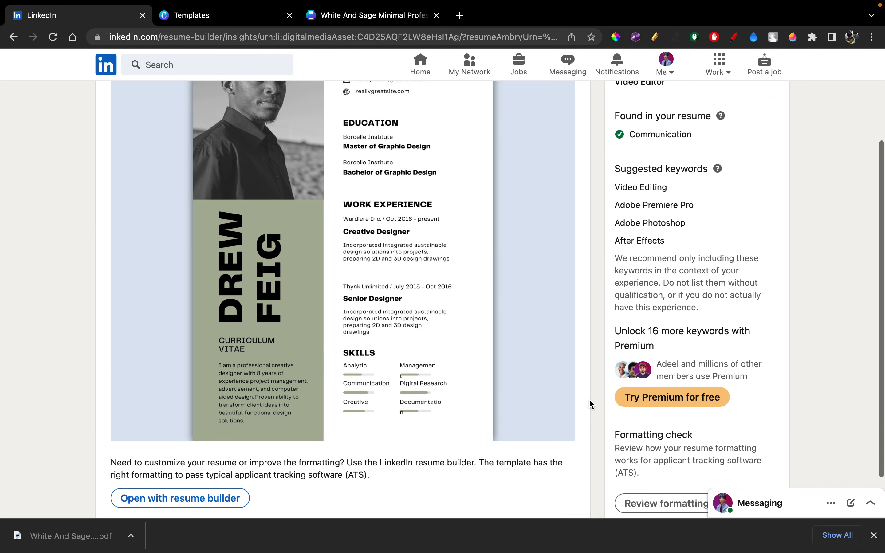